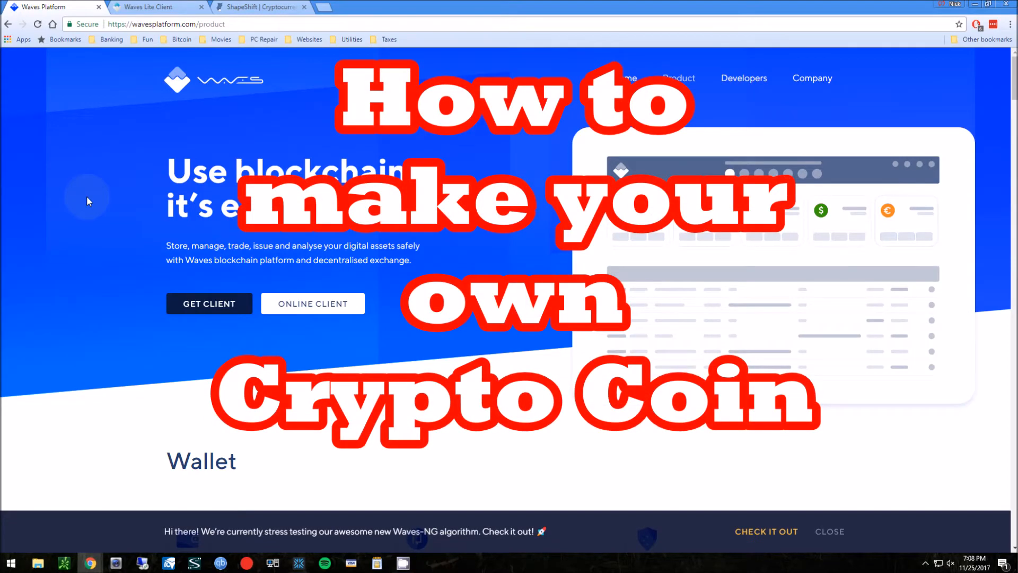
mouse_move(116, 189)
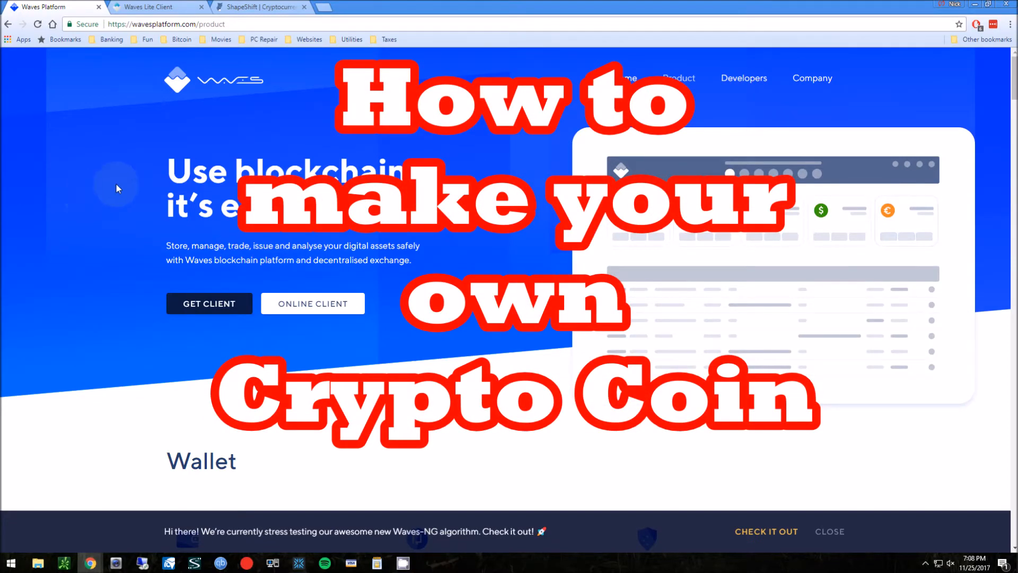
mouse_move(198, 100)
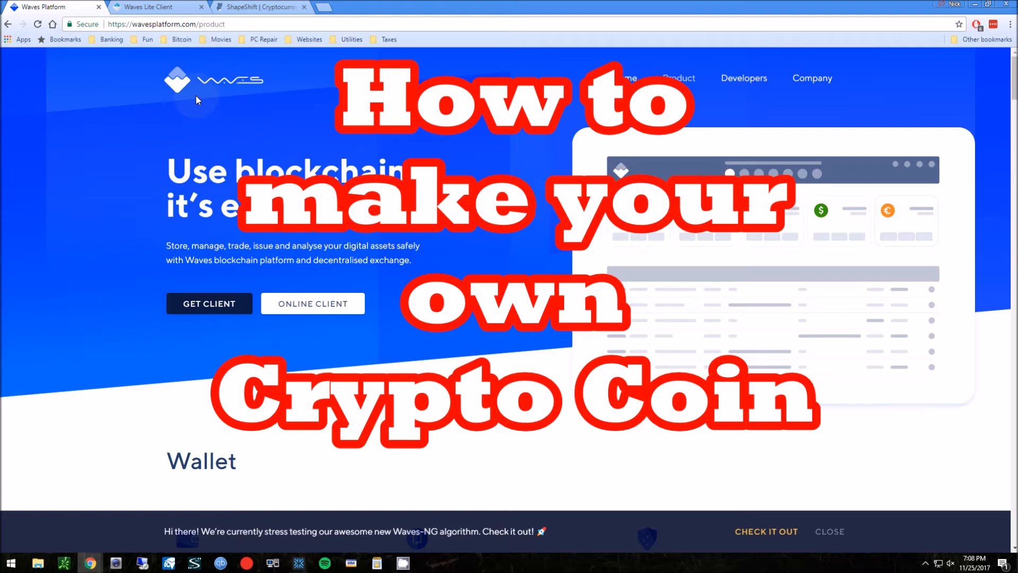
mouse_move(261, 107)
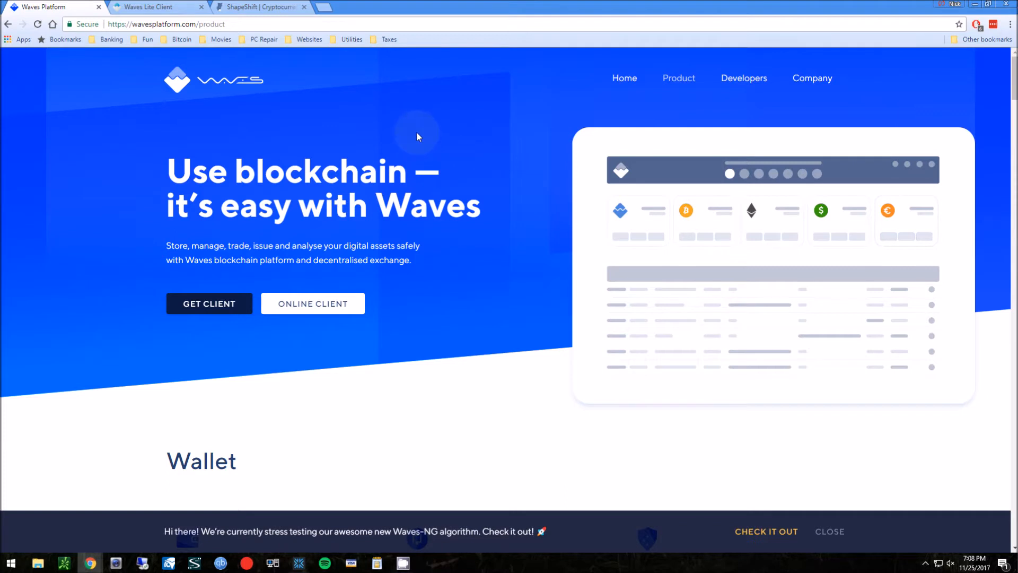
mouse_move(266, 105)
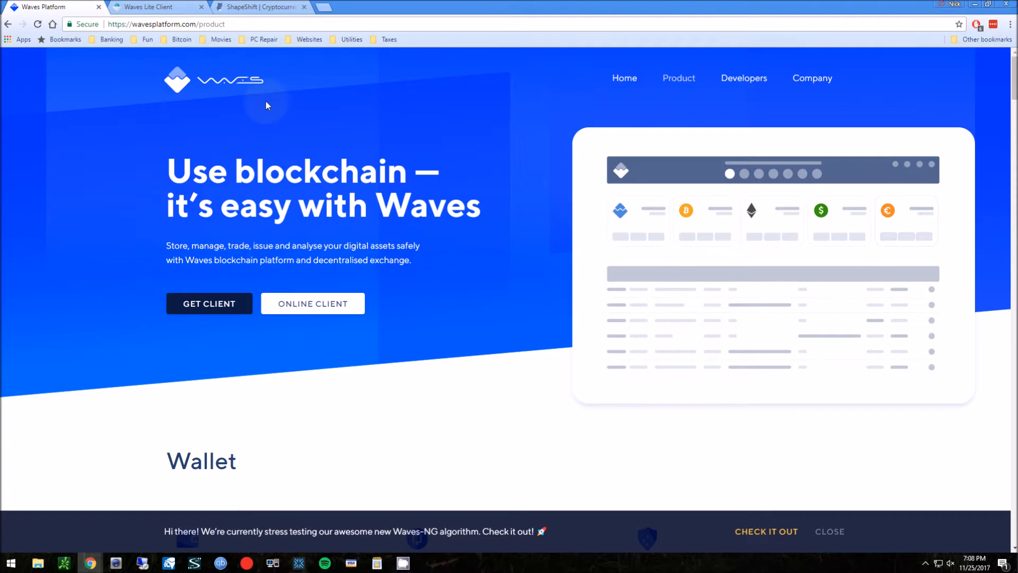
mouse_move(141, 42)
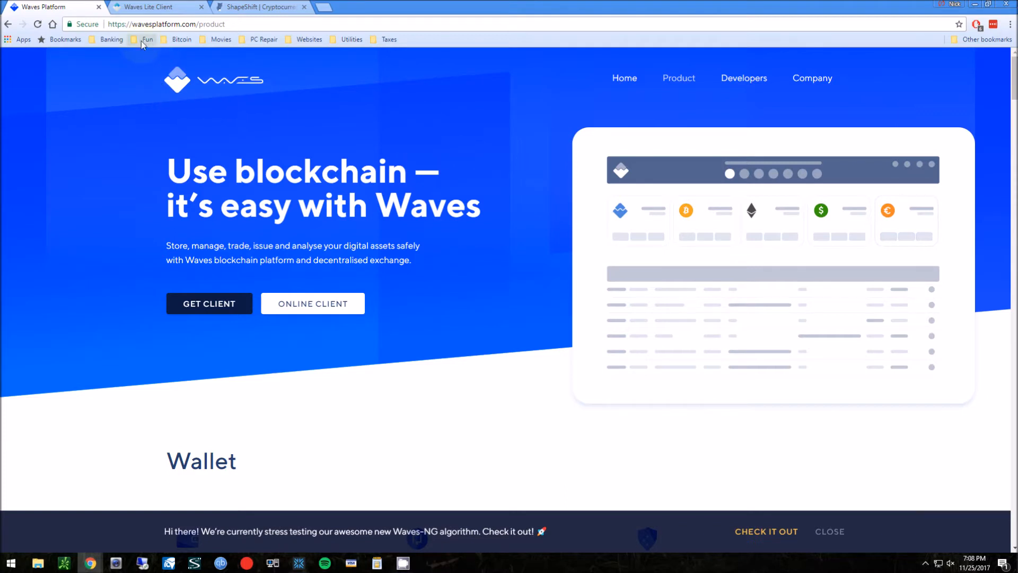
mouse_move(351, 225)
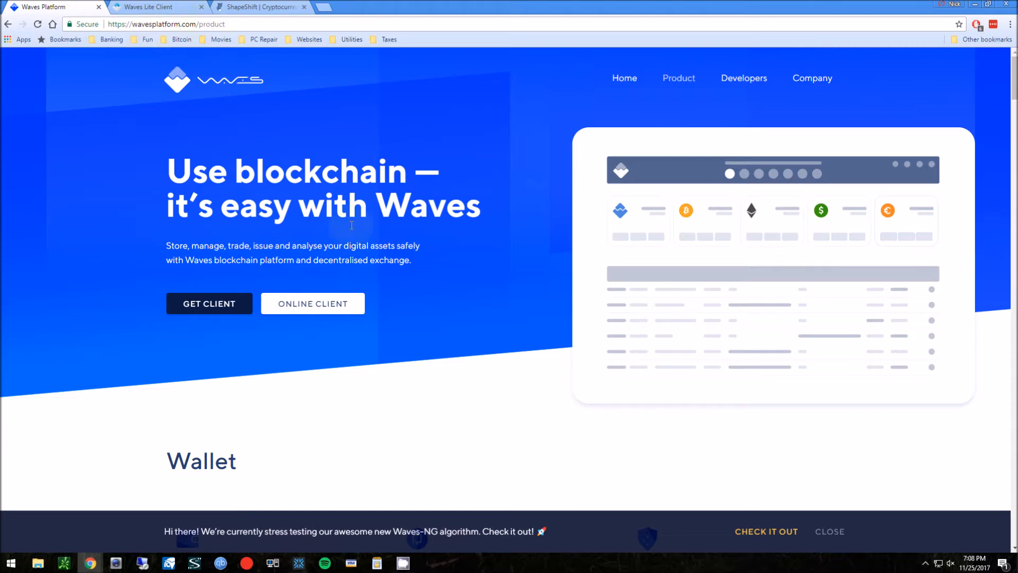
mouse_move(379, 232)
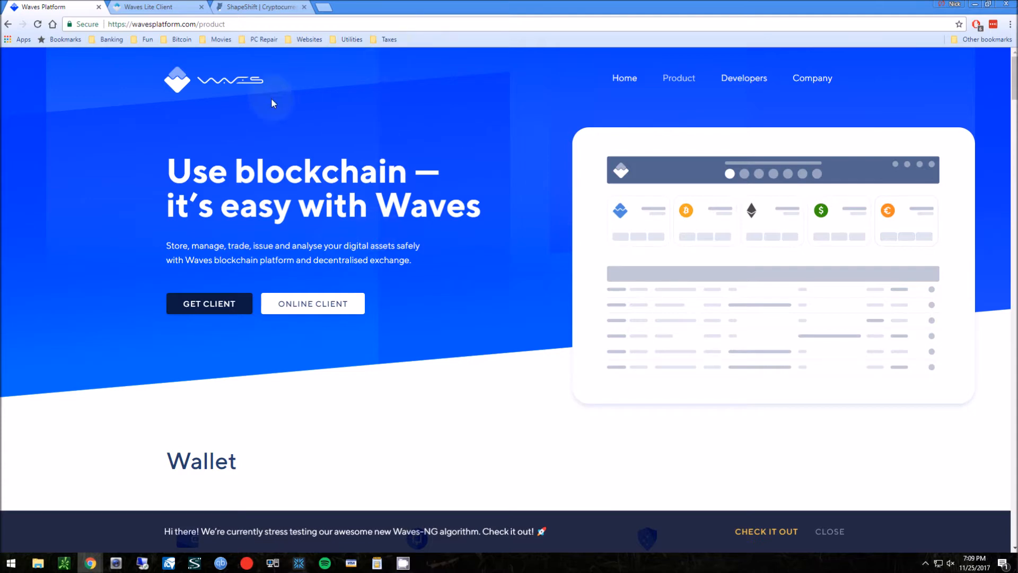
mouse_move(318, 104)
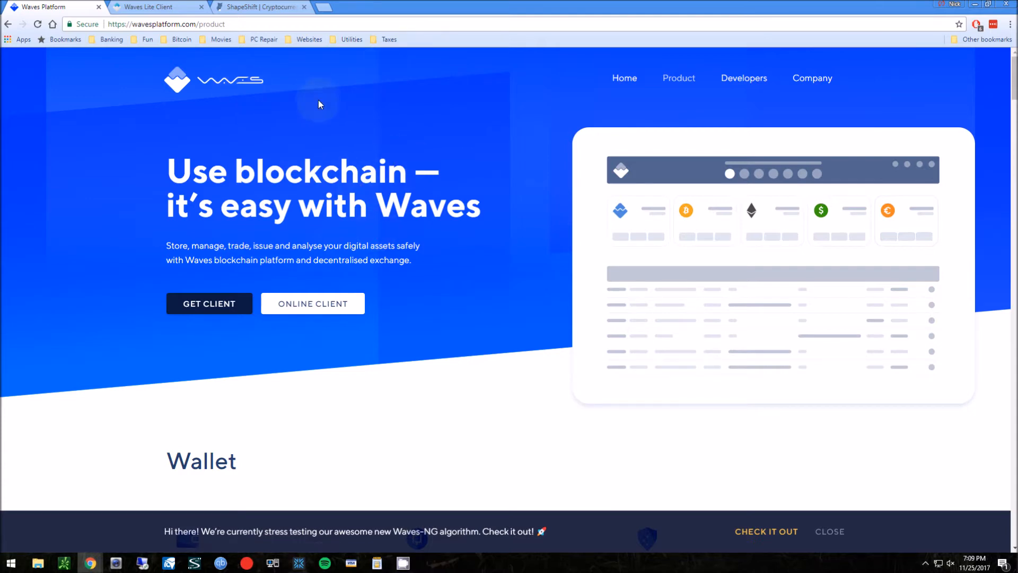
mouse_move(316, 100)
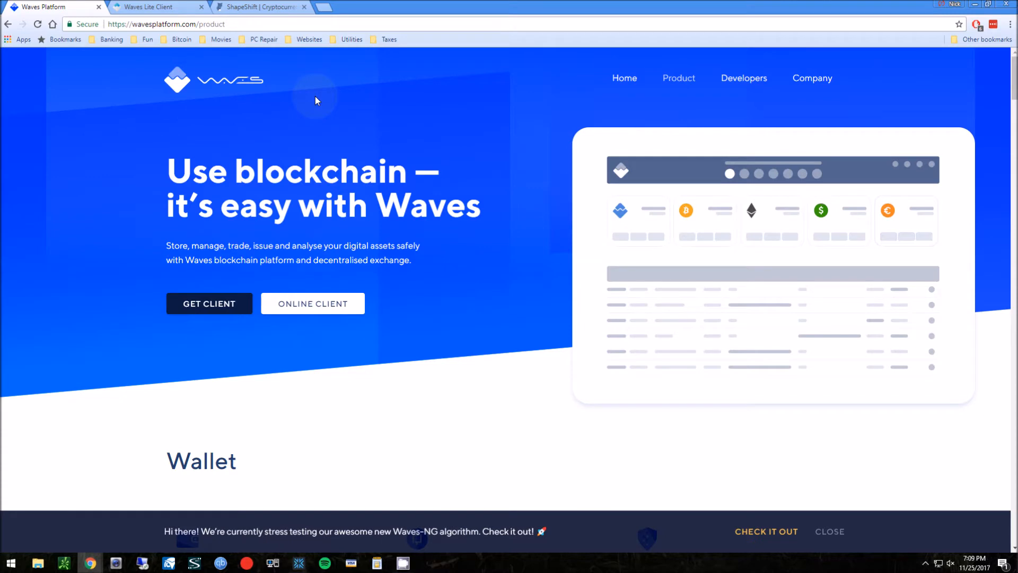
mouse_move(308, 138)
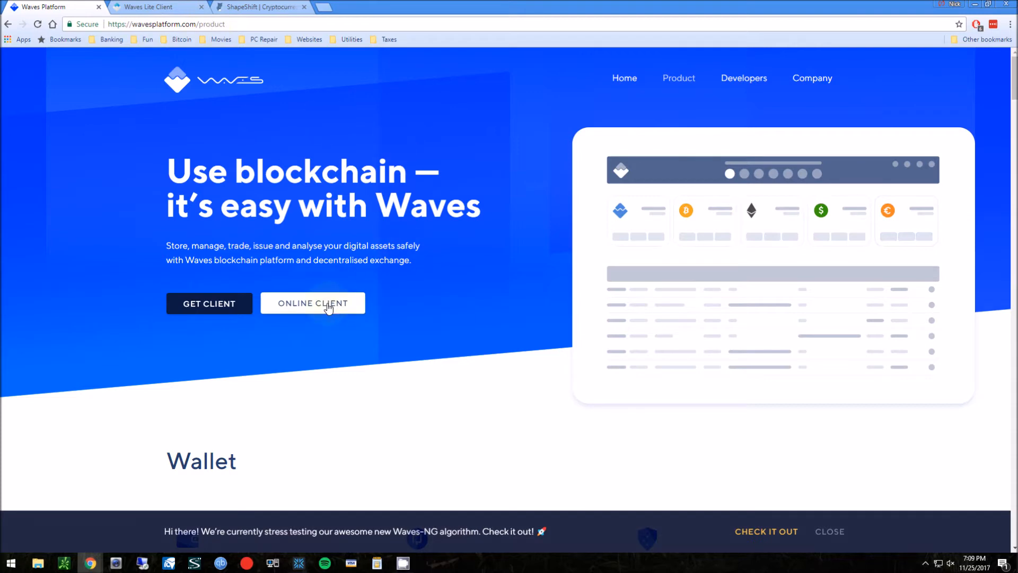
- Start a new wallet account in the online client and acknowledge the seed notice
left_click(312, 303)
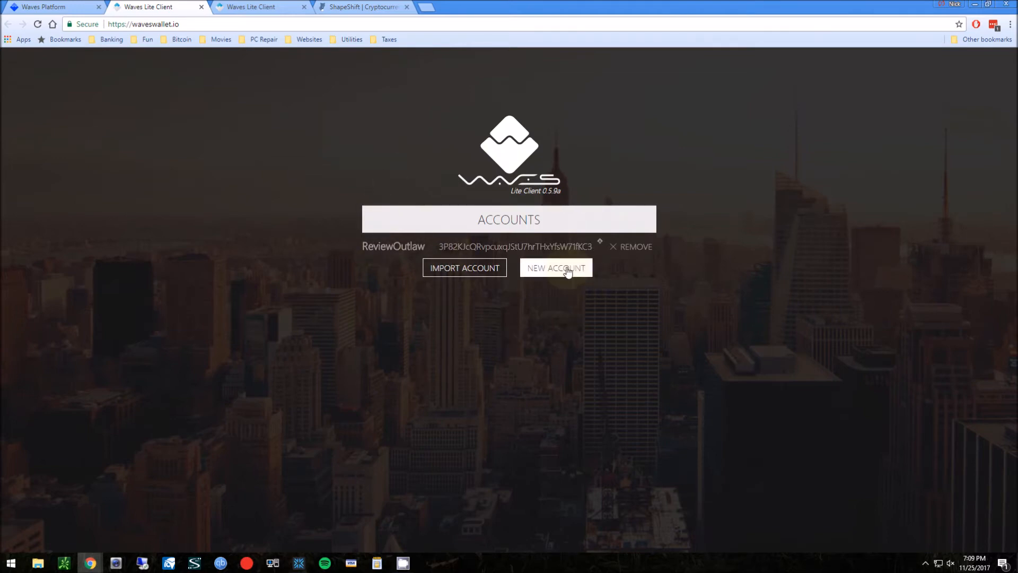
left_click(554, 267)
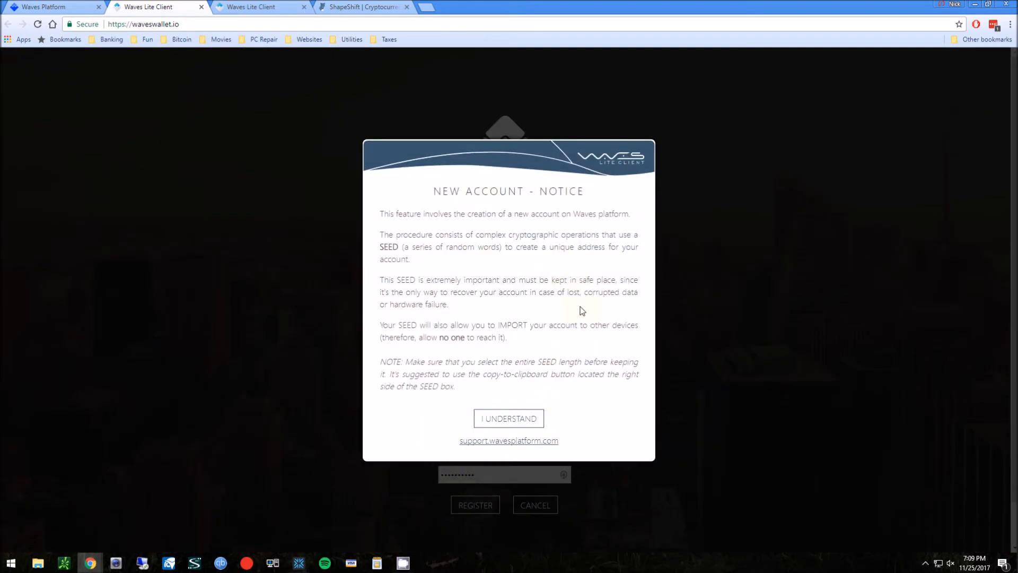
mouse_move(433, 348)
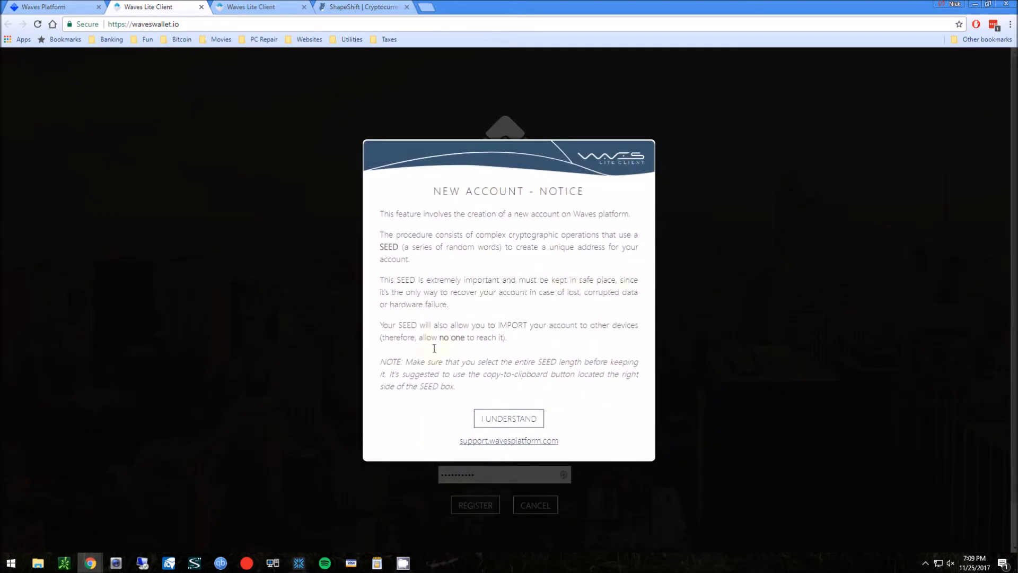
left_click(508, 417)
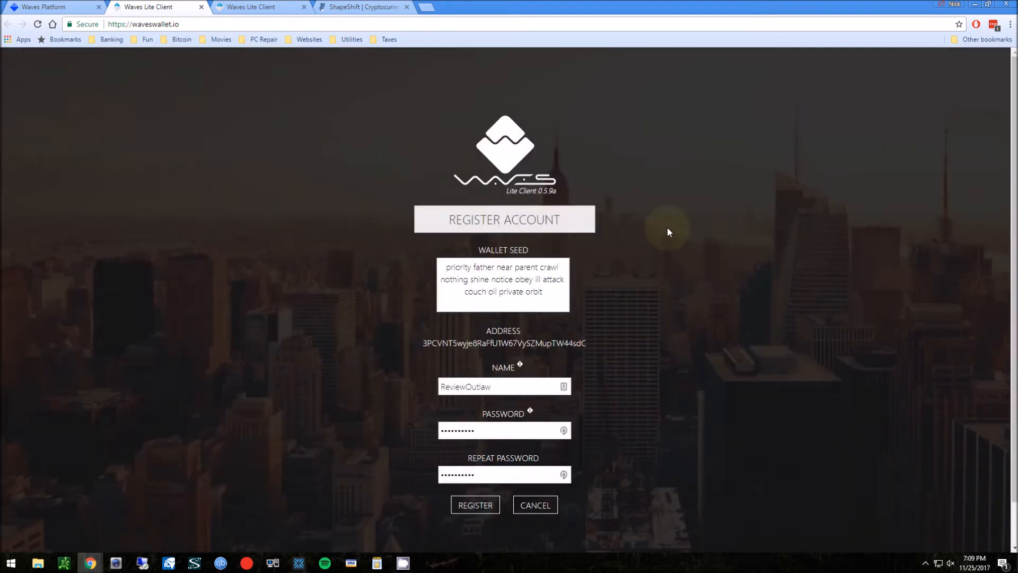
mouse_move(515, 278)
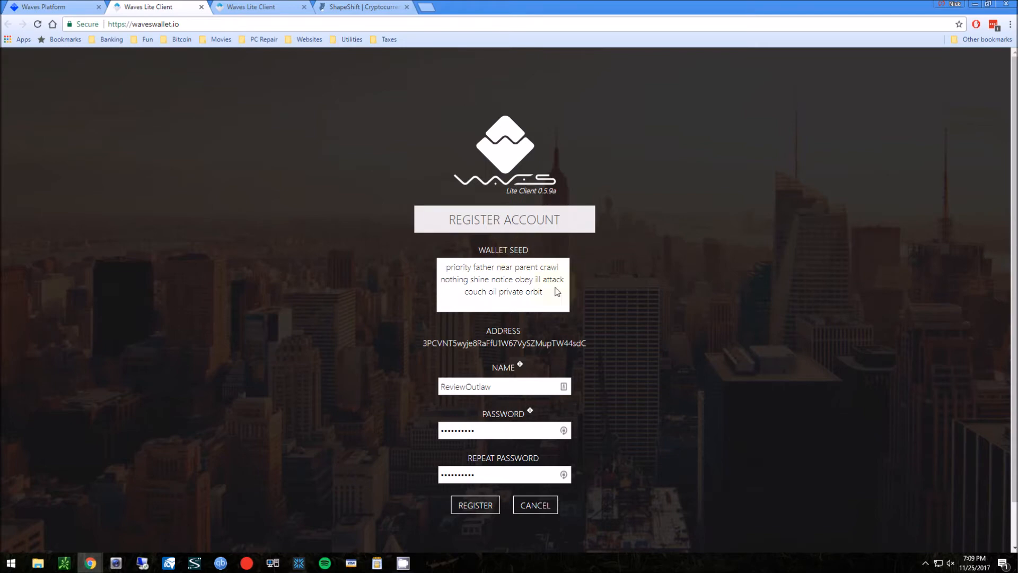
mouse_move(548, 294)
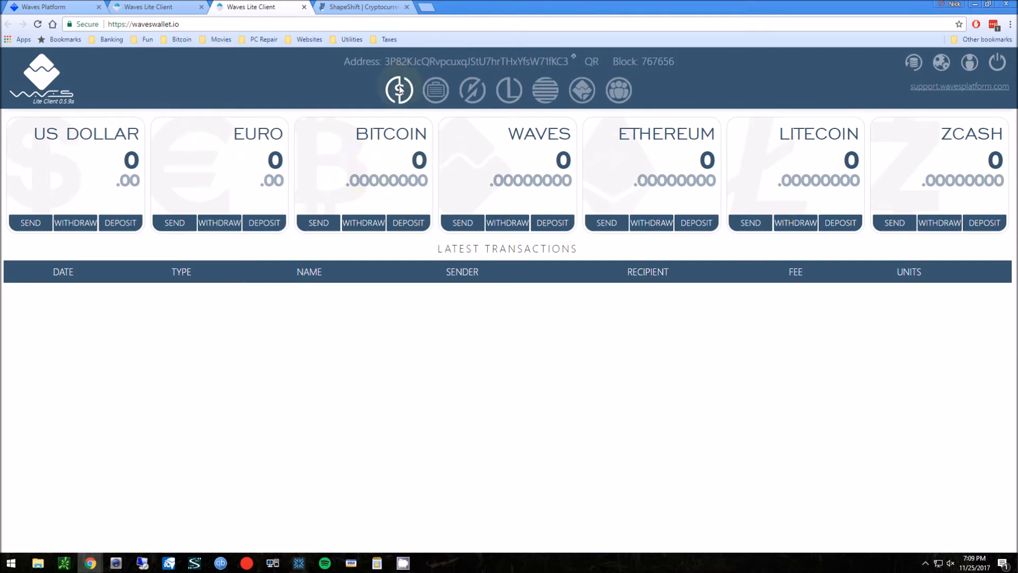
mouse_move(272, 168)
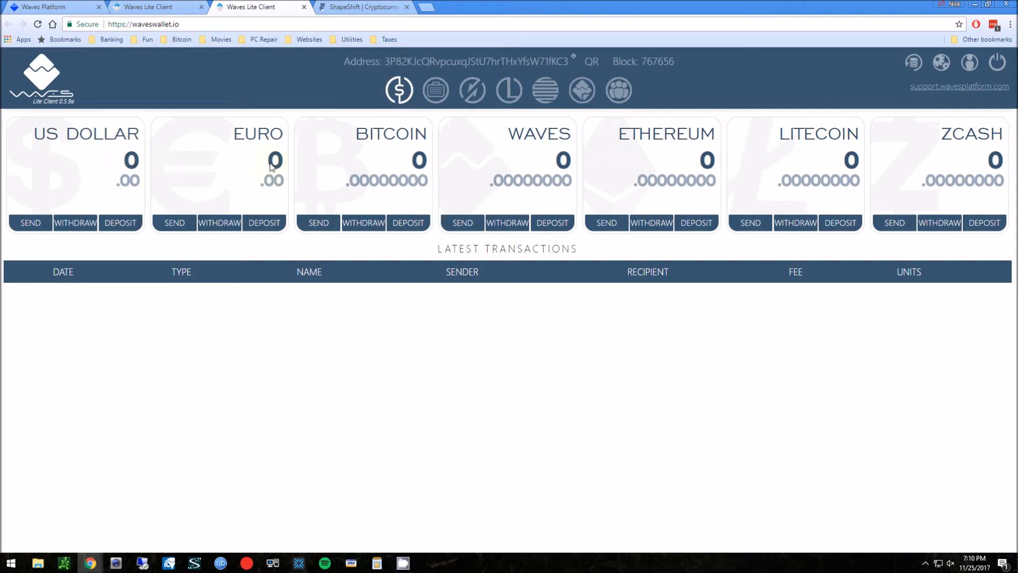
mouse_move(474, 130)
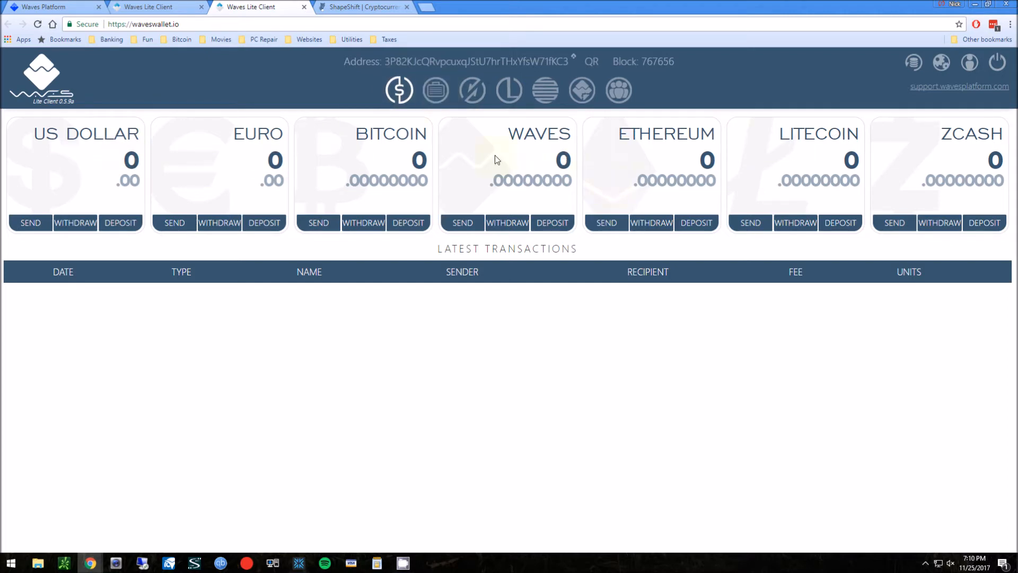
- Show the portfolio page listing no owned or created assets
left_click(434, 90)
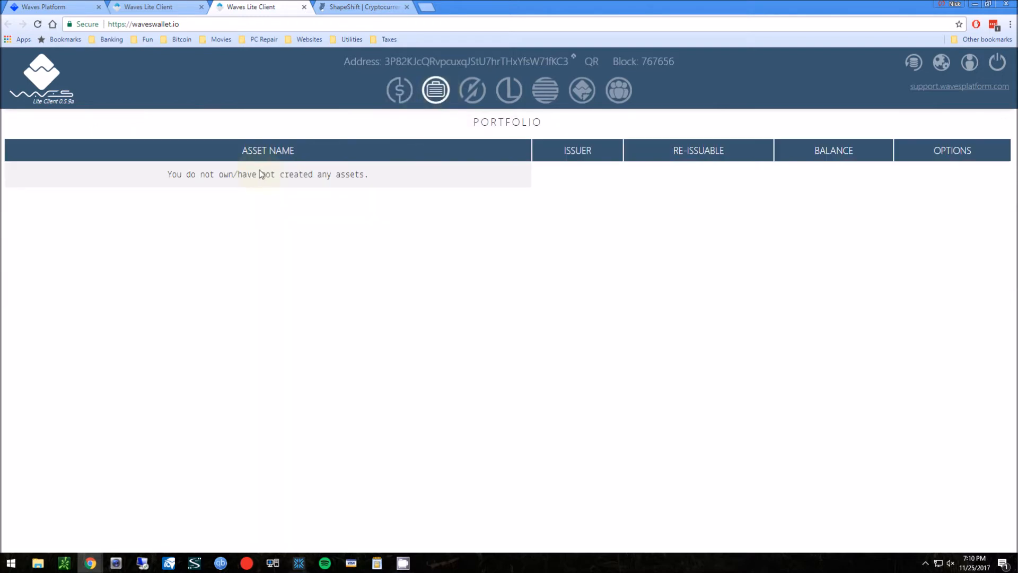
mouse_move(669, 174)
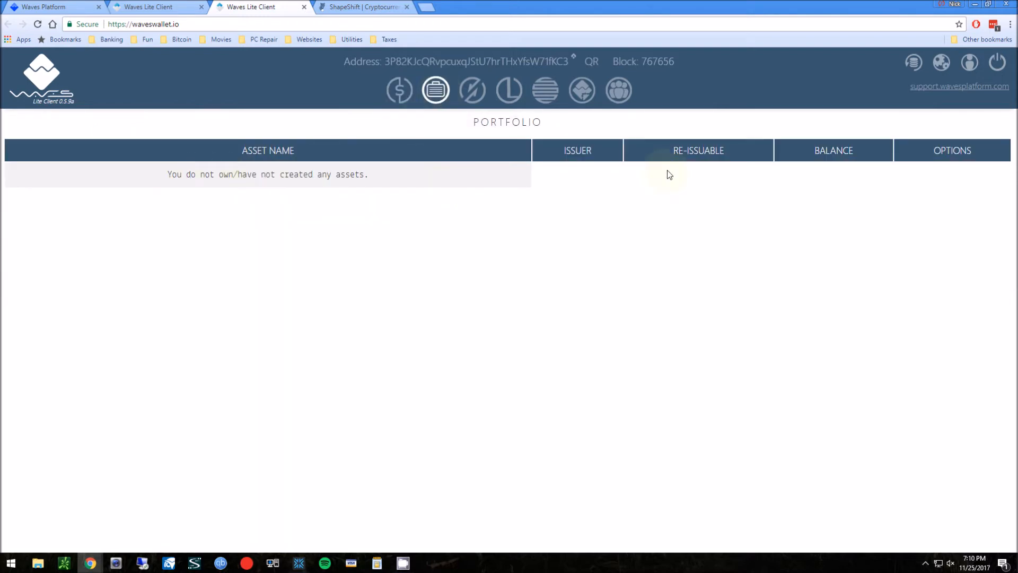
mouse_move(577, 162)
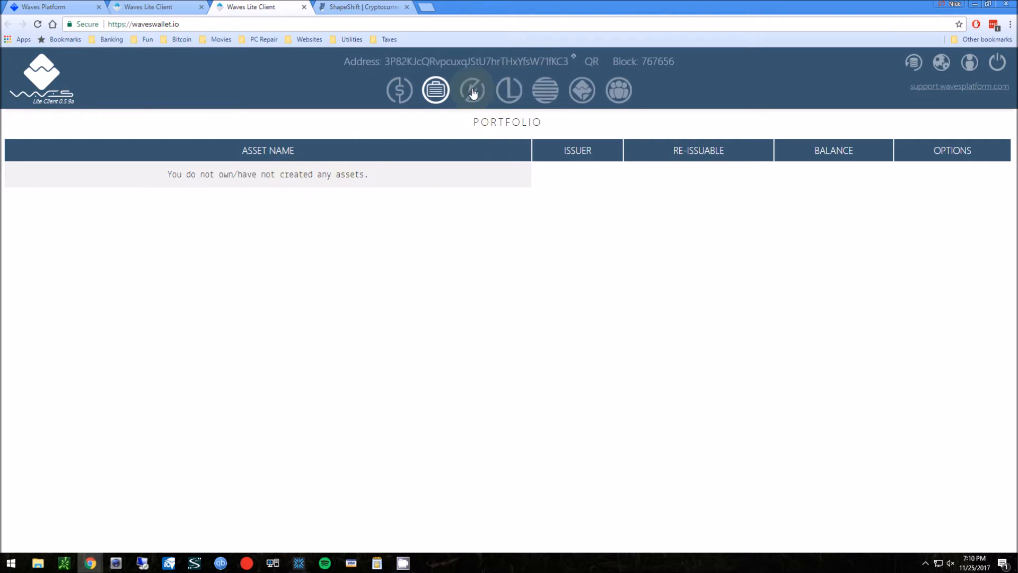
- Browse the exchange, leasing and transactions pages, ending on the token creation form
left_click(472, 89)
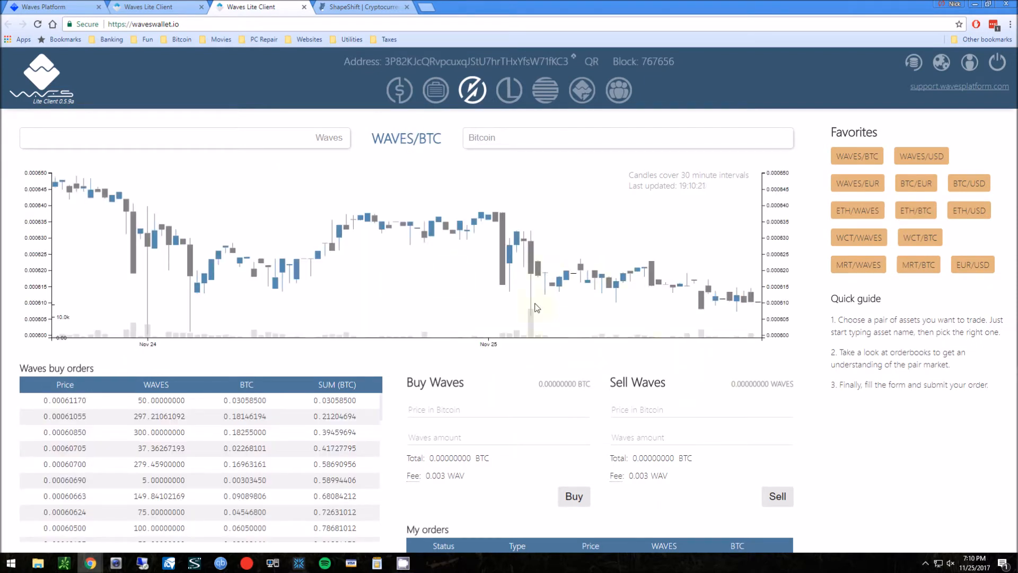
mouse_move(334, 240)
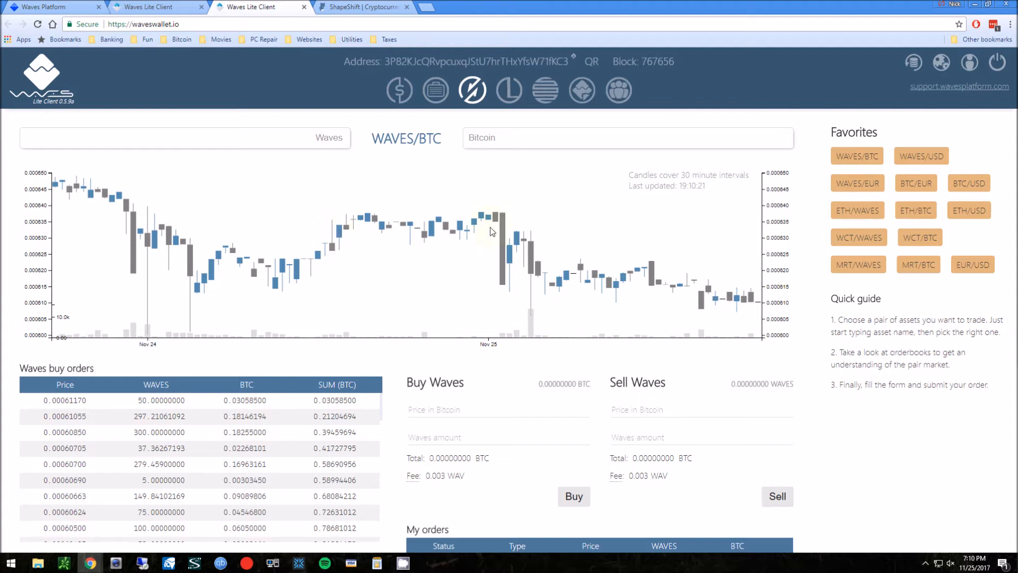
mouse_move(477, 200)
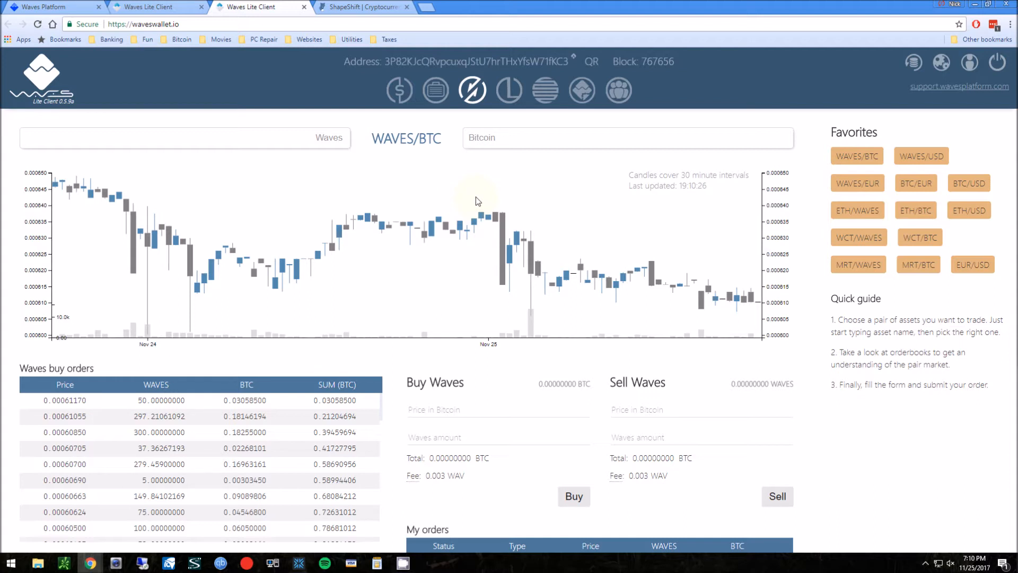
mouse_move(385, 169)
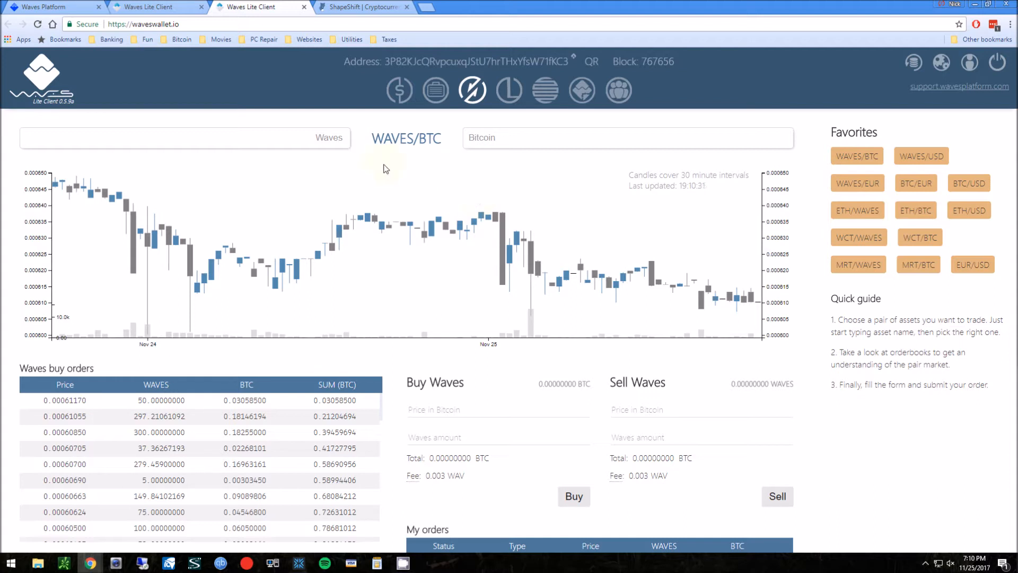
mouse_move(403, 170)
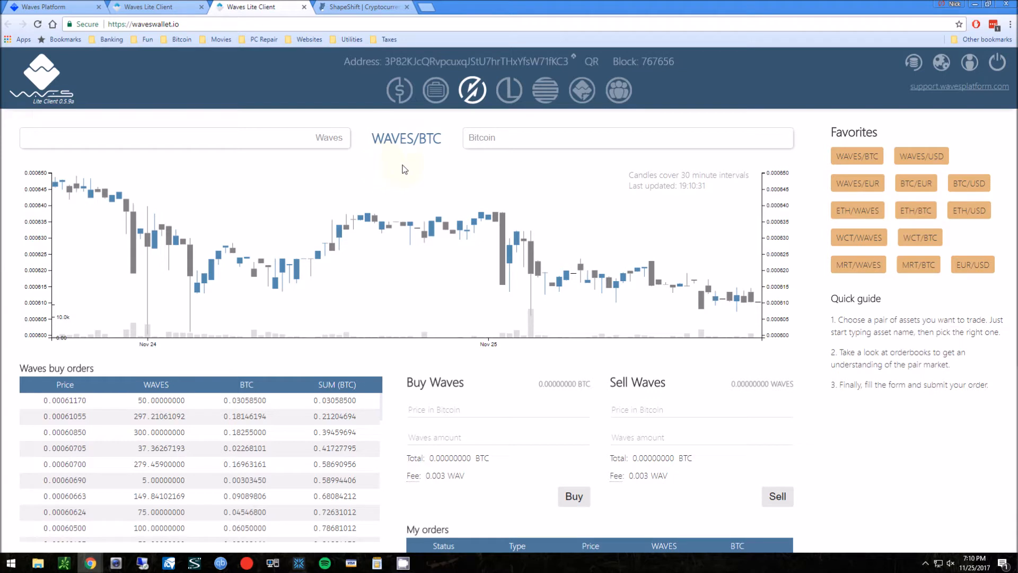
mouse_move(425, 152)
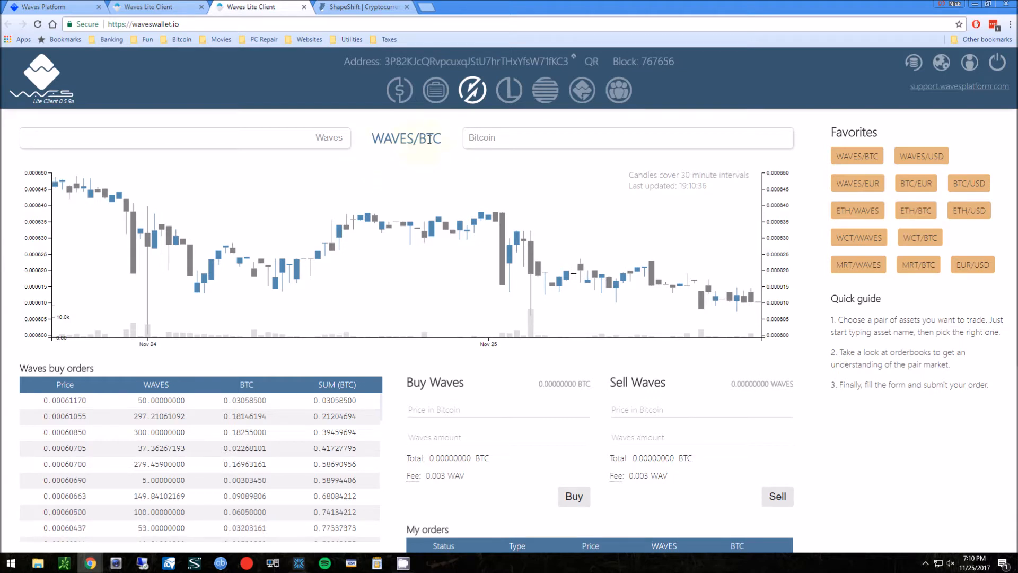
left_click(508, 89)
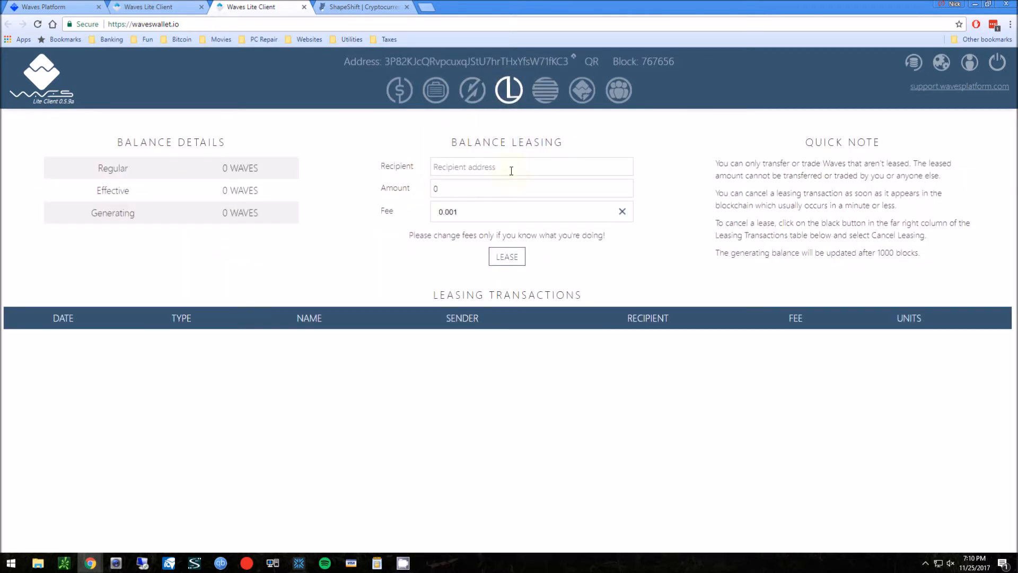
mouse_move(329, 218)
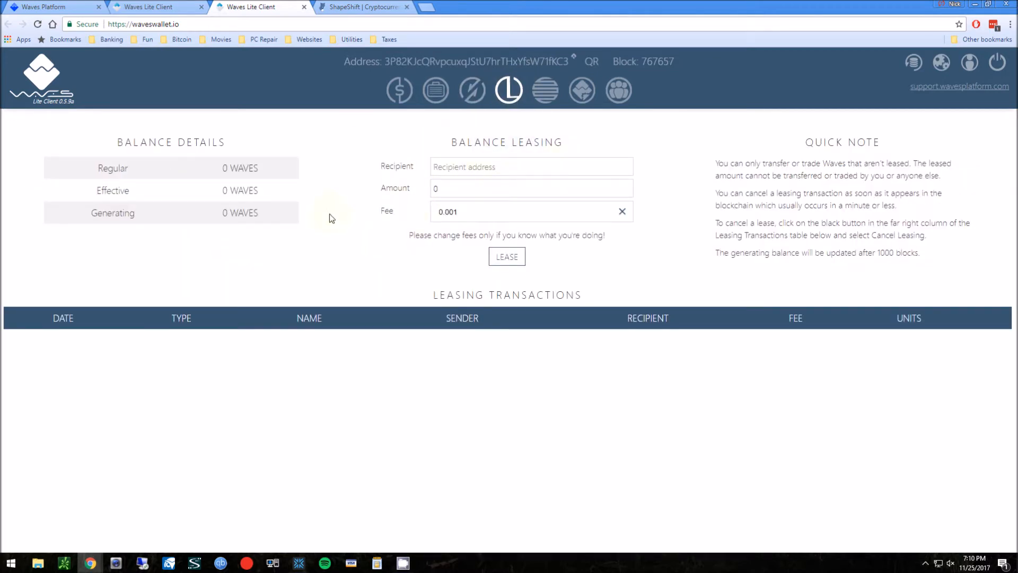
left_click(545, 89)
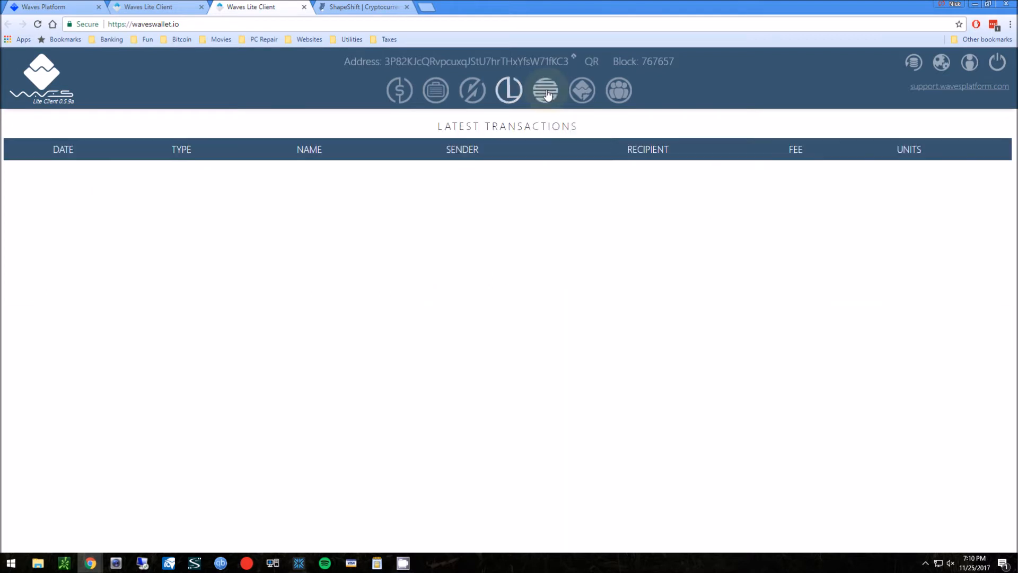
left_click(581, 90)
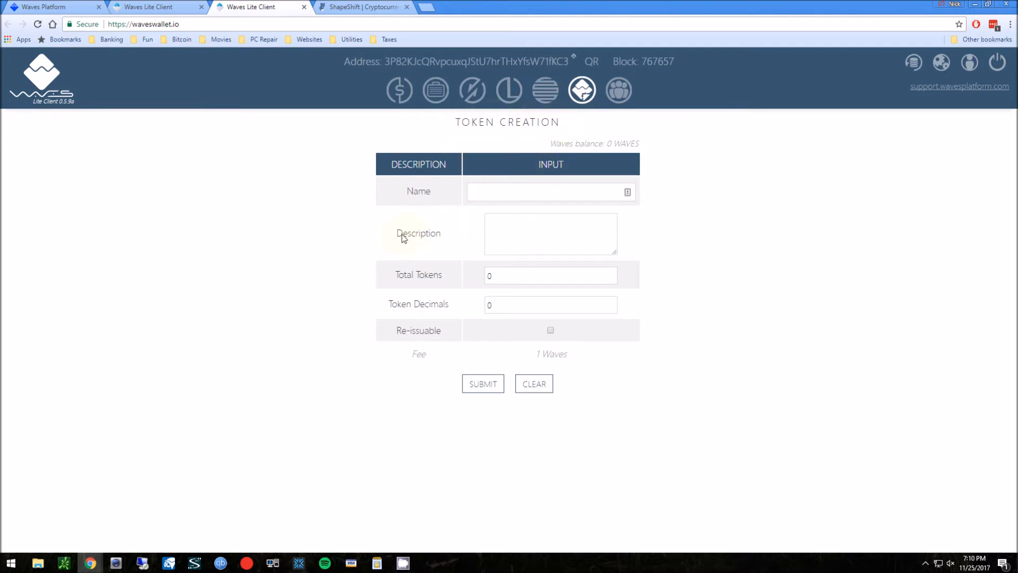
double_click(418, 274)
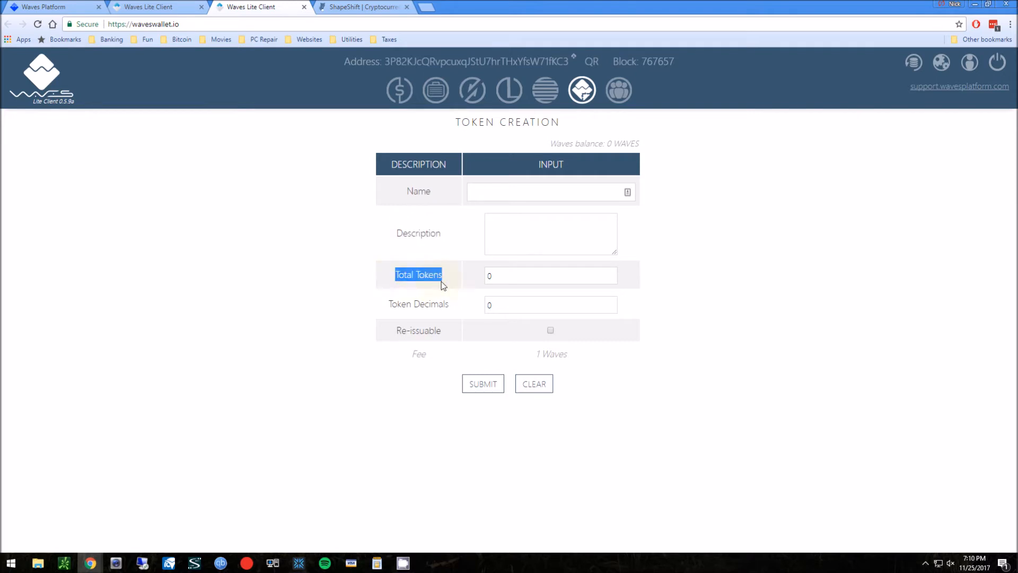
left_click(551, 275)
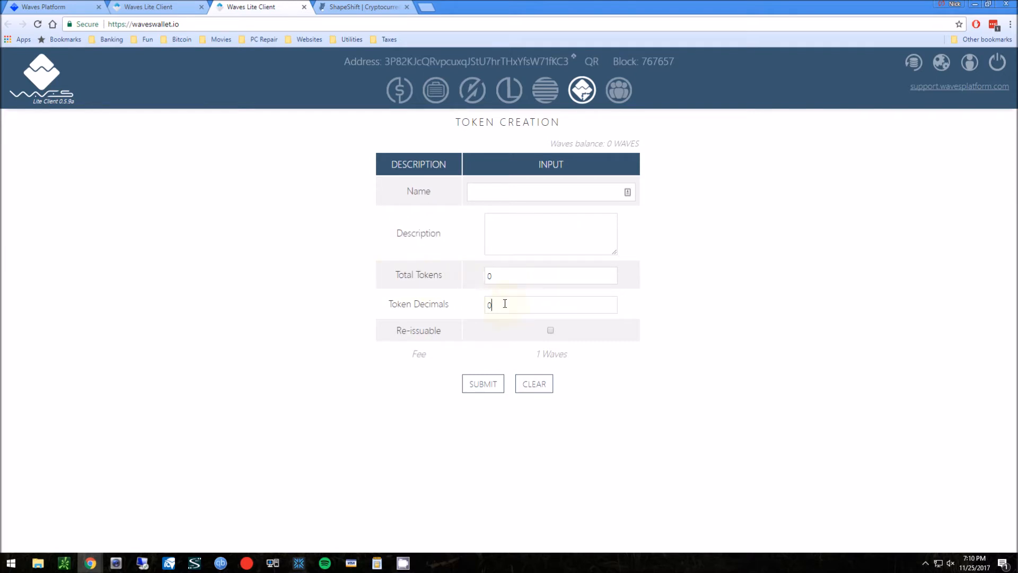
double_click(489, 304)
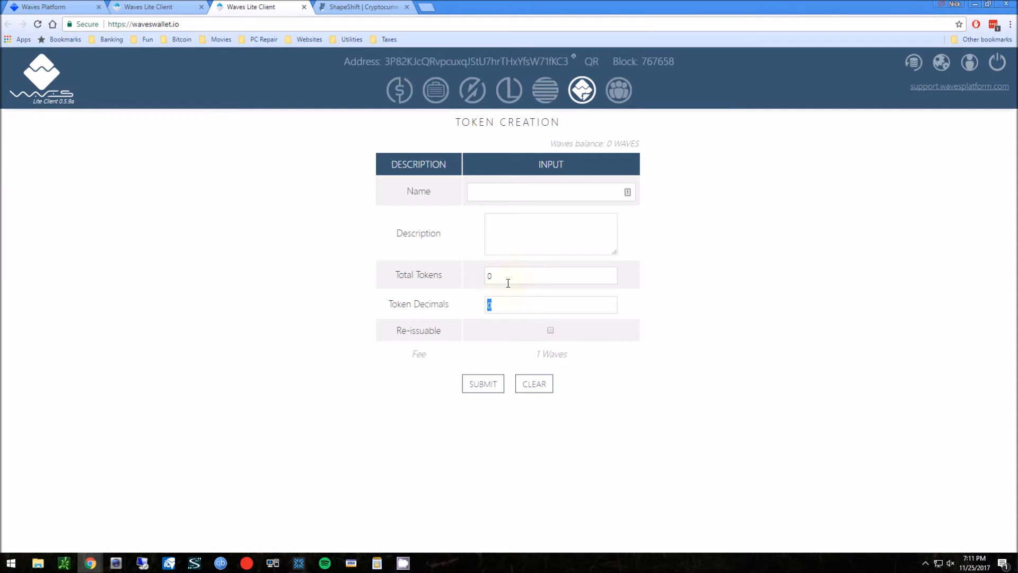
mouse_move(526, 337)
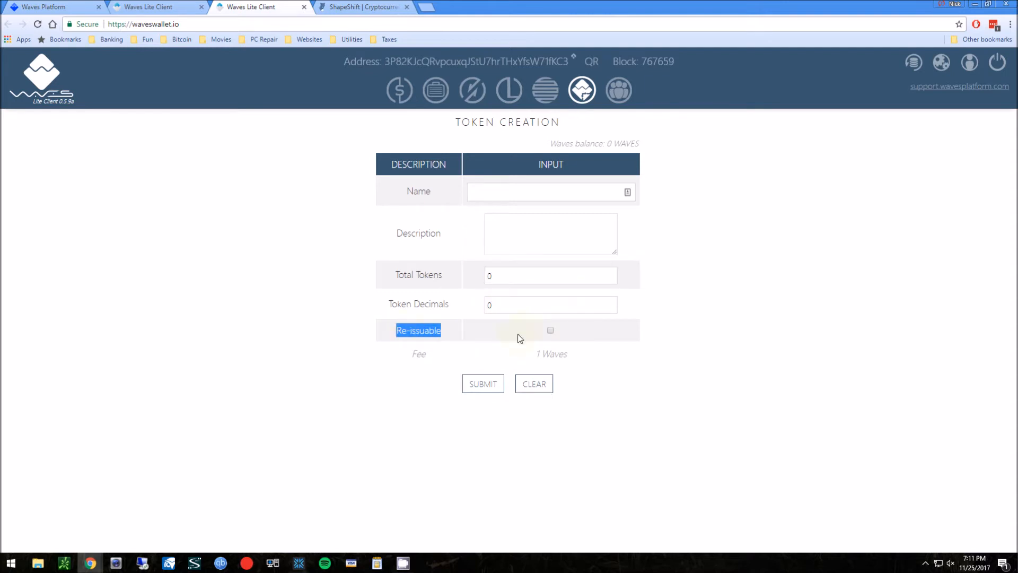
mouse_move(582, 314)
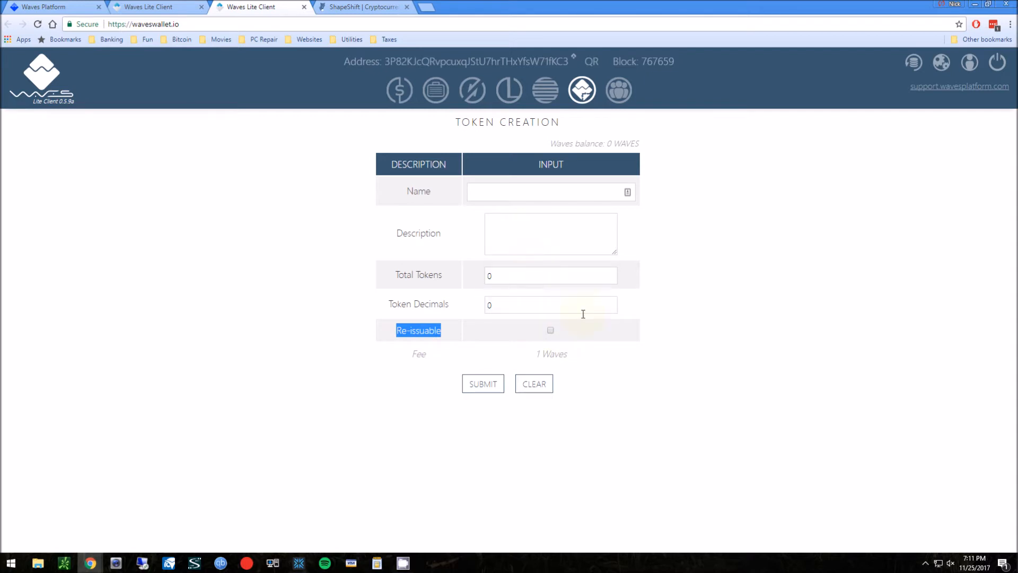
mouse_move(566, 342)
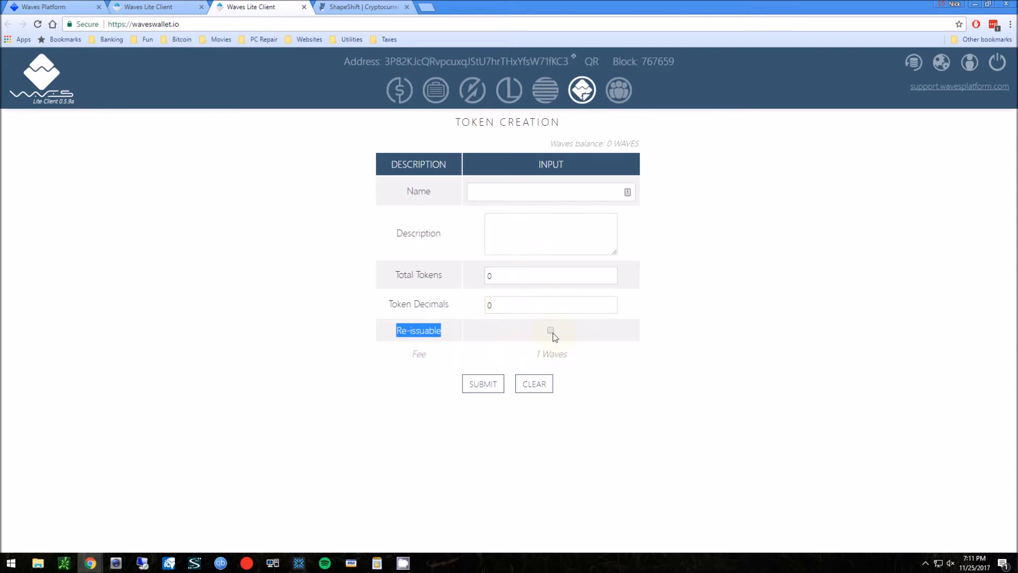
mouse_move(551, 332)
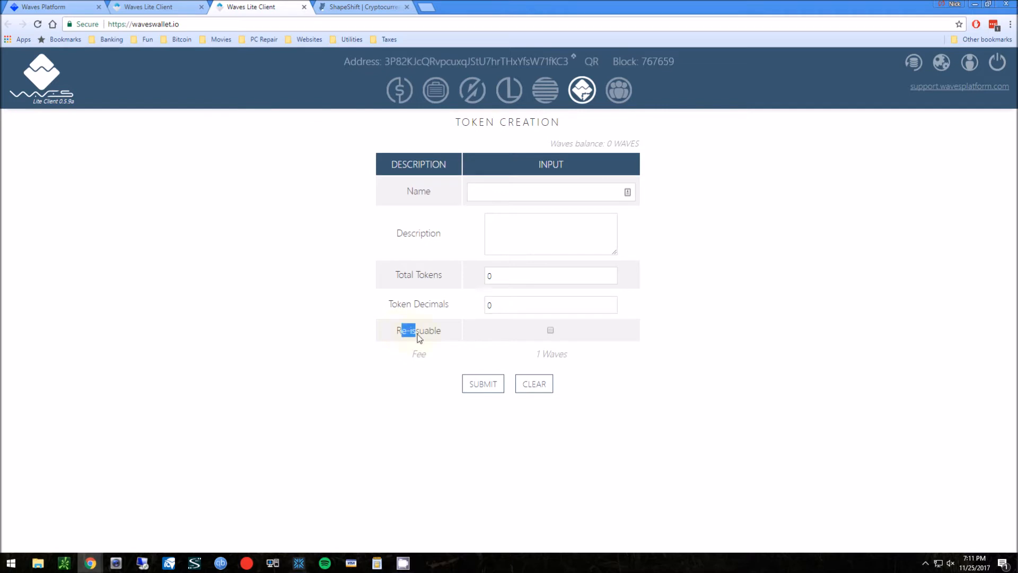
left_click(551, 329)
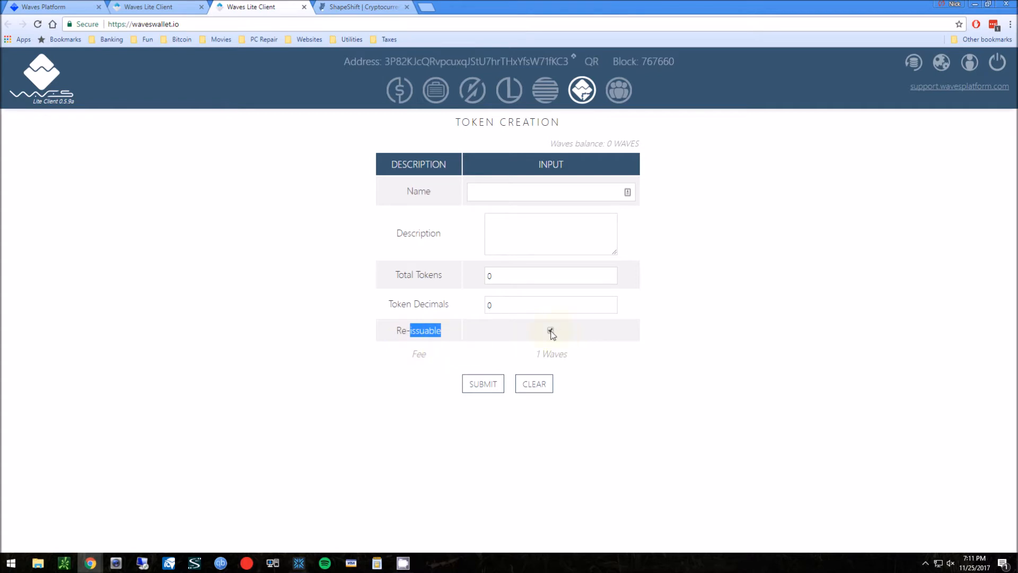
left_click(550, 330)
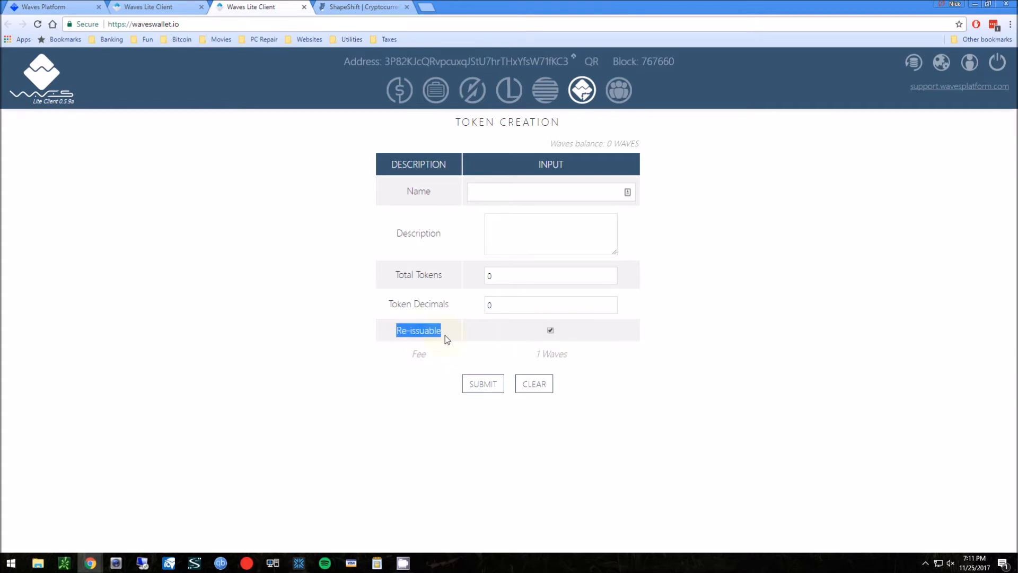
left_click(550, 330)
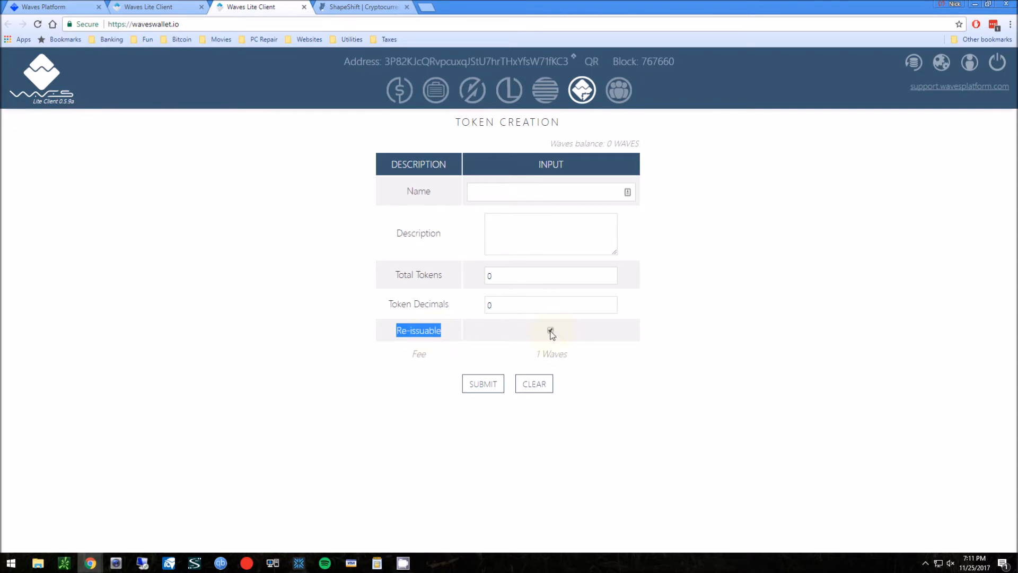
mouse_move(570, 355)
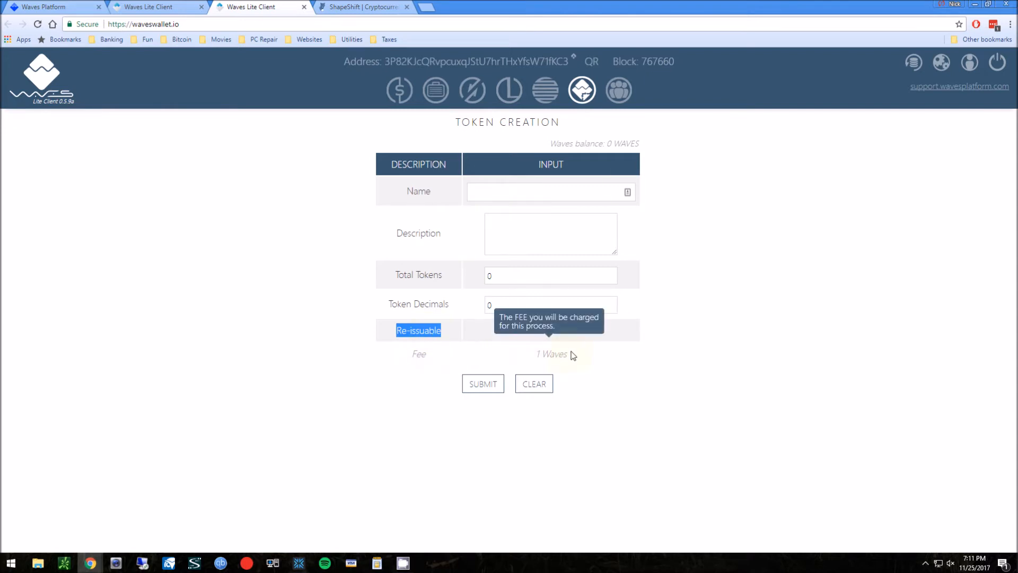
mouse_move(617, 91)
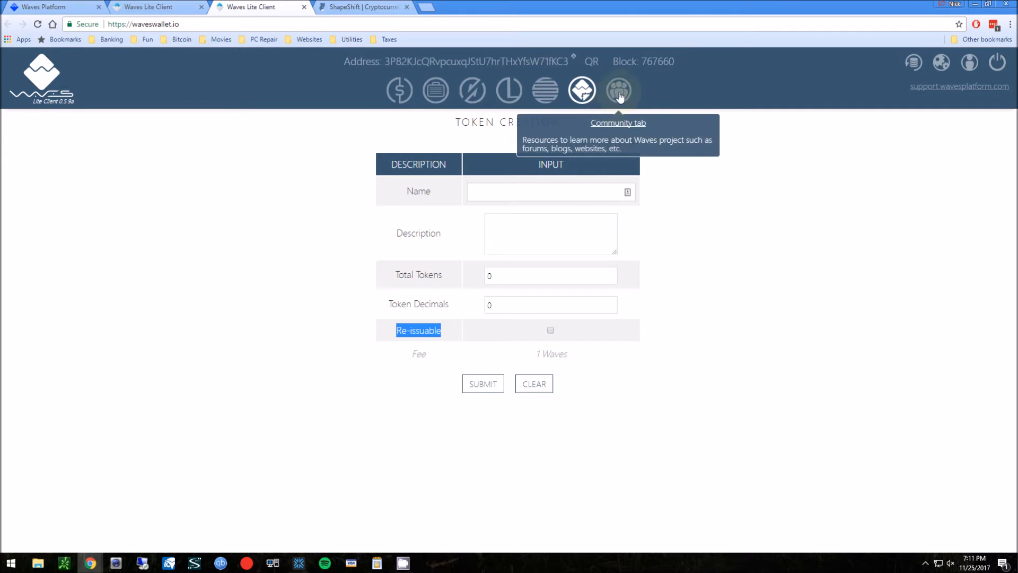
- Review wallet balances, view the USD deposit verification notice, then switch to ShapeShift
left_click(617, 89)
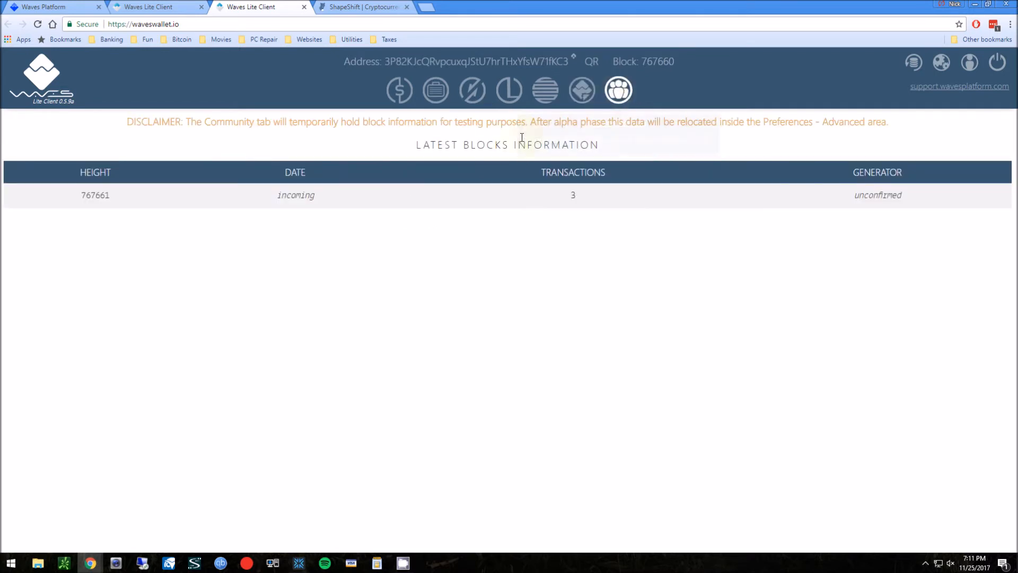
left_click(399, 90)
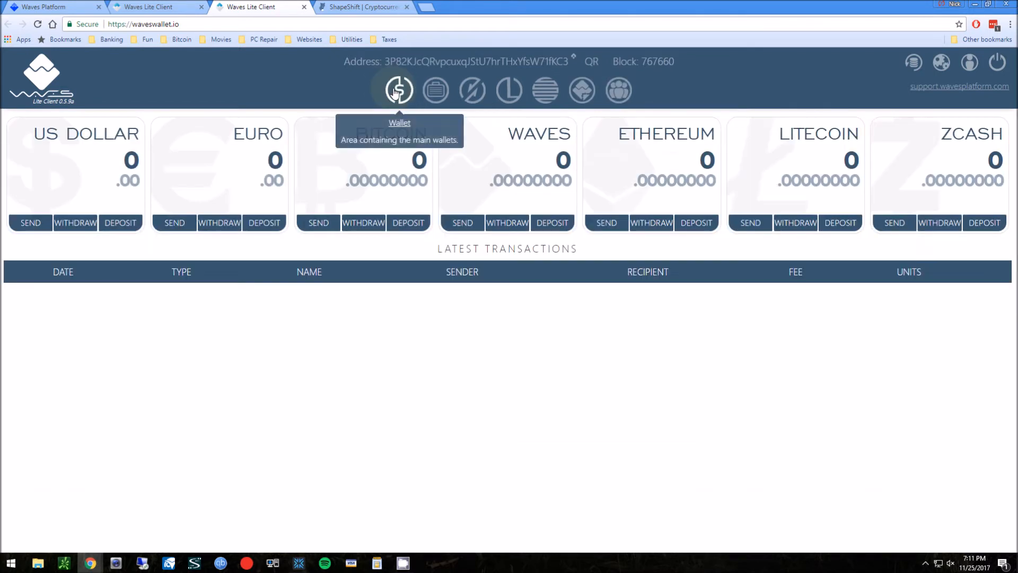
mouse_move(352, 136)
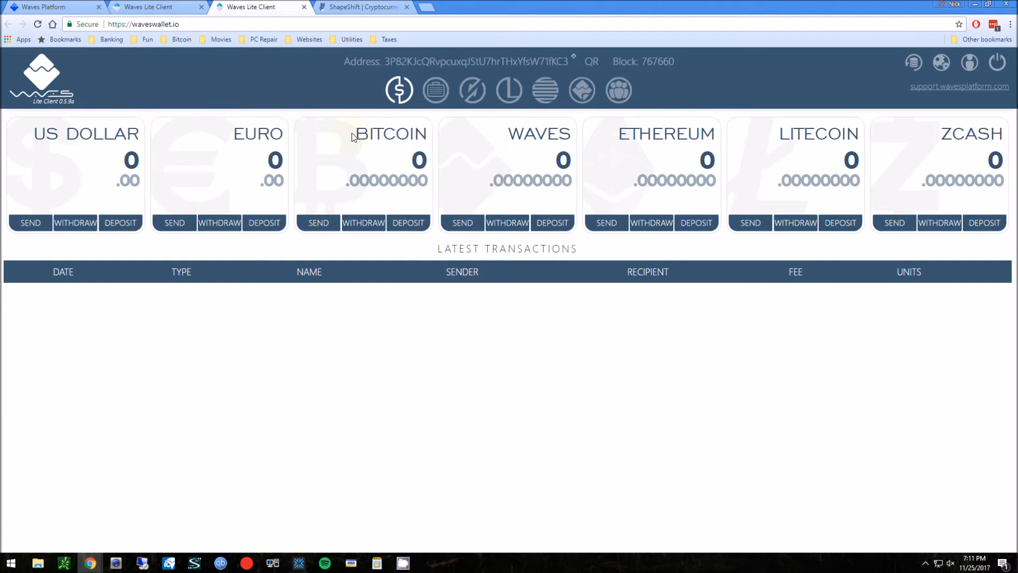
mouse_move(97, 151)
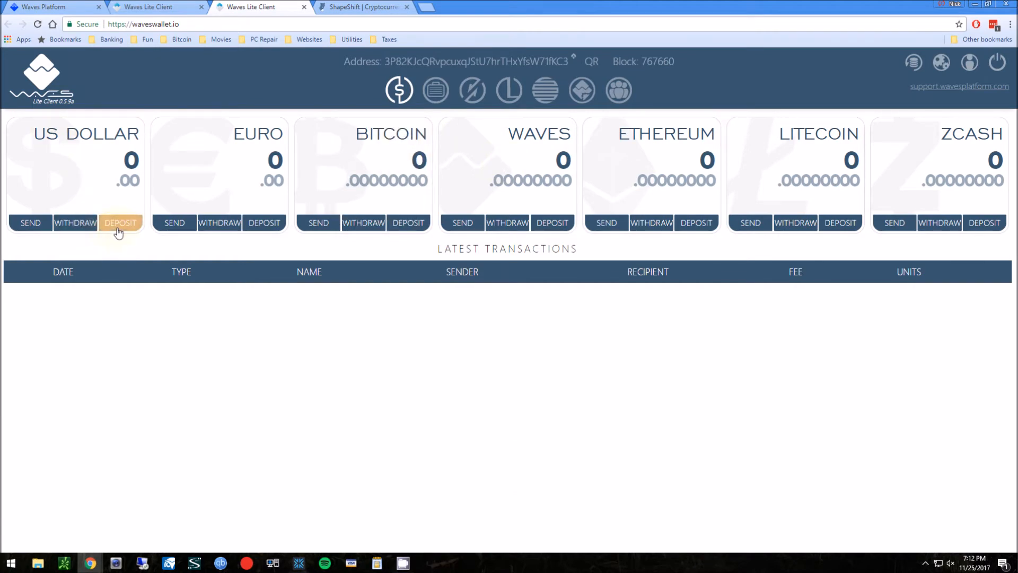
left_click(120, 223)
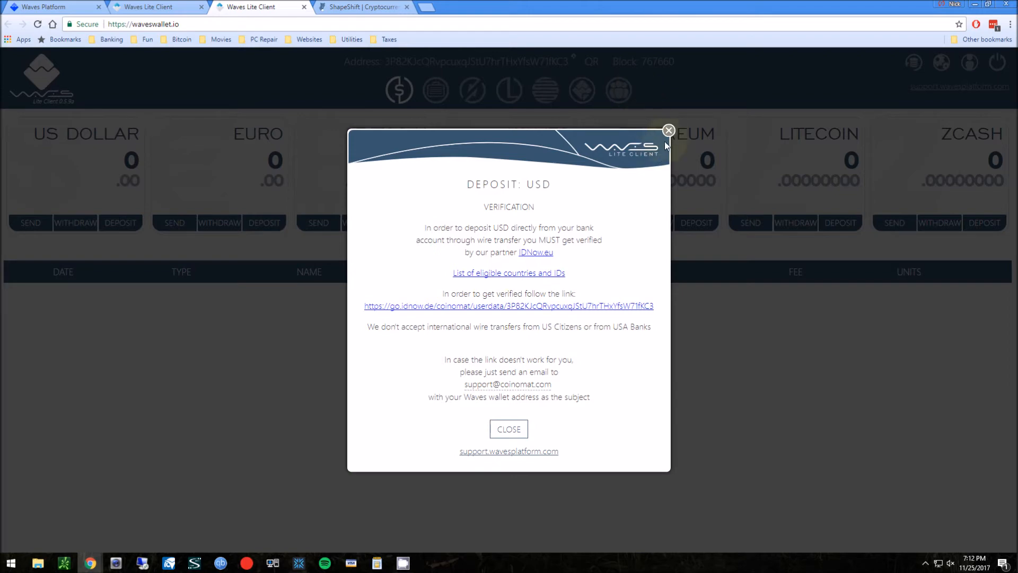
left_click(669, 130)
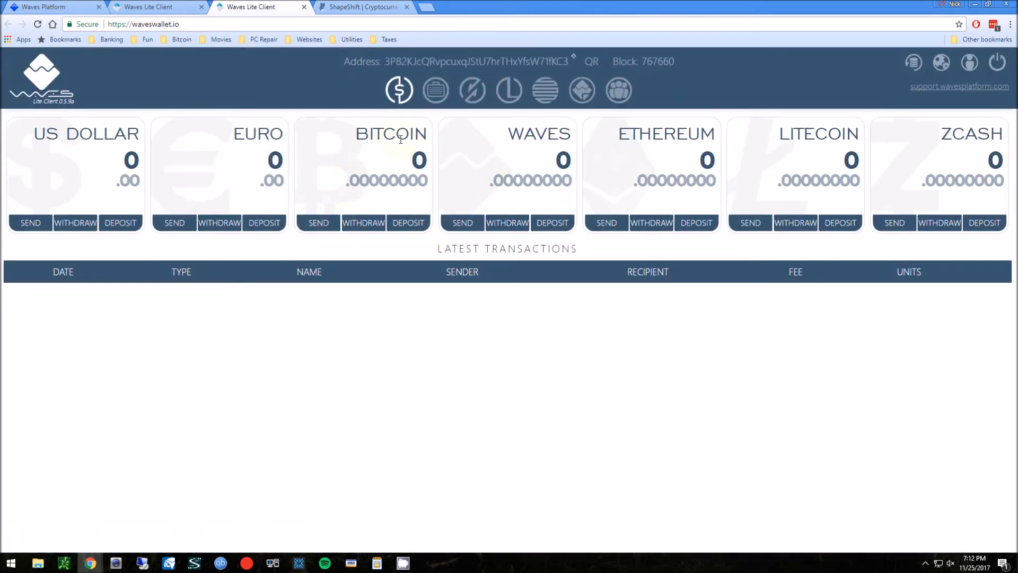
mouse_move(495, 153)
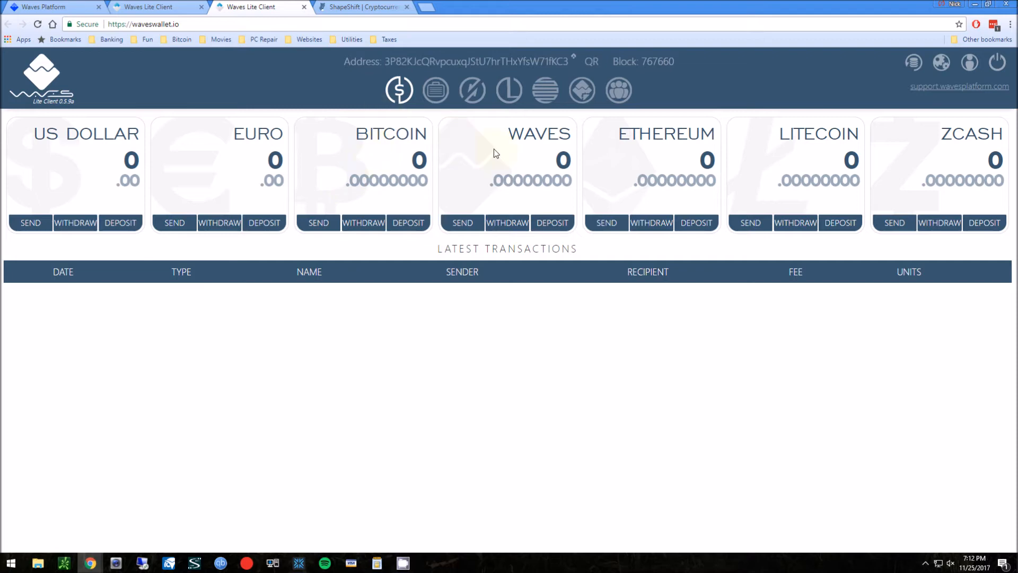
left_click(362, 7)
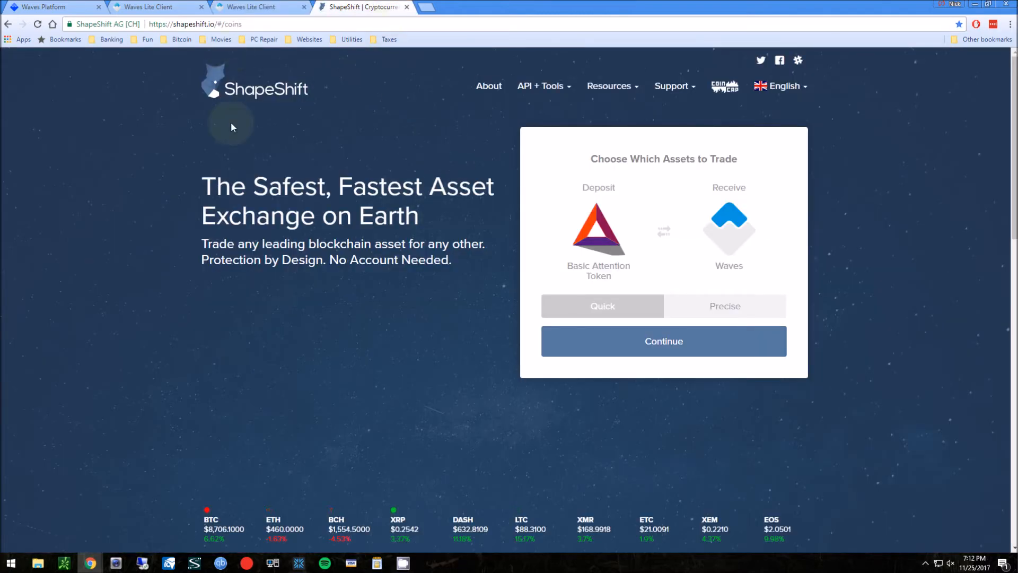
- Return to the Waves wallet page and close the unused registration page
double_click(192, 24)
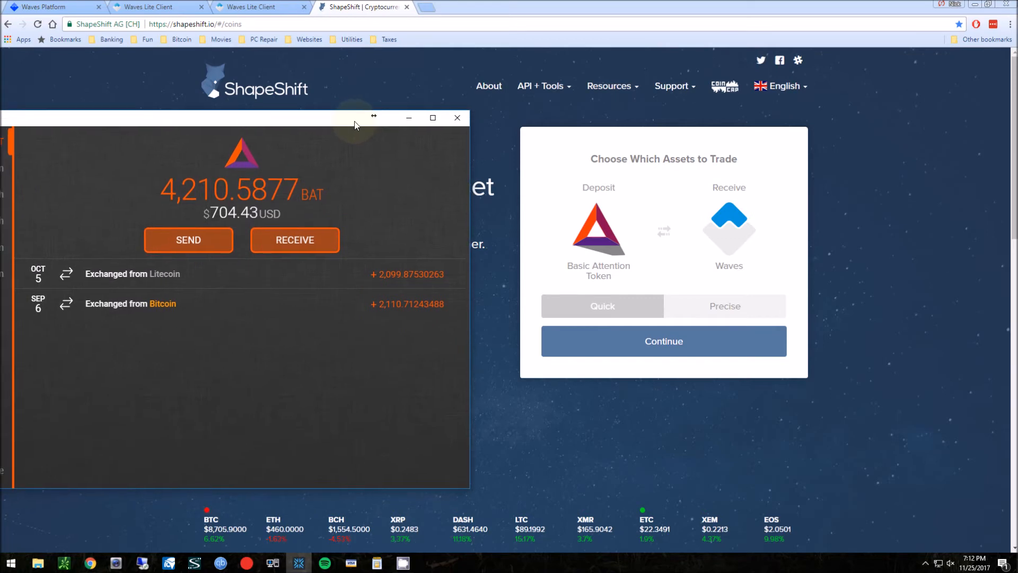
mouse_move(673, 276)
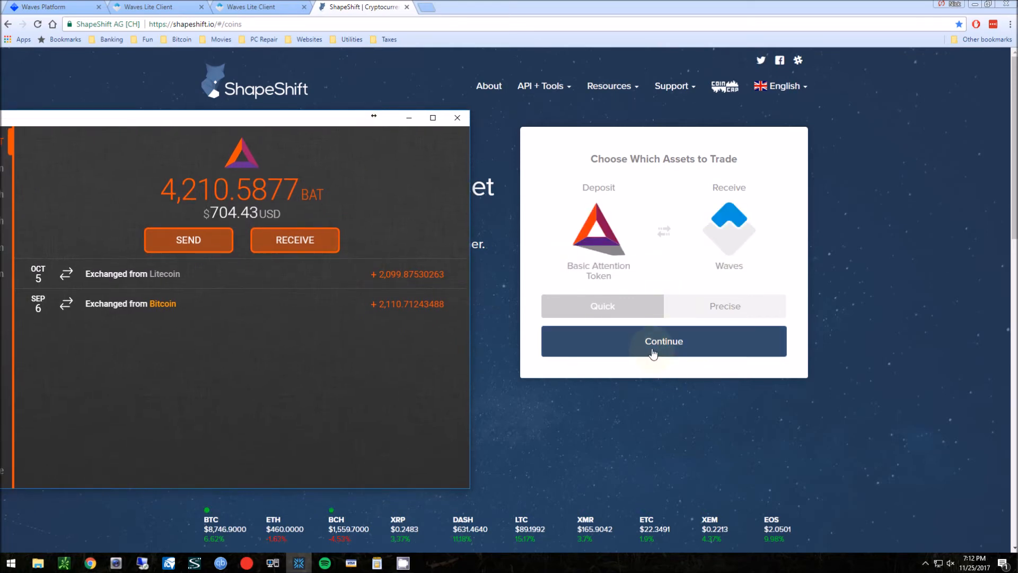
left_click(663, 340)
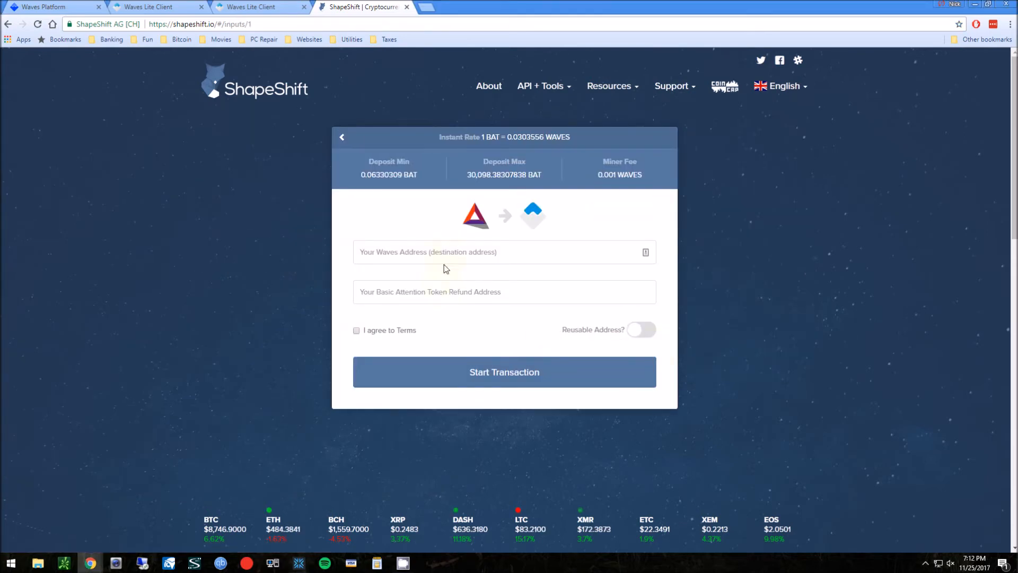
left_click(156, 6)
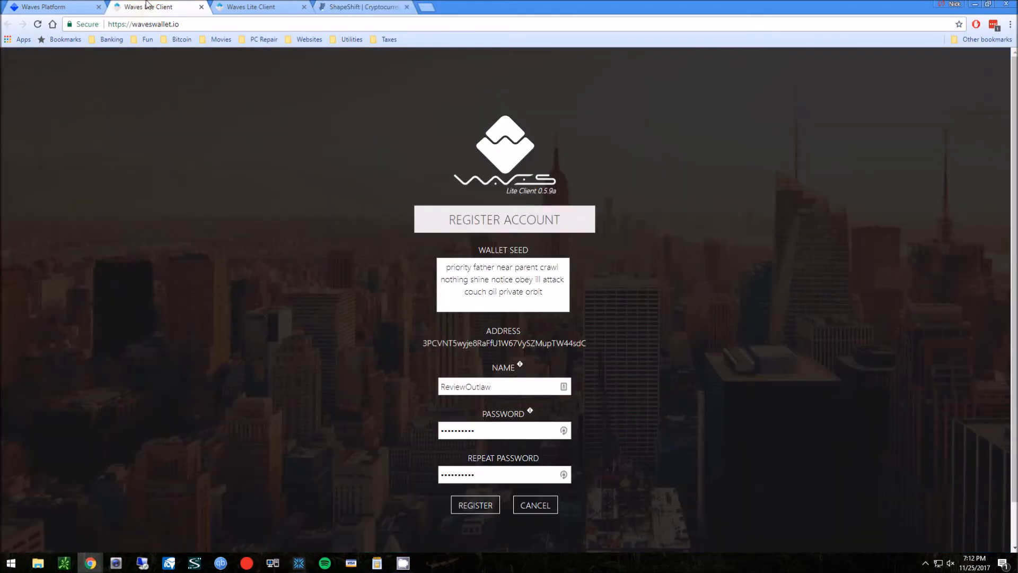
left_click(475, 505)
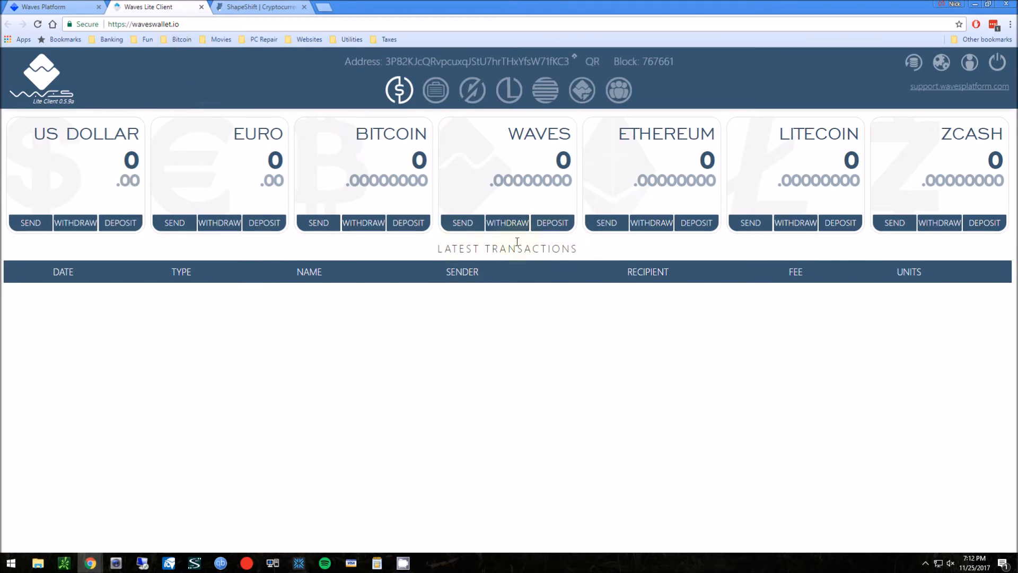
- View the WAVES card deposit dialog, dismiss it and copy the Waves wallet address
left_click(551, 223)
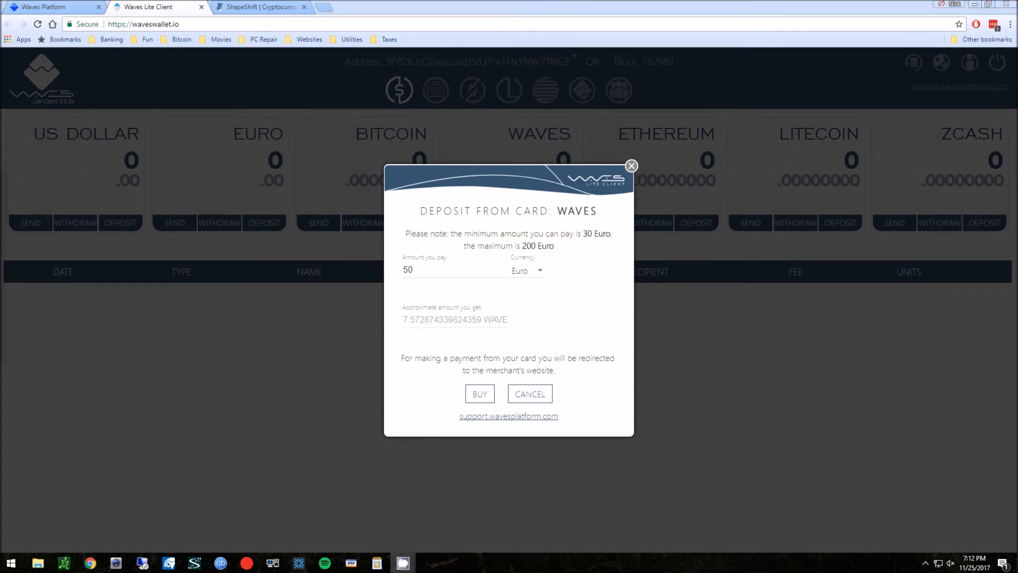
left_click(630, 165)
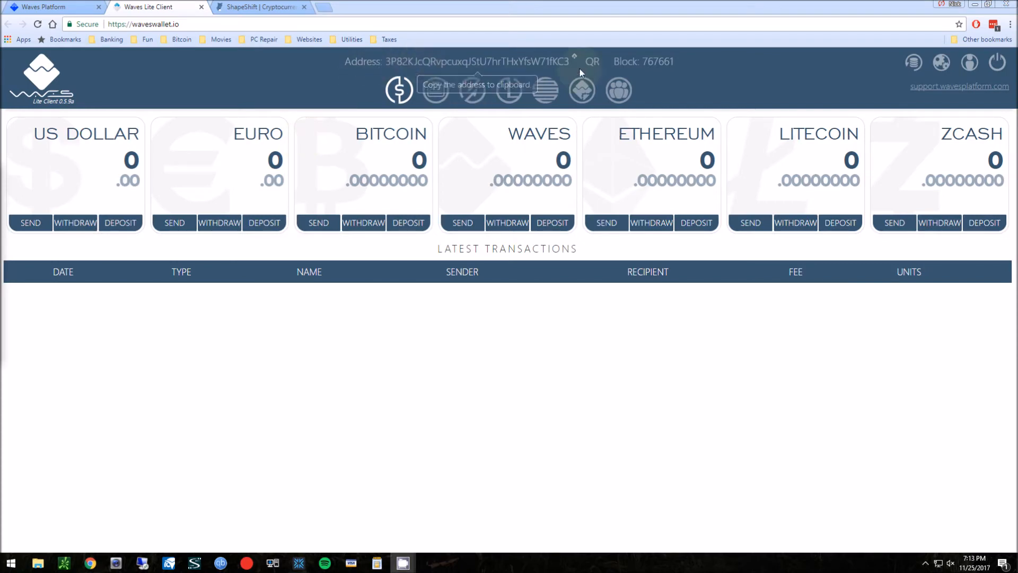
left_click(259, 6)
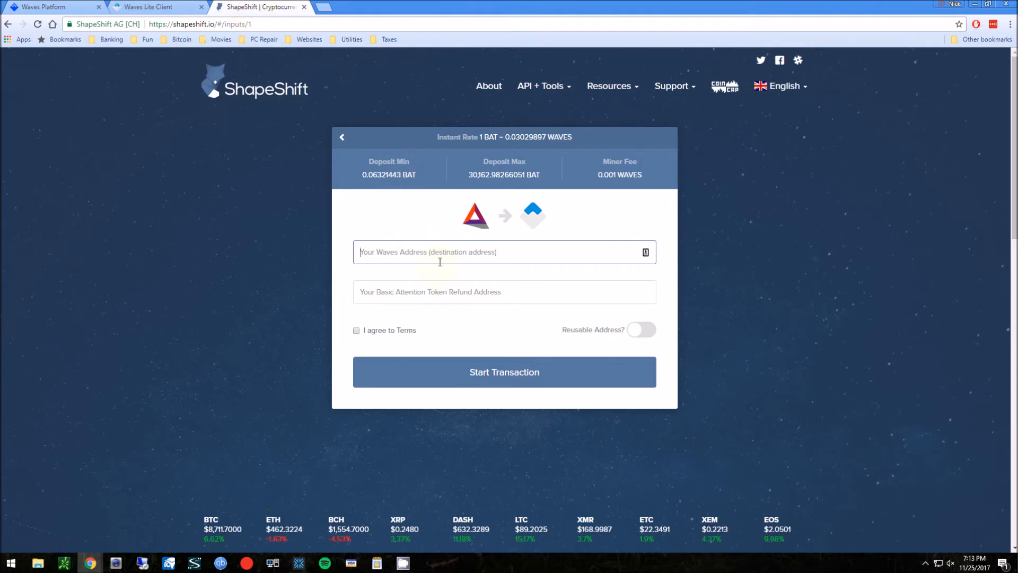
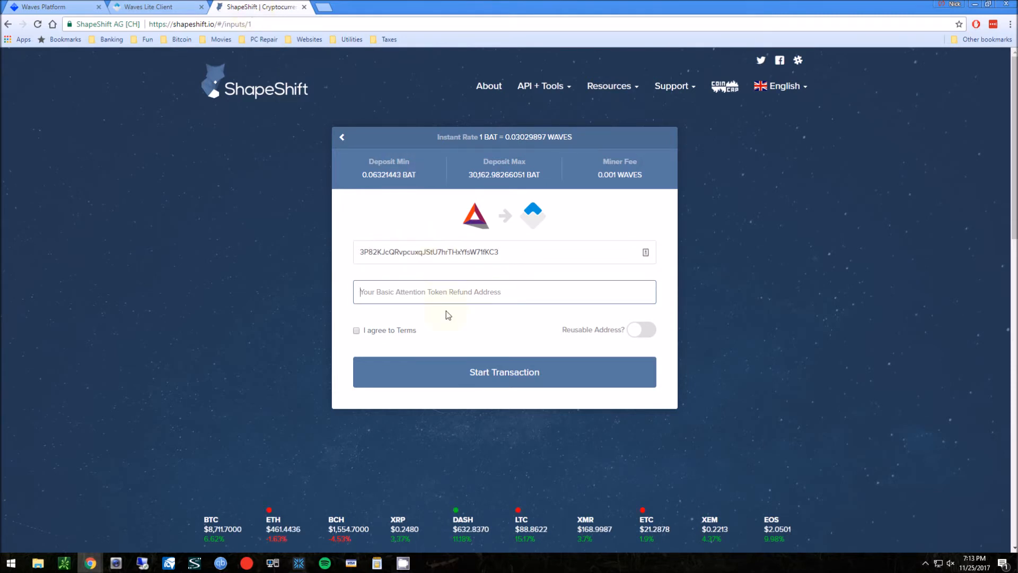
left_click(428, 292)
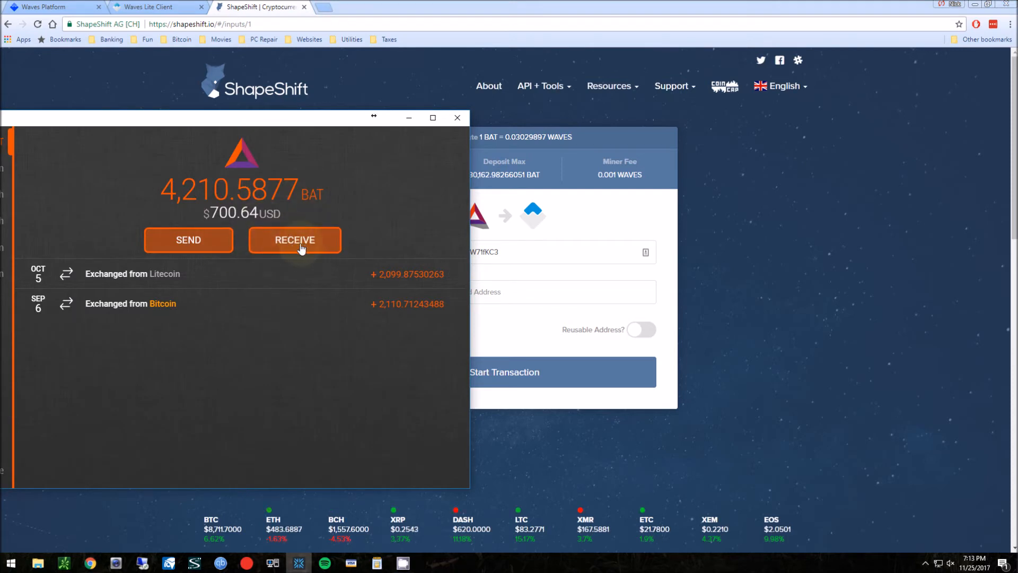
left_click(294, 239)
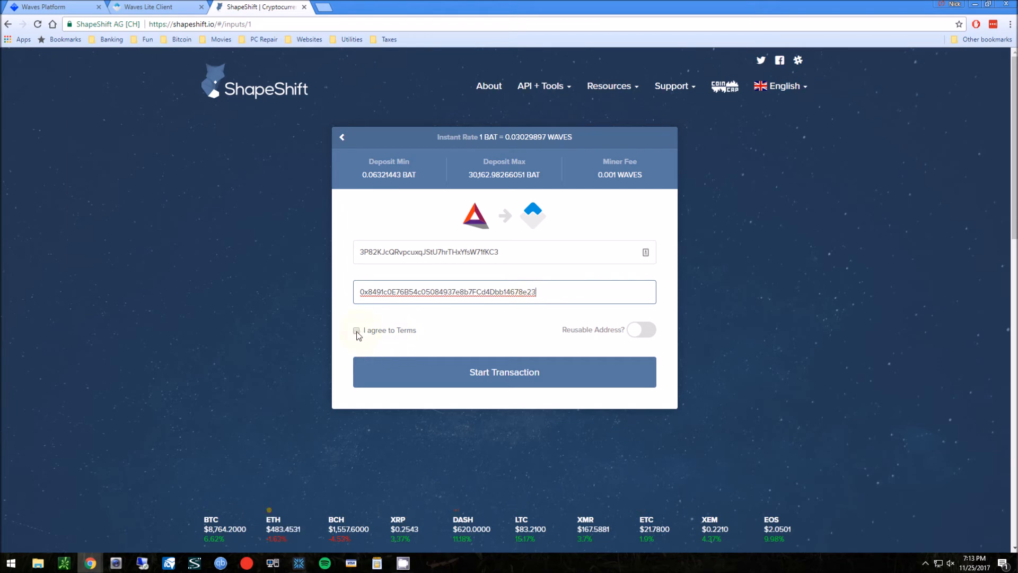
- Accept the terms and start the BAT-to-WAVES exchange transaction
left_click(356, 330)
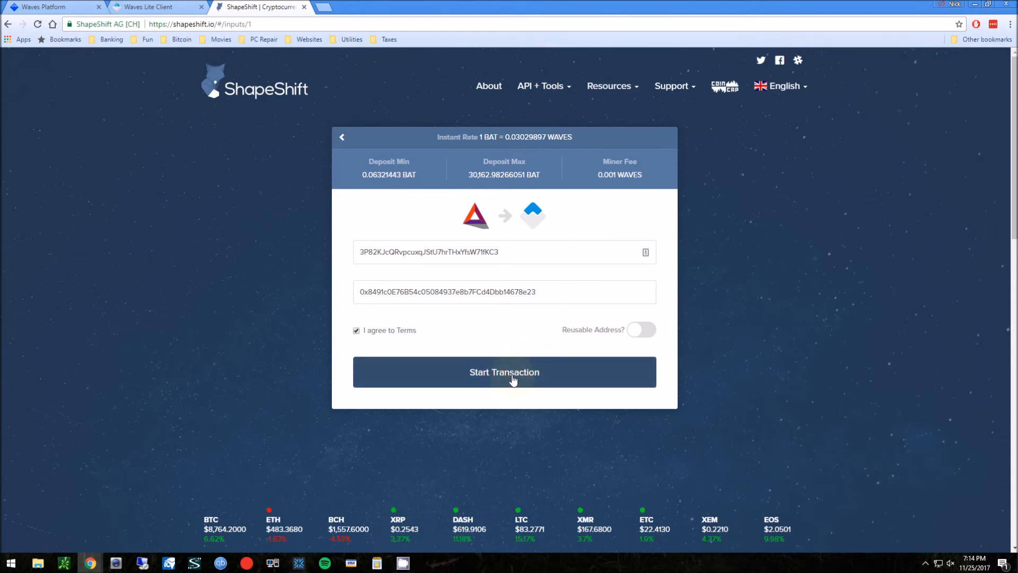
left_click(504, 372)
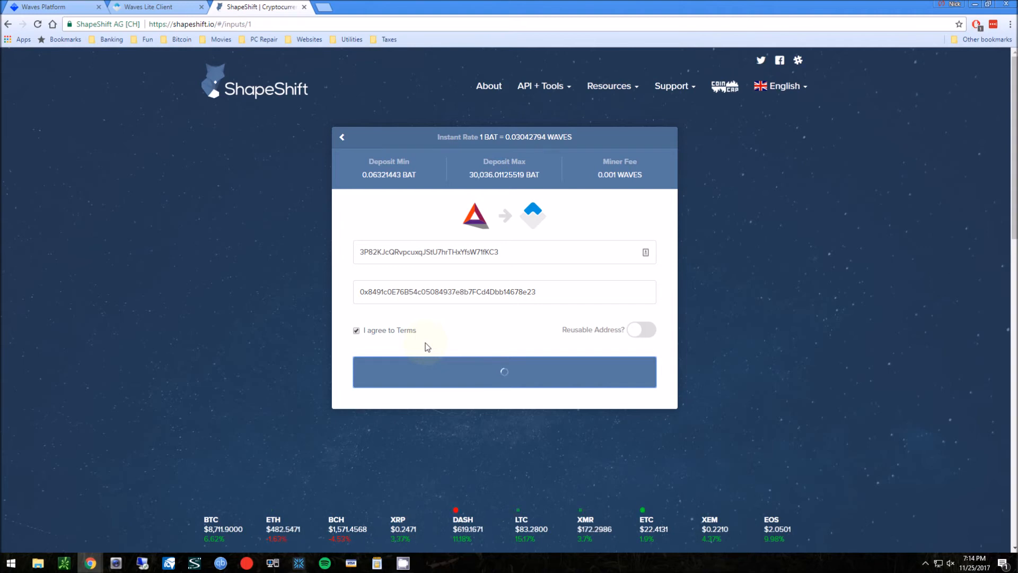
mouse_move(382, 286)
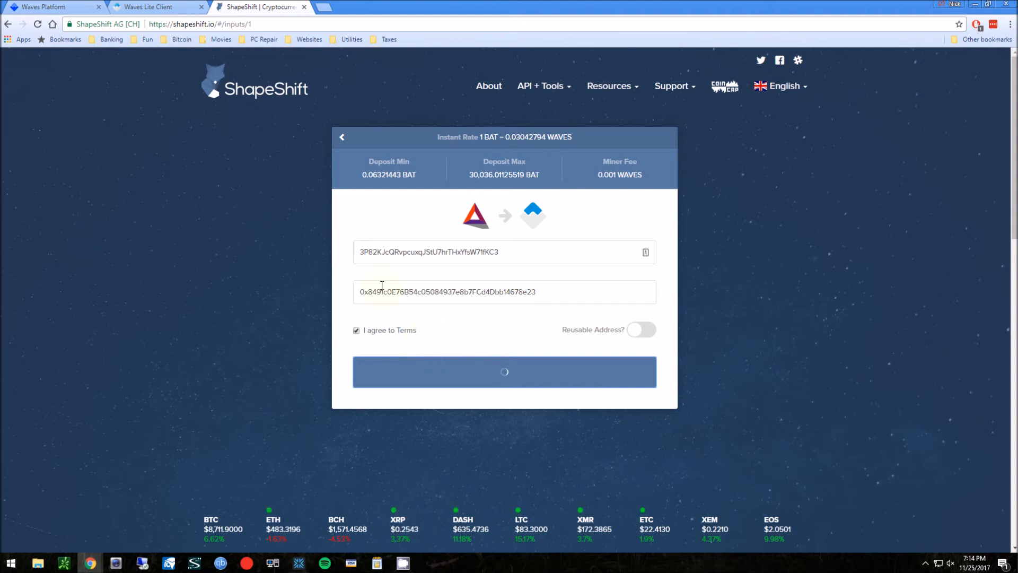
left_click(505, 371)
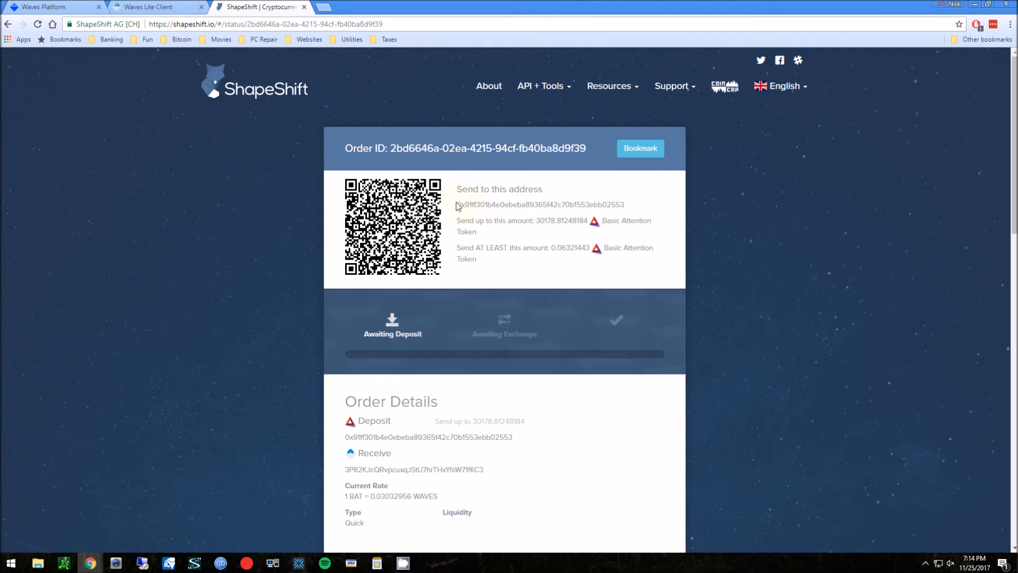
mouse_move(464, 222)
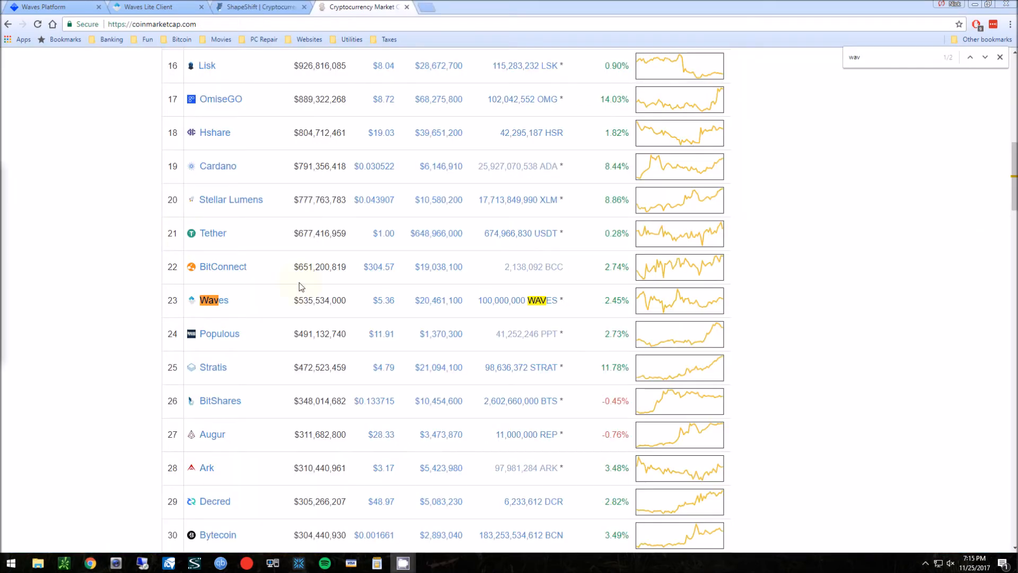
mouse_move(385, 318)
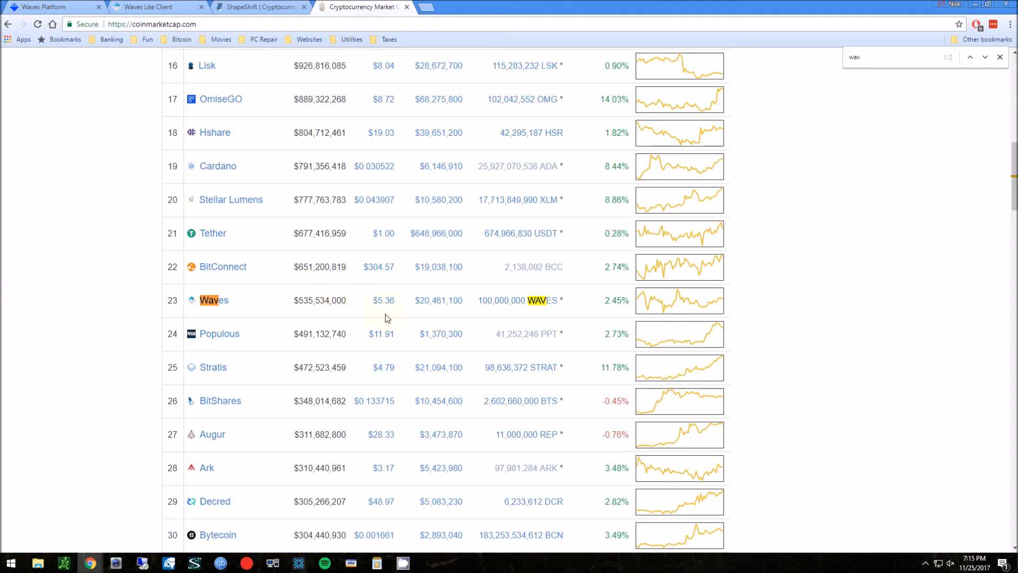
mouse_move(397, 308)
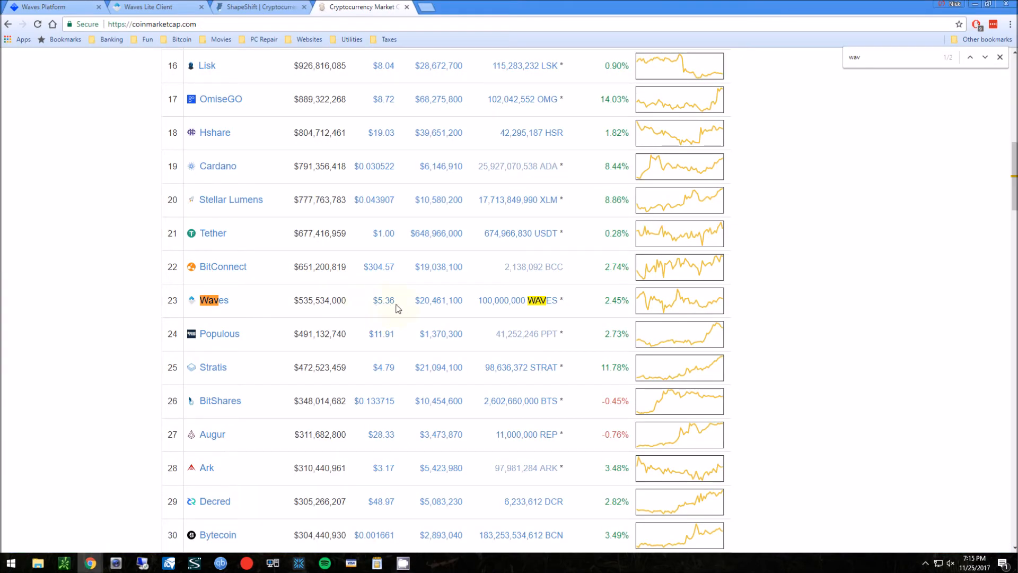
- Return to the ShapeShift order page awaiting the BAT deposit
left_click(260, 8)
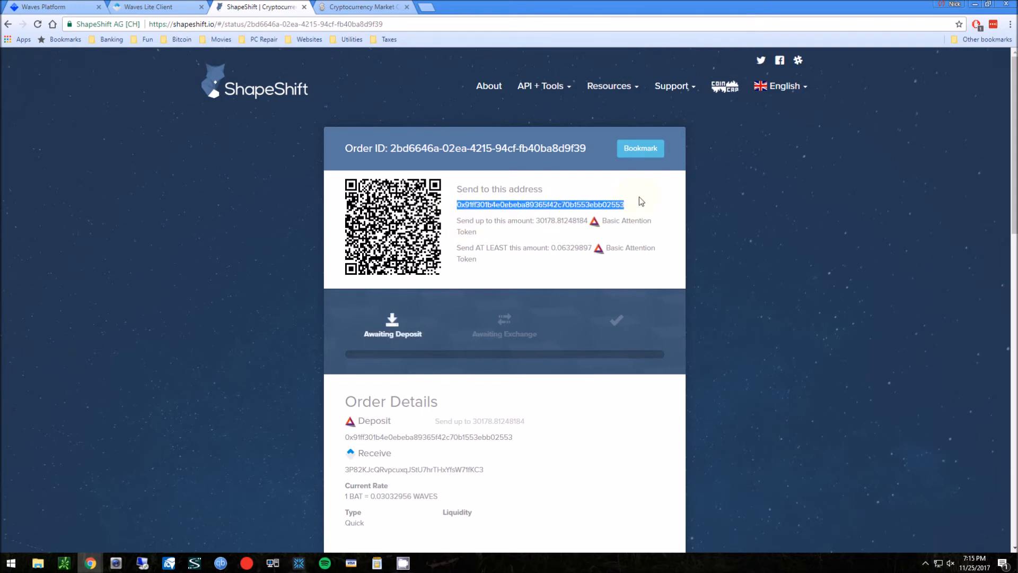
mouse_move(520, 230)
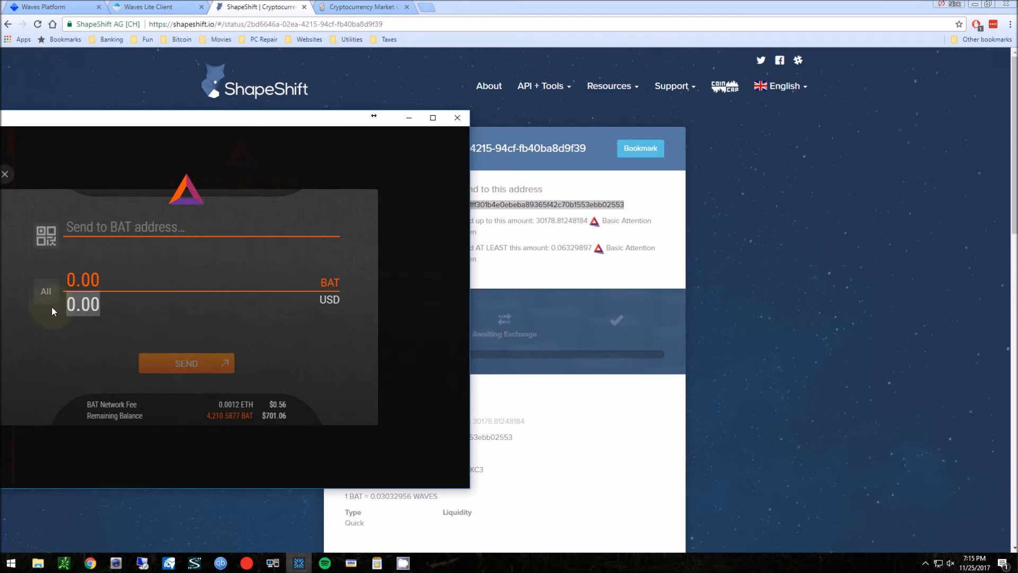
- Send 10.00 USD of BAT from Exodus to the deposit address and put the wallet away
type("100")
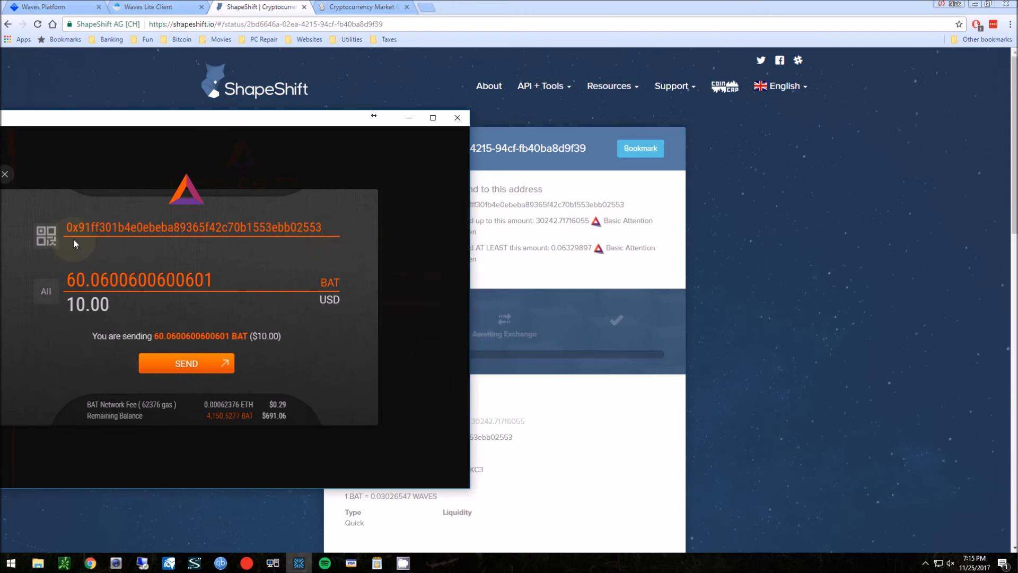
mouse_move(137, 327)
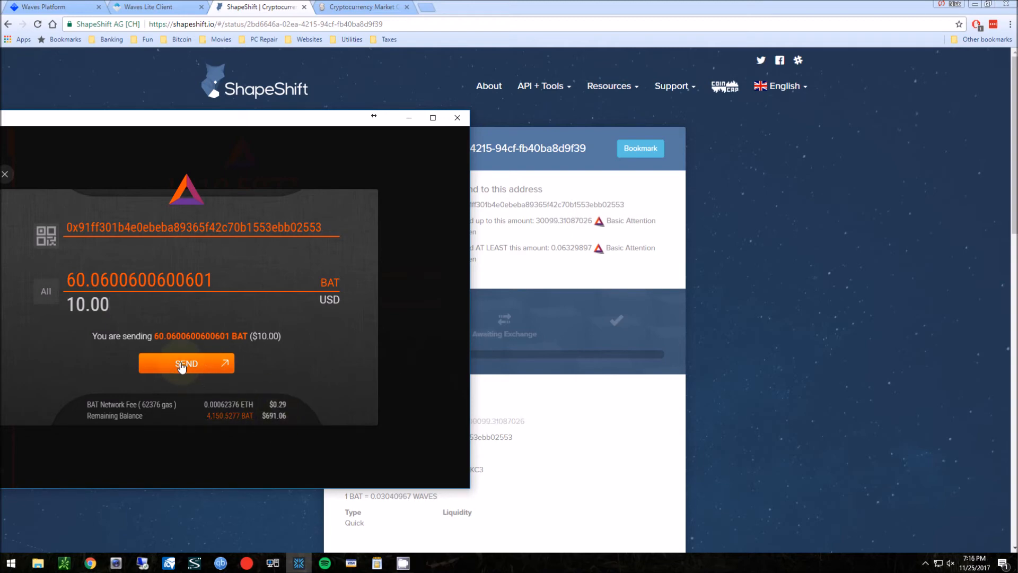
left_click(187, 364)
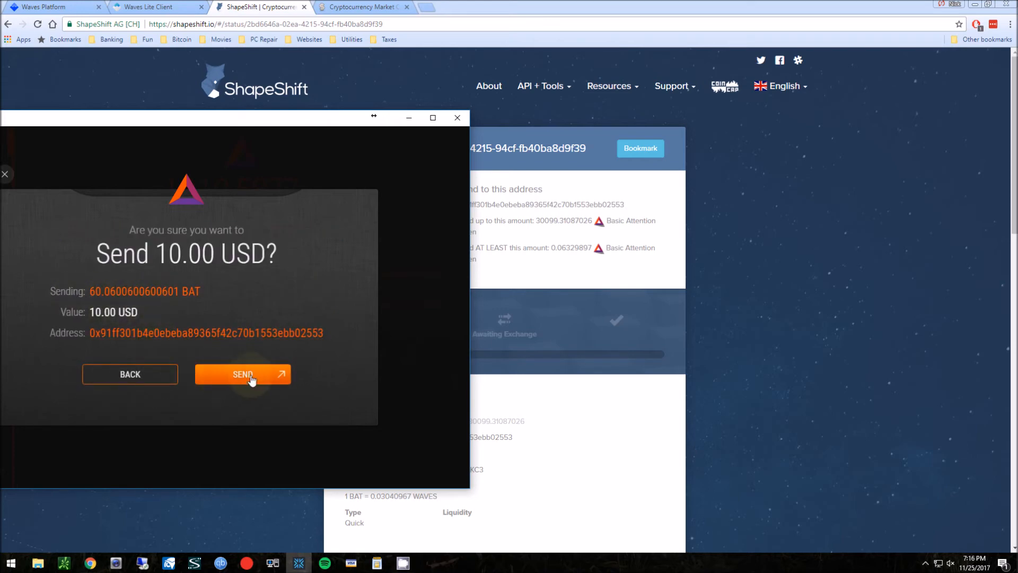
left_click(242, 375)
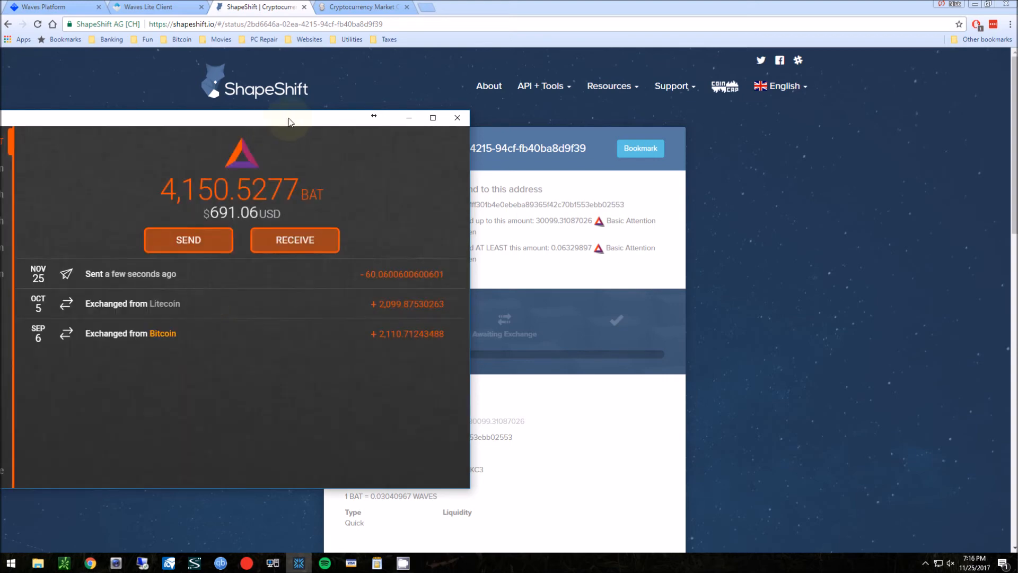
left_click(457, 117)
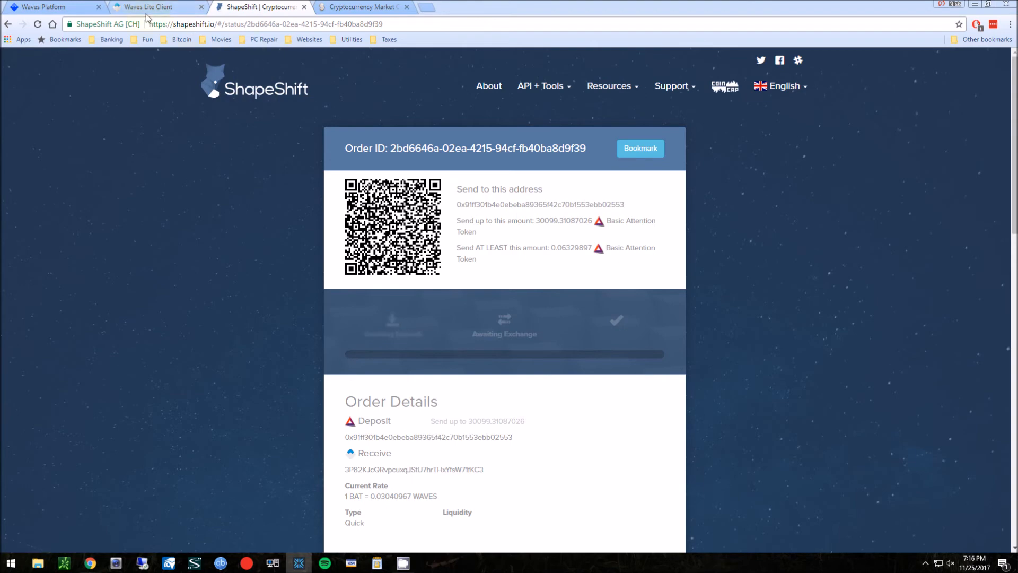
- Check the Waves wallet for the received 1.82251952 WAVES and show the transaction history
left_click(156, 7)
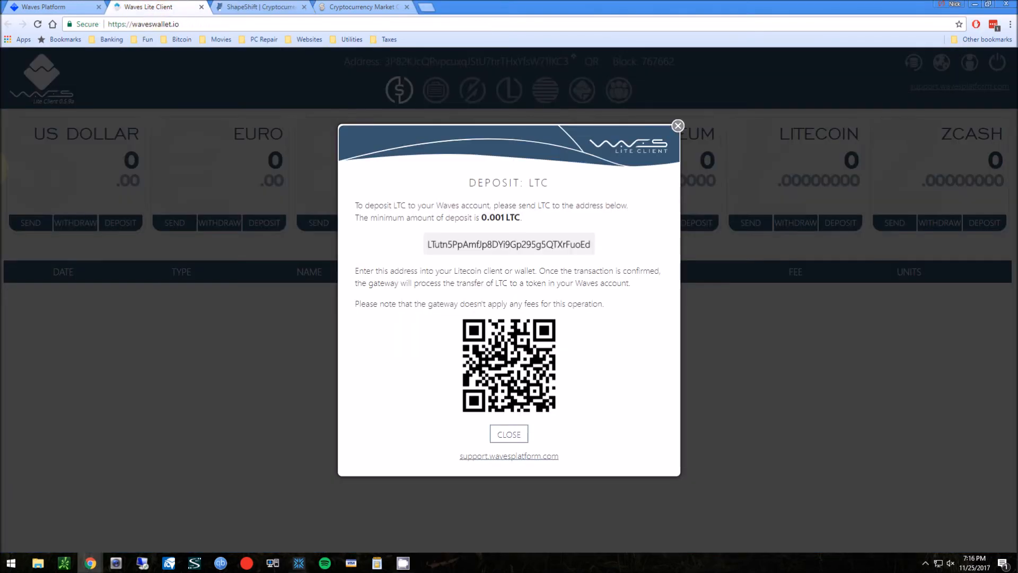
left_click(259, 7)
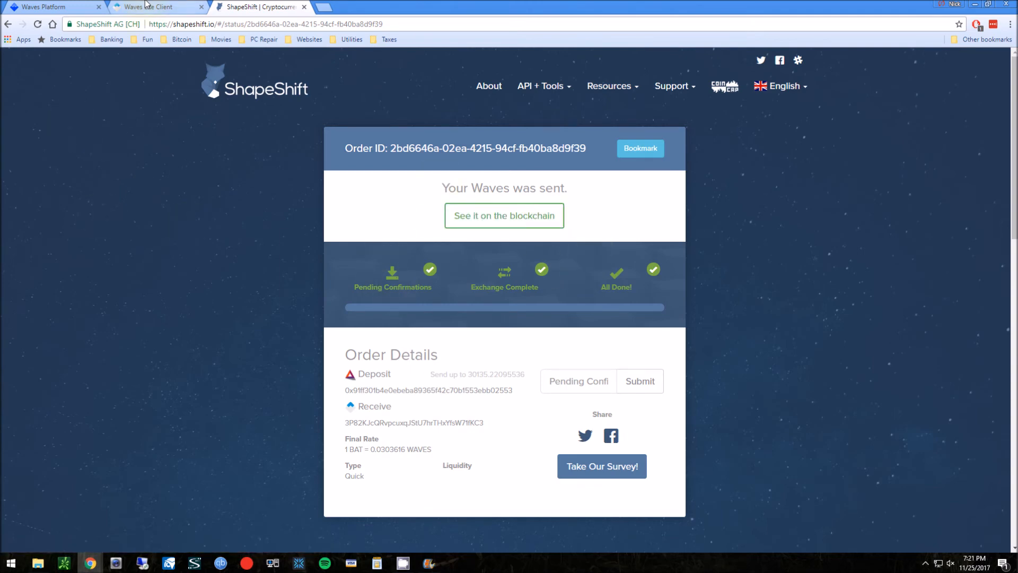
left_click(156, 7)
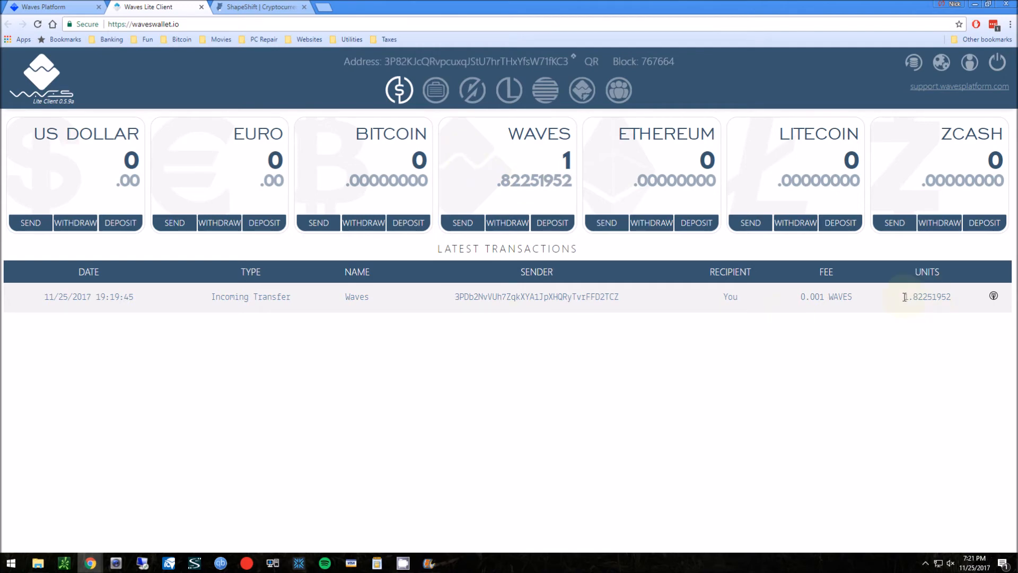
double_click(926, 297)
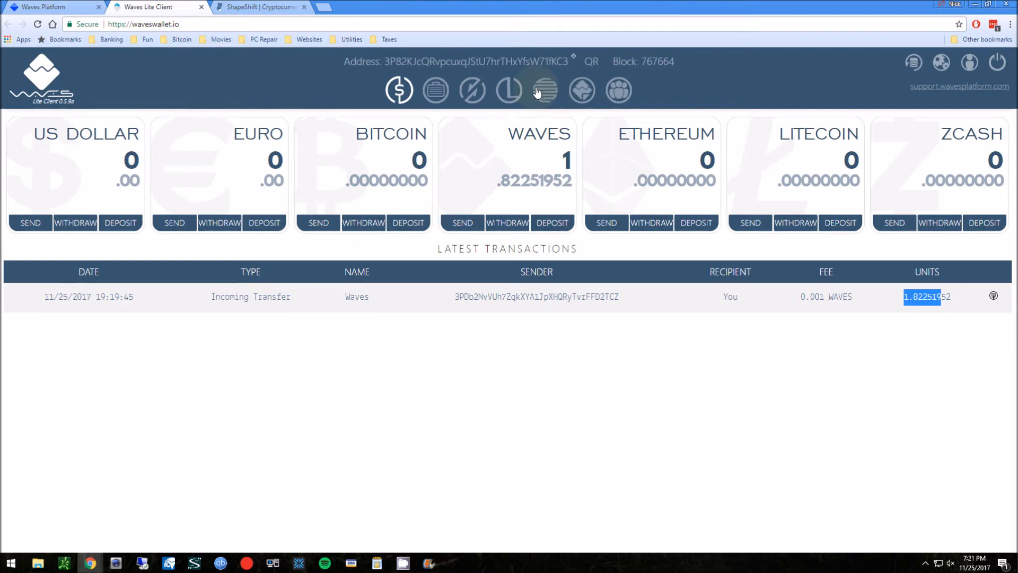
left_click(545, 90)
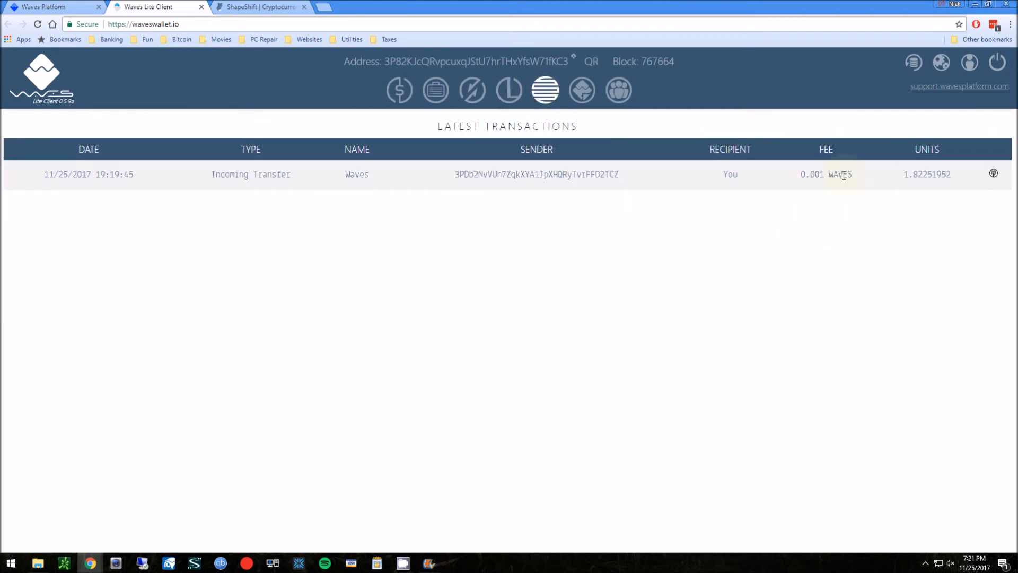
mouse_move(59, 195)
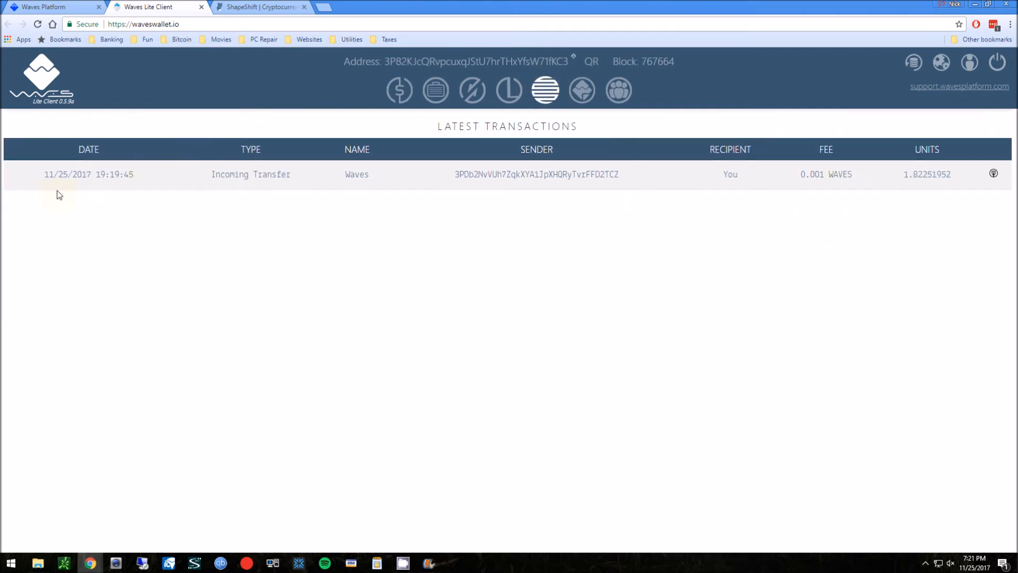
mouse_move(581, 89)
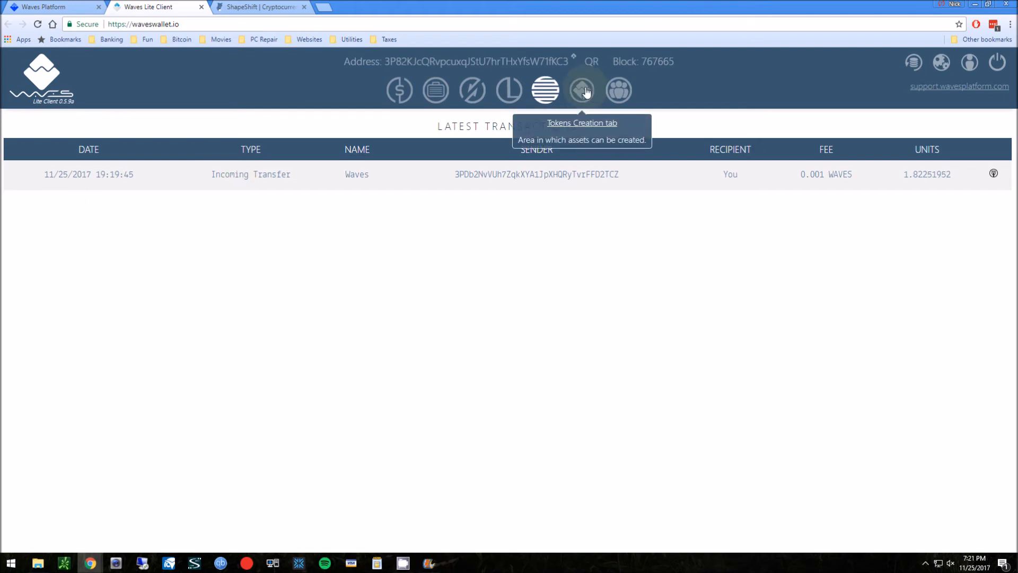
- Name the new token OutlawCoin with description 'The Official Coin of ReviewOutlaw.com'
left_click(581, 89)
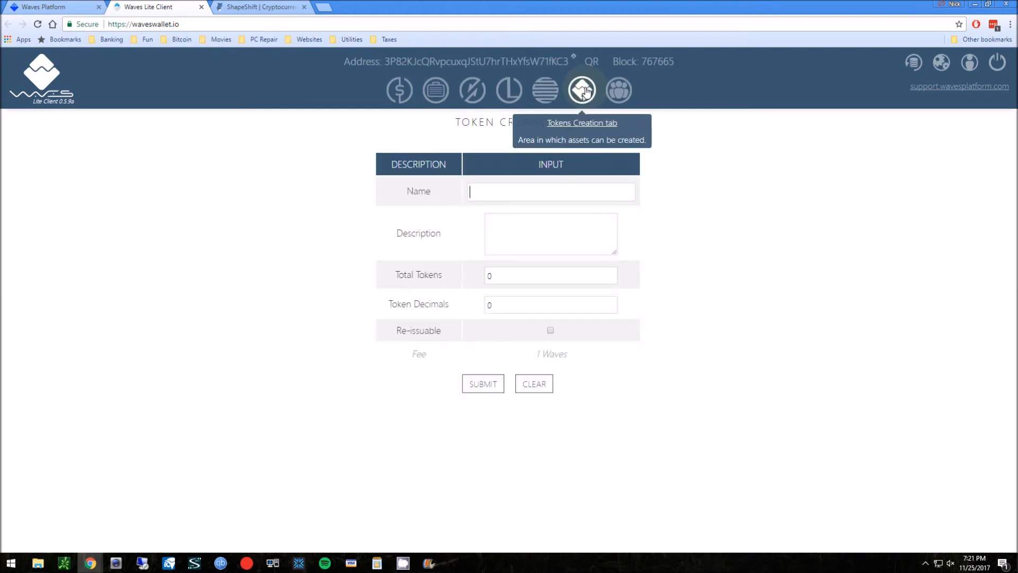
mouse_move(541, 191)
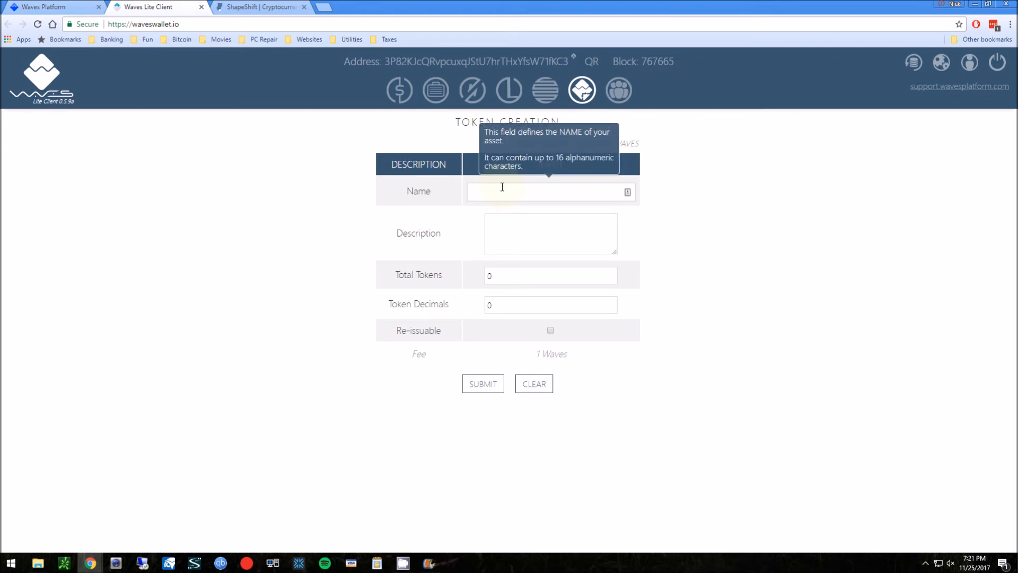
type("OutlawC")
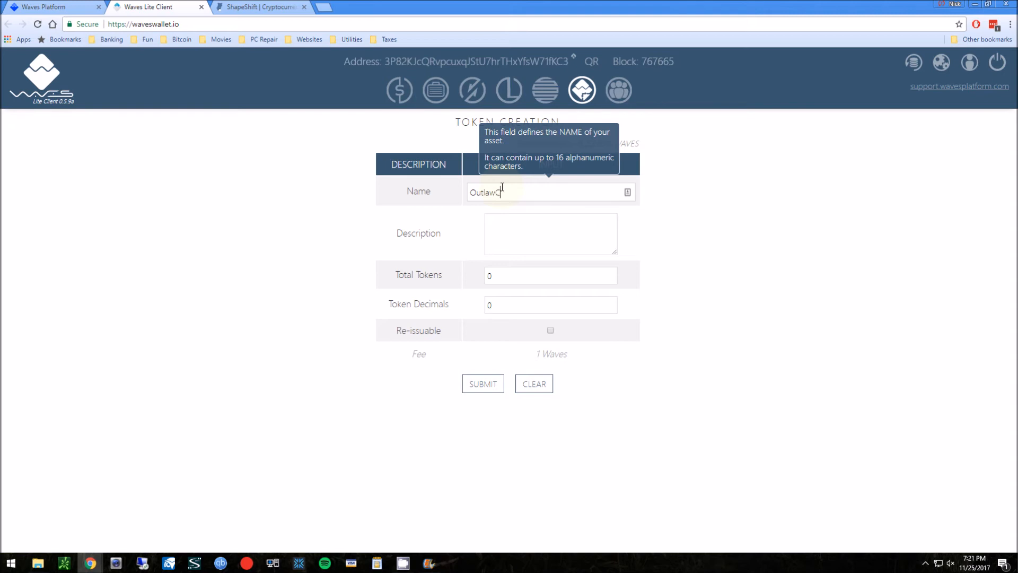
left_click(550, 233)
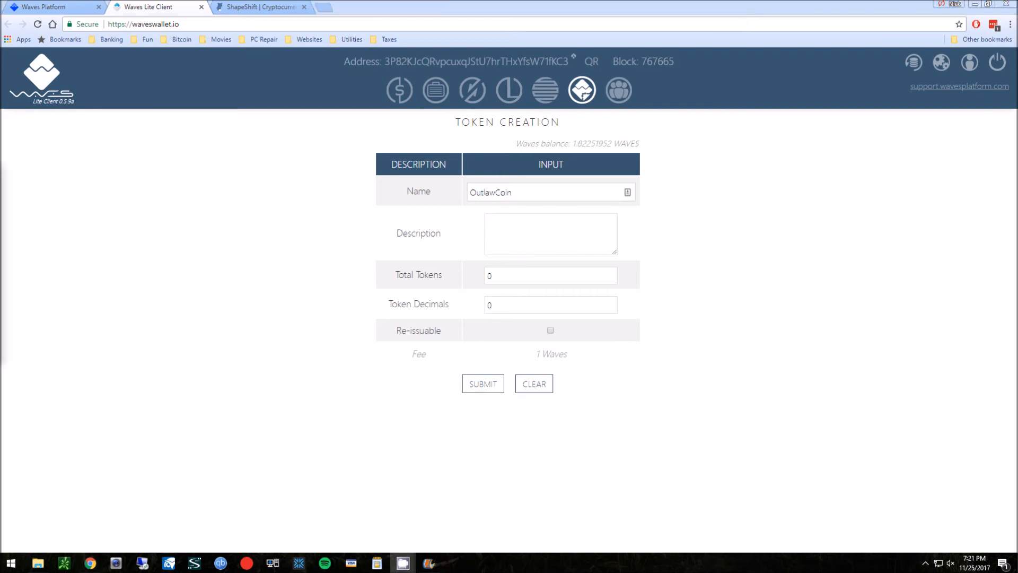
type("The Official Coin of ReviewOutlaw.com and the ReviewOutlaw youtube channel.")
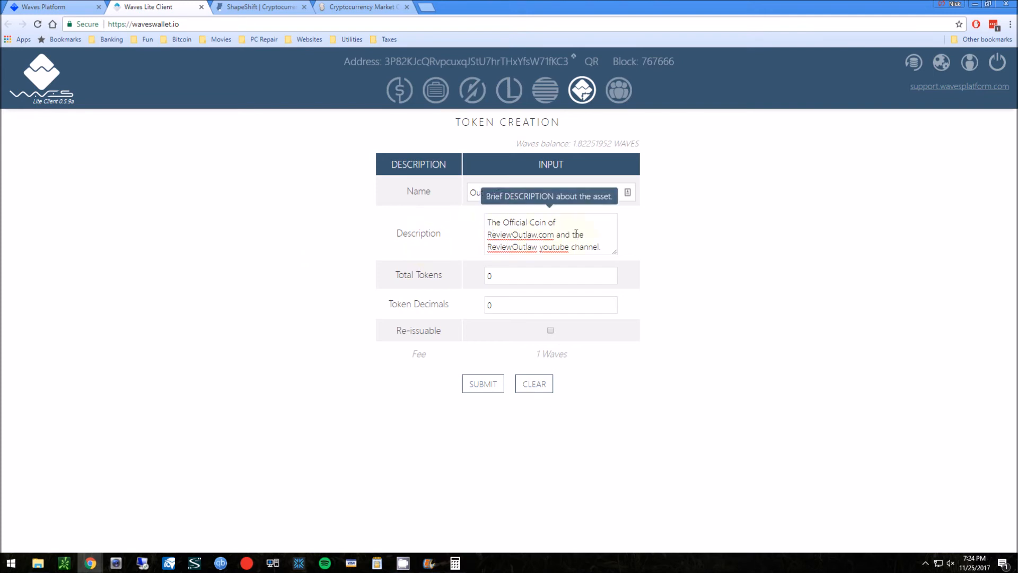
mouse_move(591, 251)
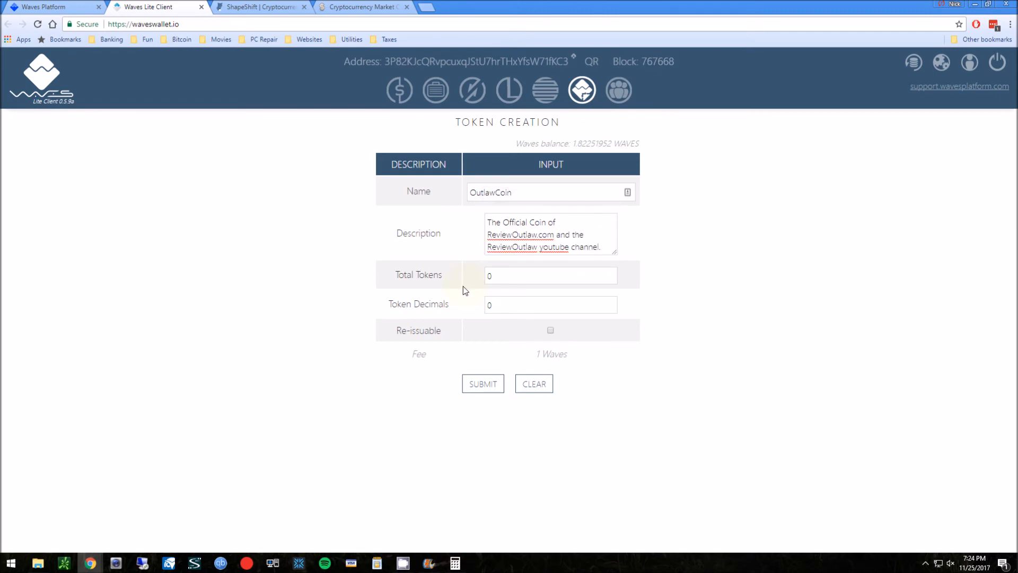
mouse_move(503, 297)
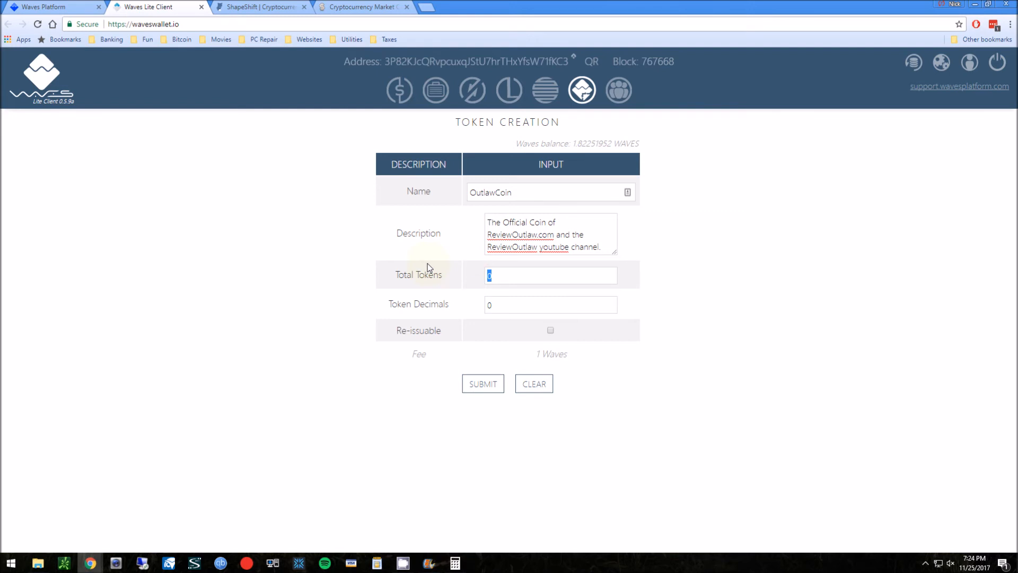
type("10000000000")
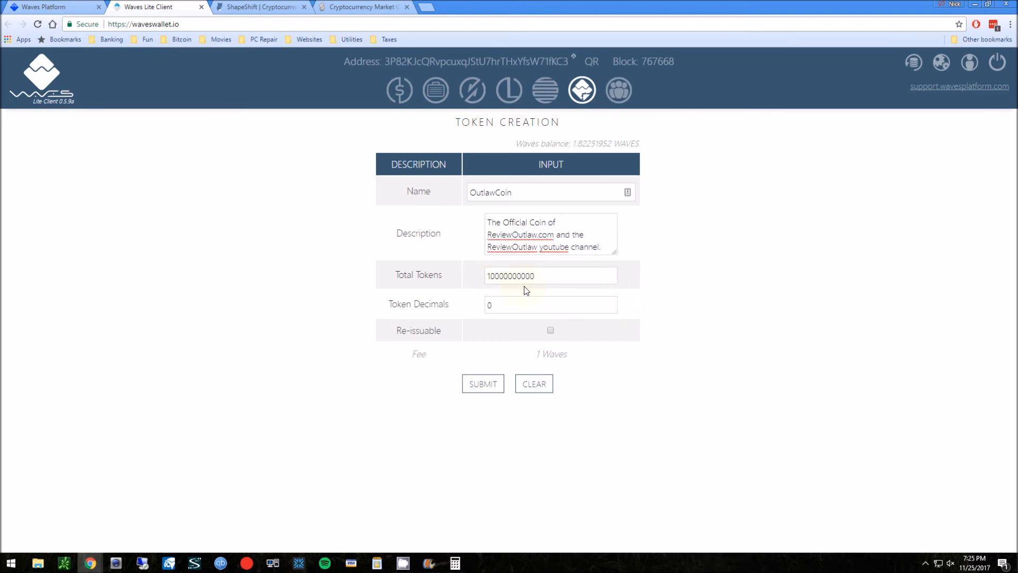
mouse_move(571, 305)
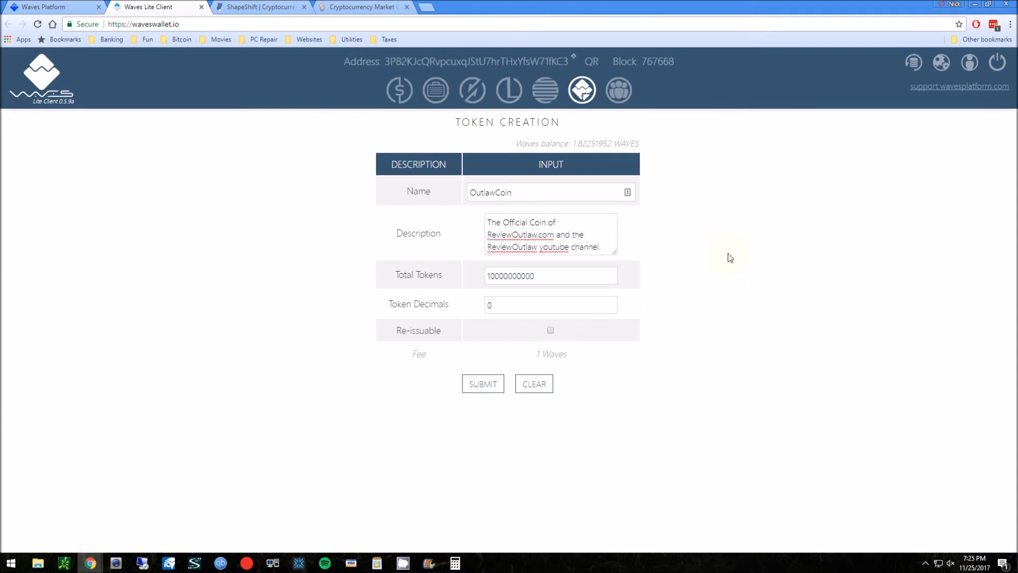
mouse_move(580, 267)
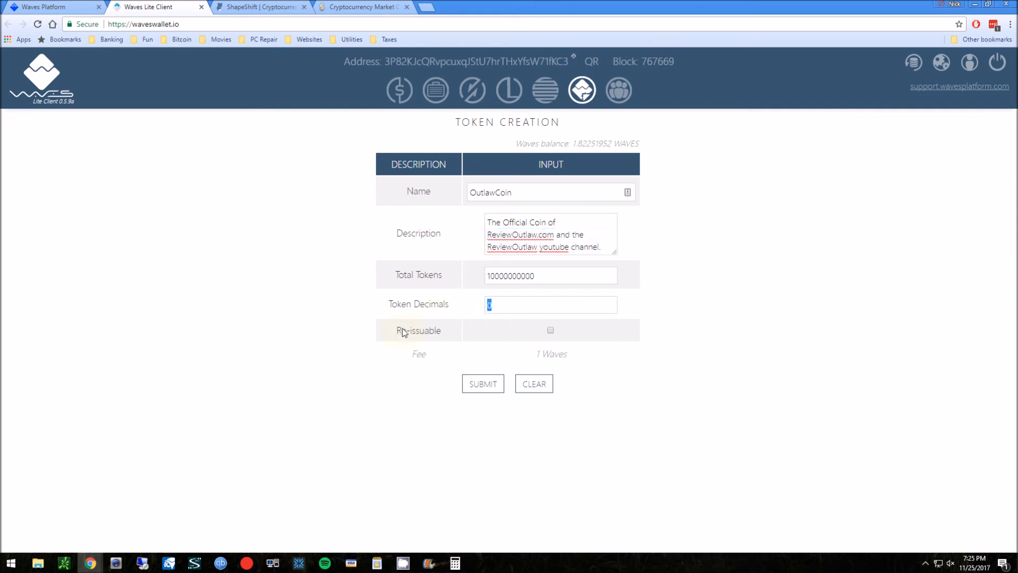
mouse_move(441, 312)
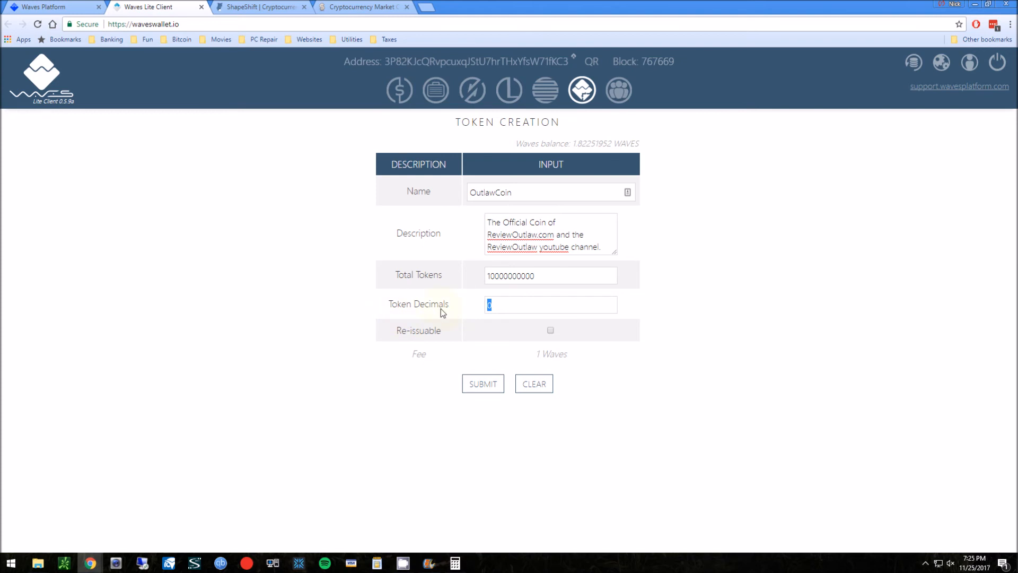
type("8")
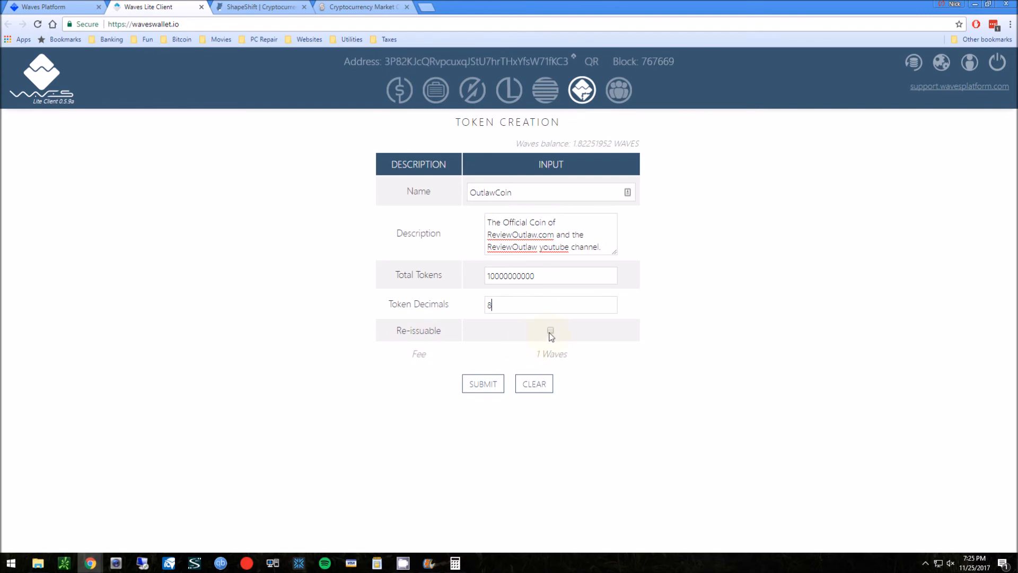
mouse_move(550, 331)
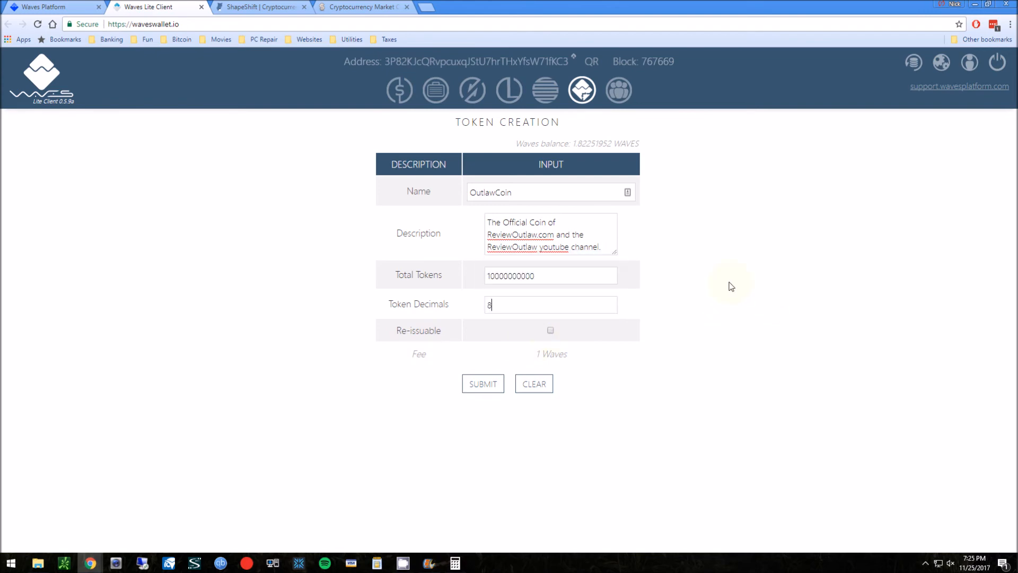
mouse_move(528, 308)
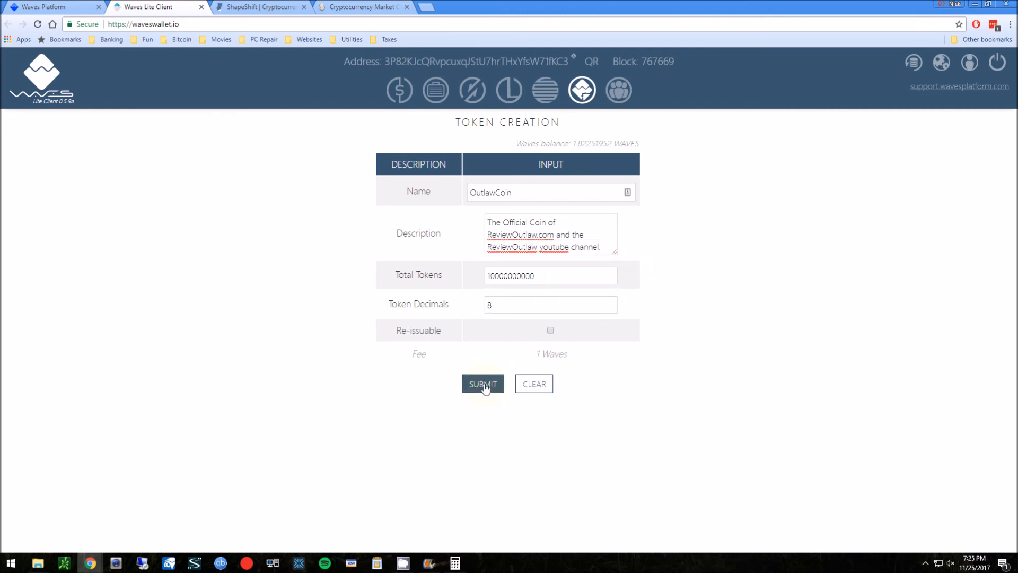
left_click(482, 383)
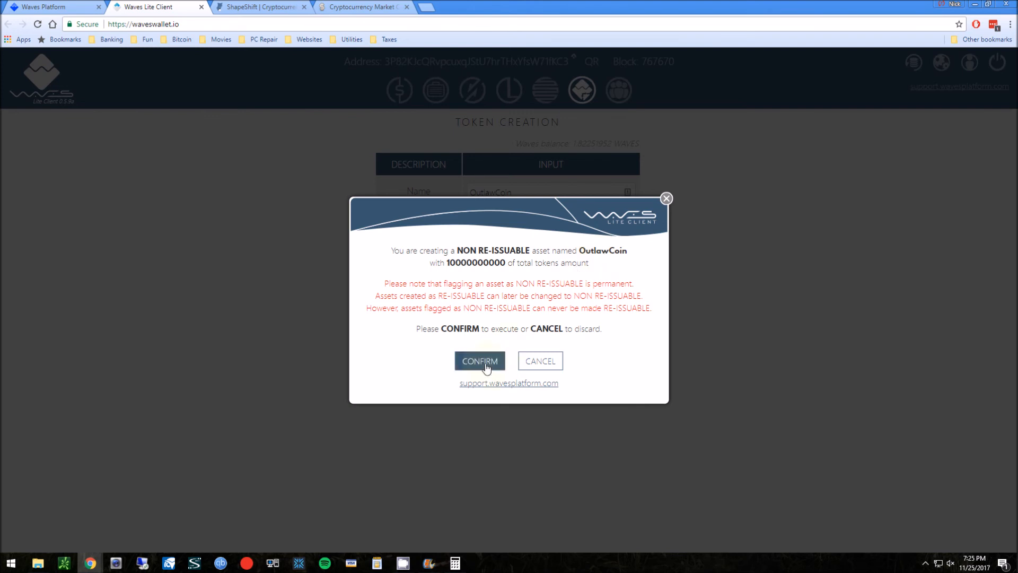
left_click(479, 361)
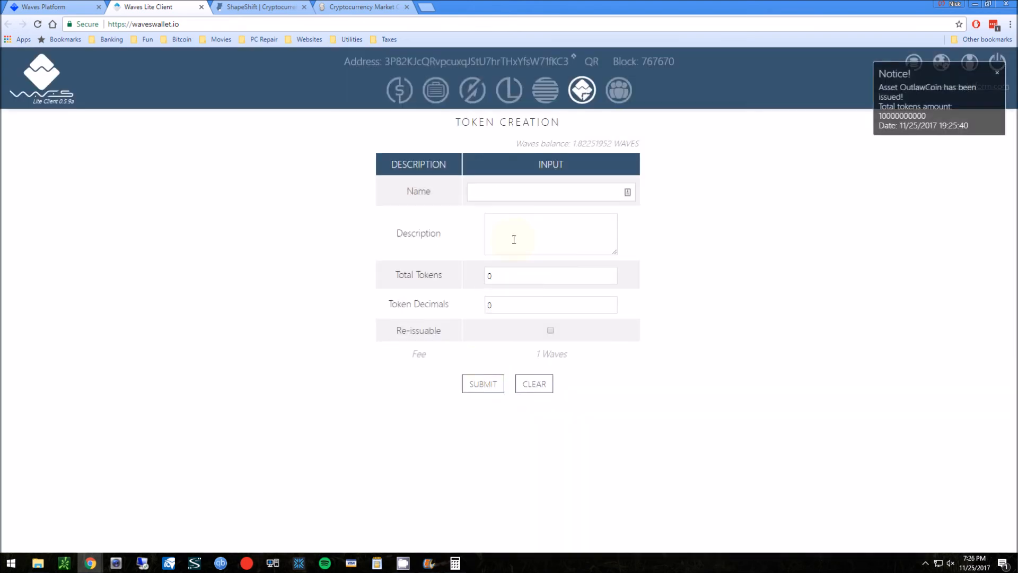
mouse_move(836, 156)
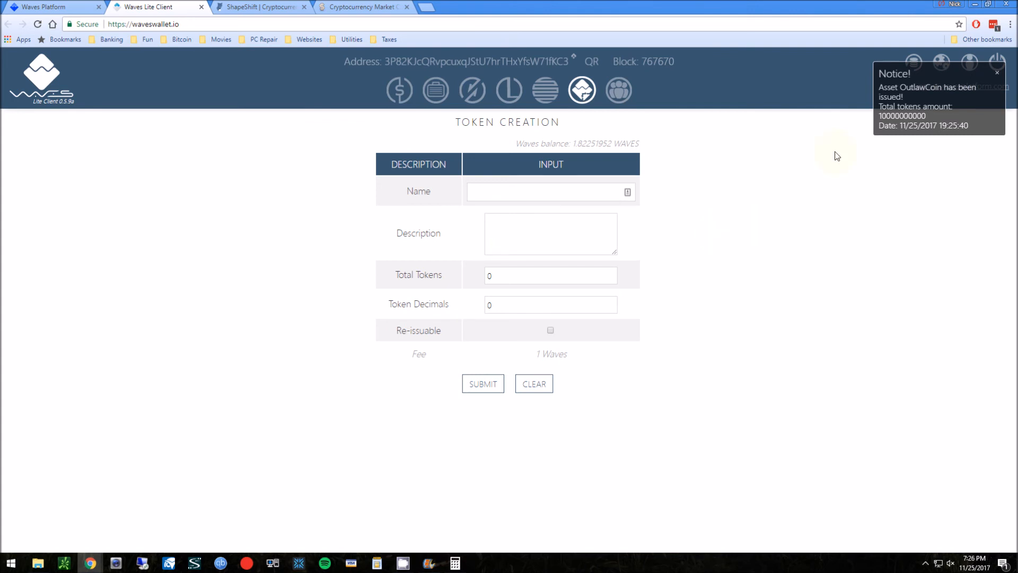
mouse_move(912, 103)
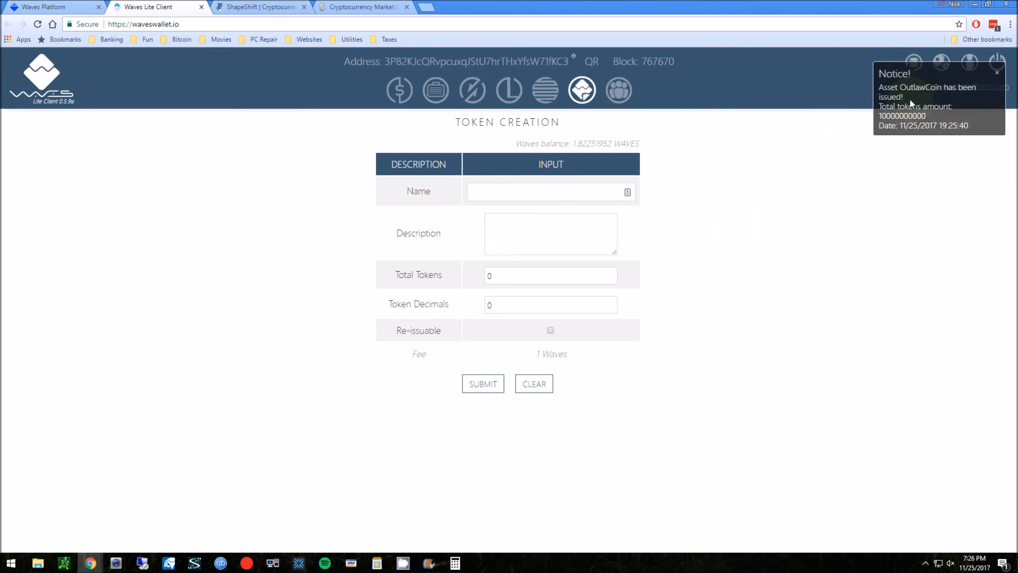
- Check the transaction history and portfolio for OutlawCoin with its 10,000,000,000 balance
left_click(545, 90)
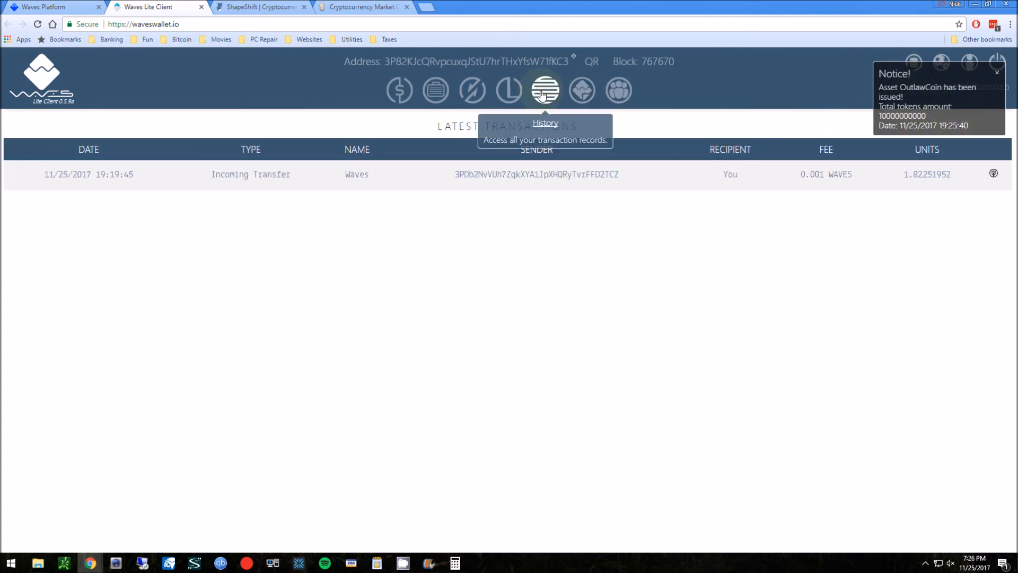
left_click(400, 89)
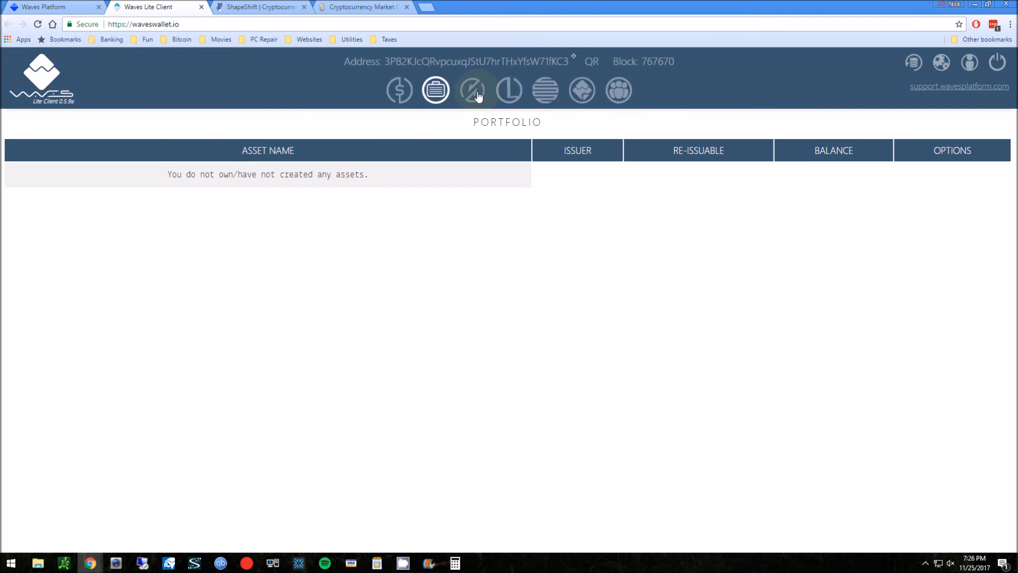
left_click(544, 90)
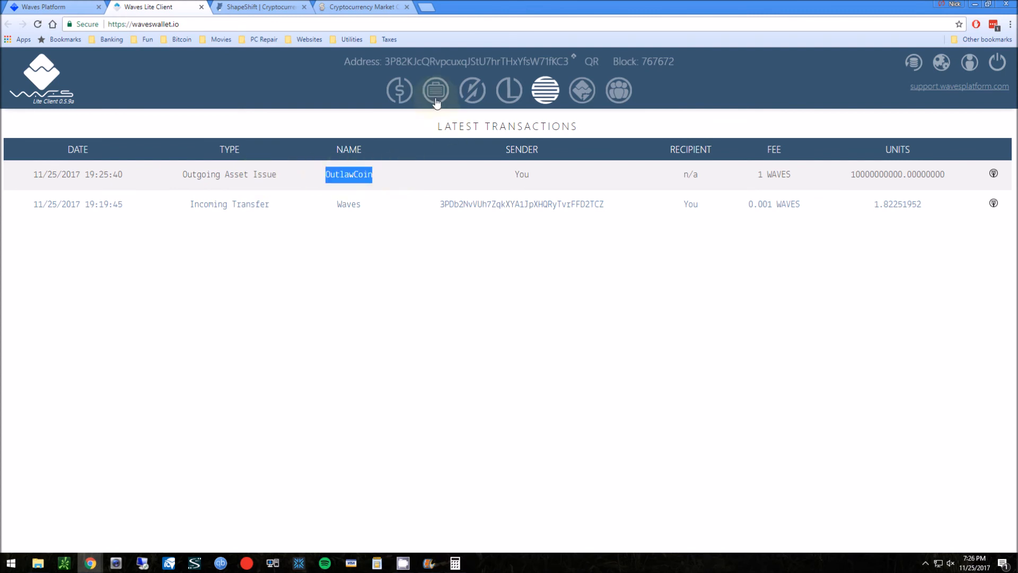
left_click(435, 89)
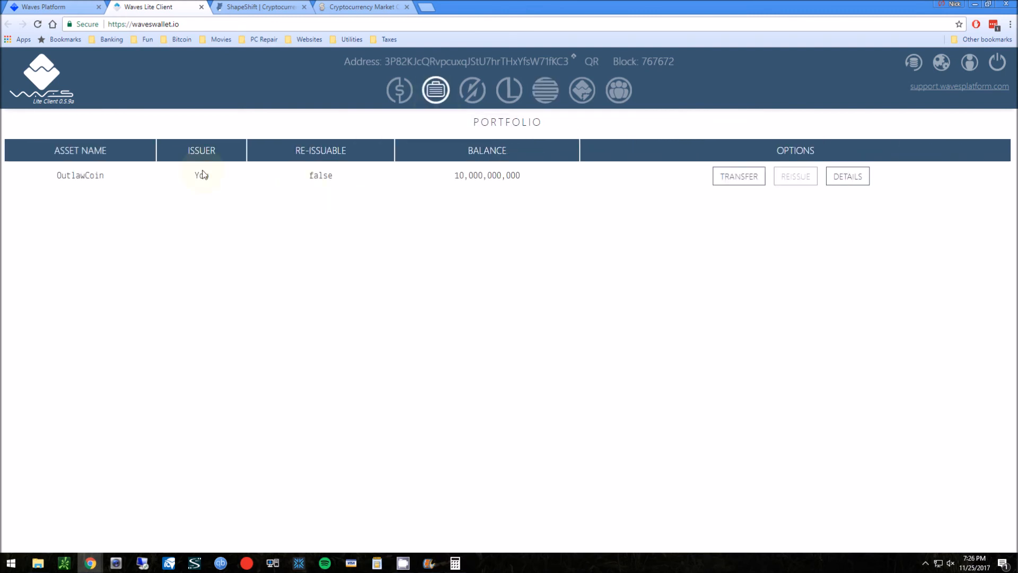
mouse_move(120, 175)
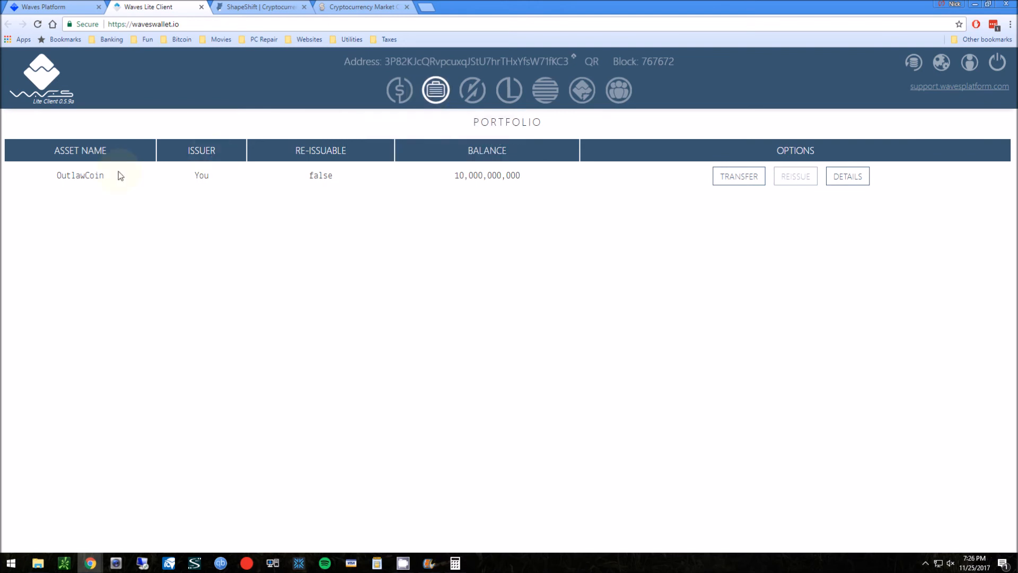
mouse_move(463, 183)
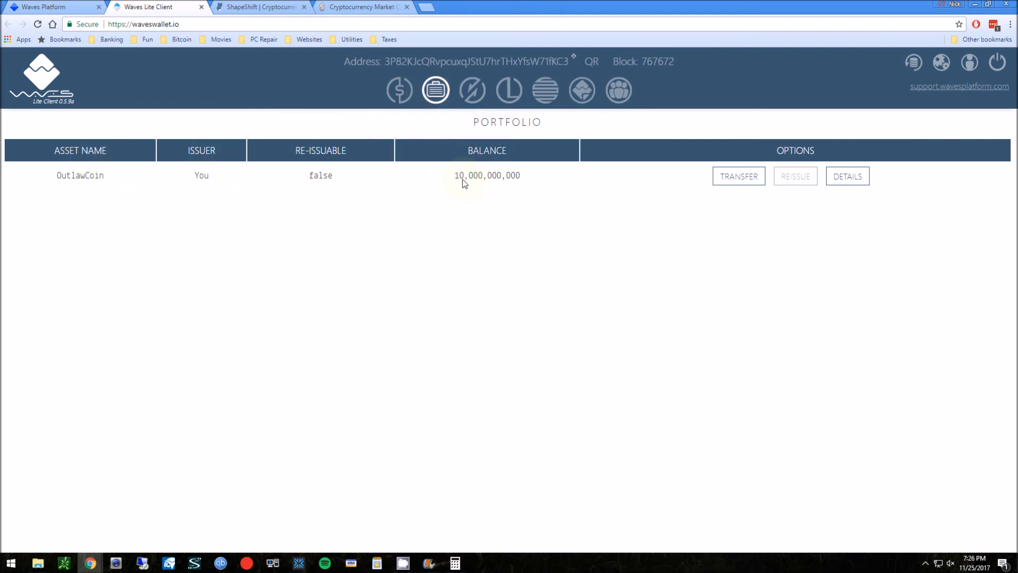
mouse_move(512, 181)
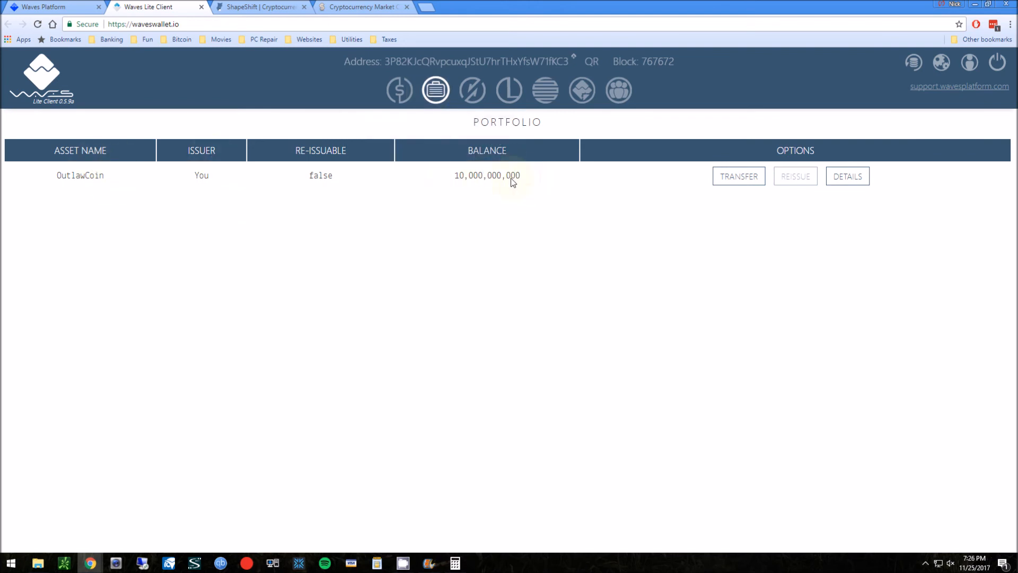
mouse_move(480, 209)
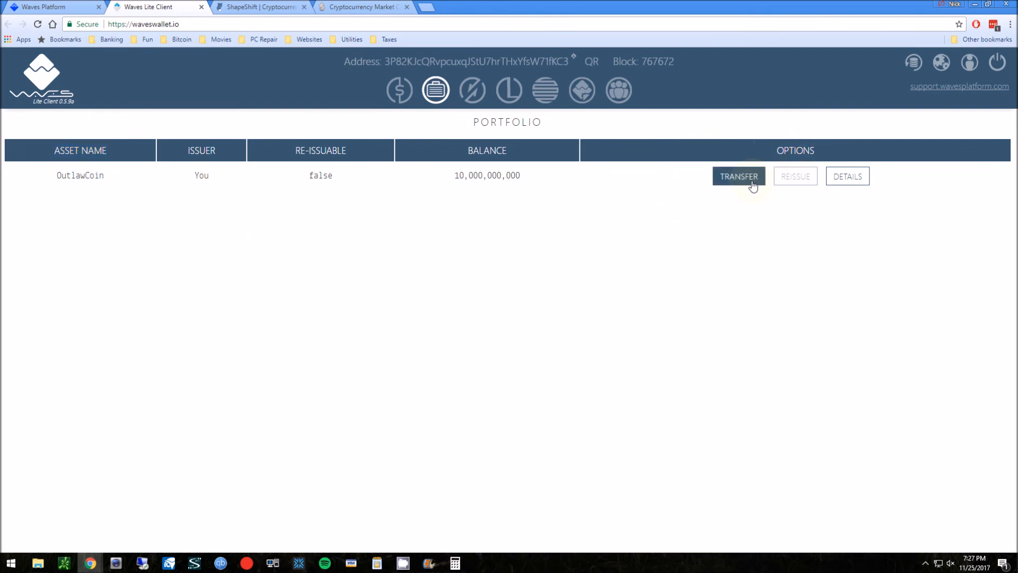
- Check the 0.001 fee on the OutlawCoin transfer form, then search for the Waves price
left_click(738, 176)
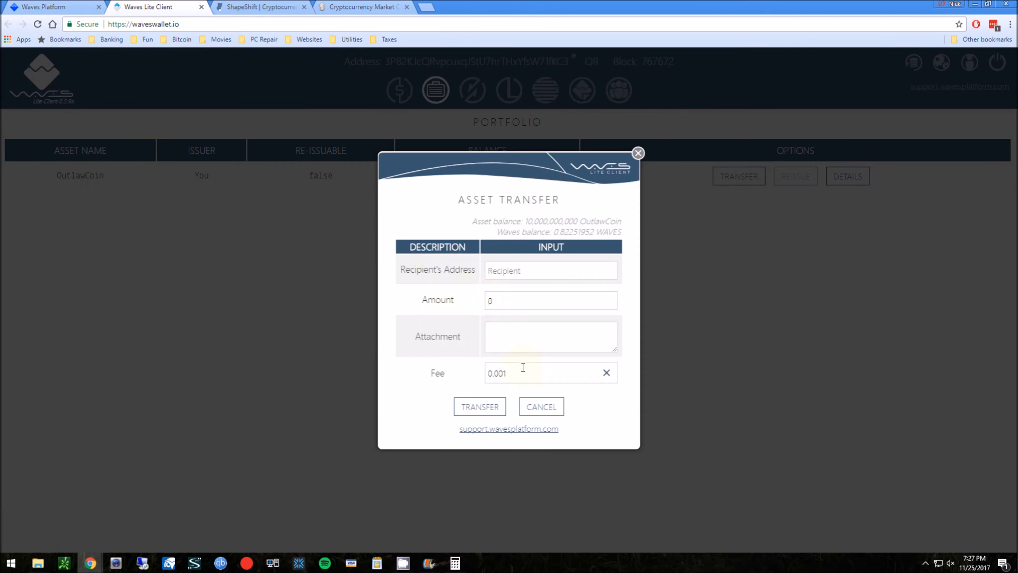
mouse_move(505, 391)
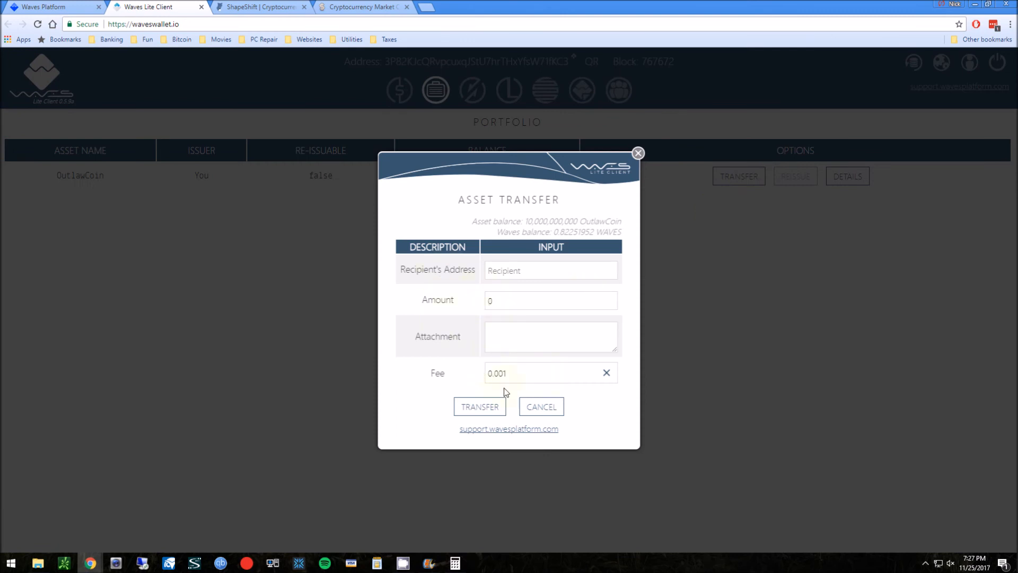
mouse_move(526, 320)
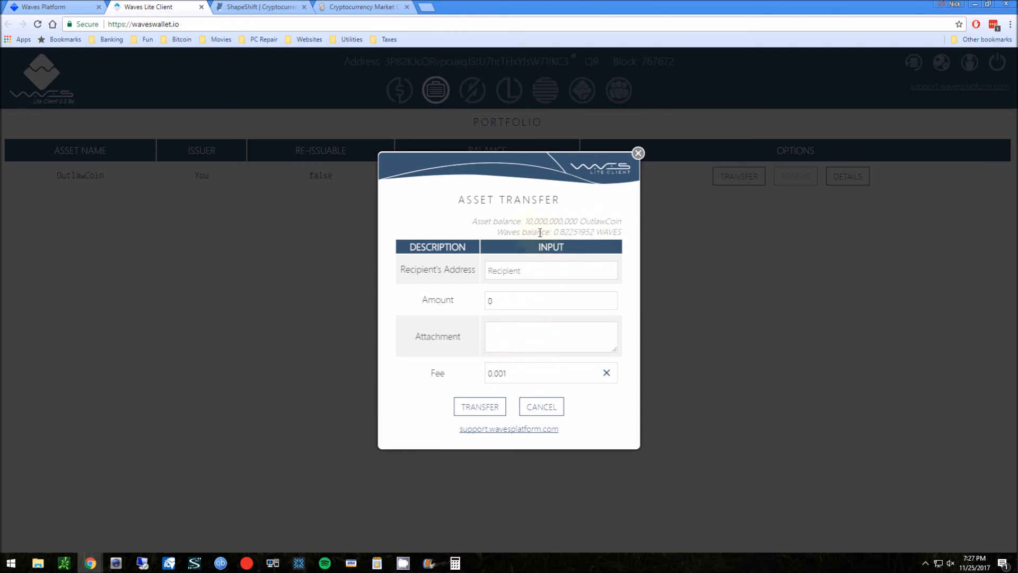
double_click(496, 372)
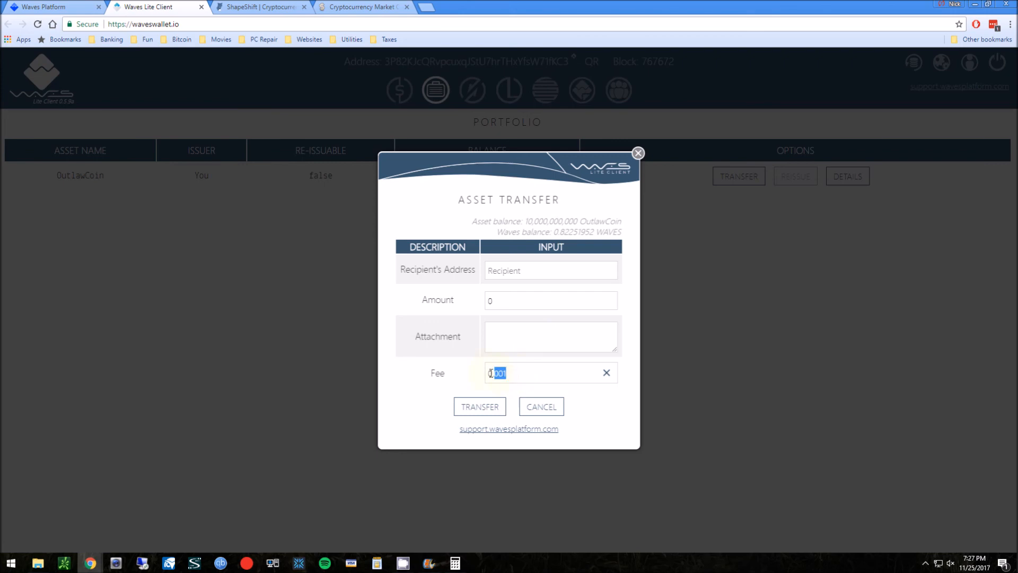
triple_click(497, 372)
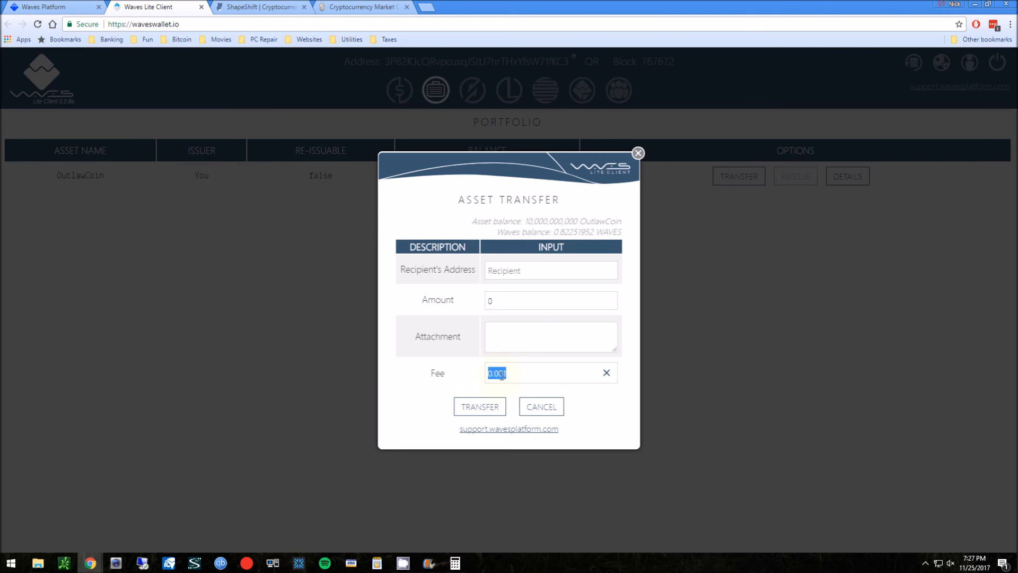
type("waves t")
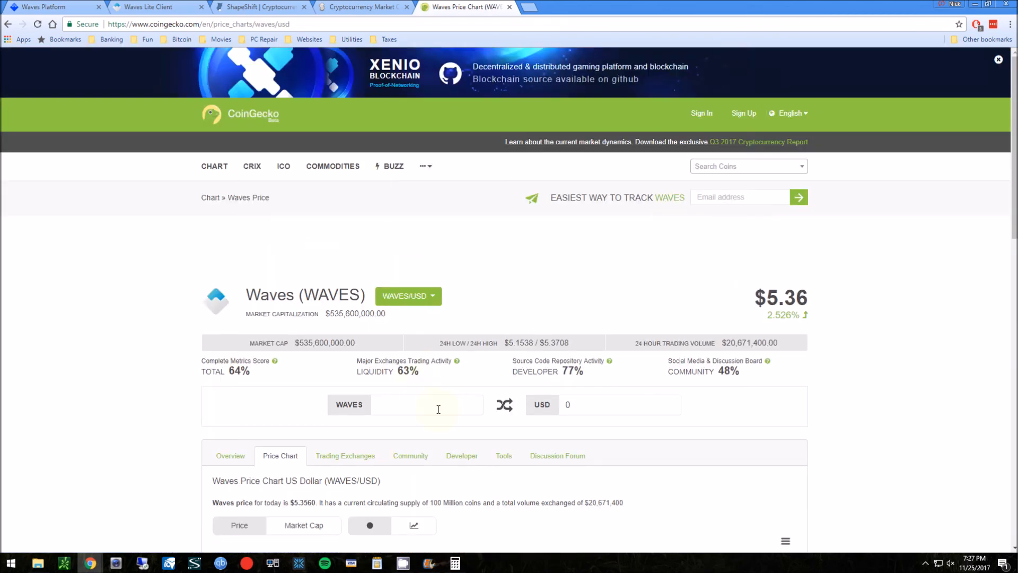
- Convert the 0.001 WAVES fee to US dollars in the CoinGecko converter
type("0.001")
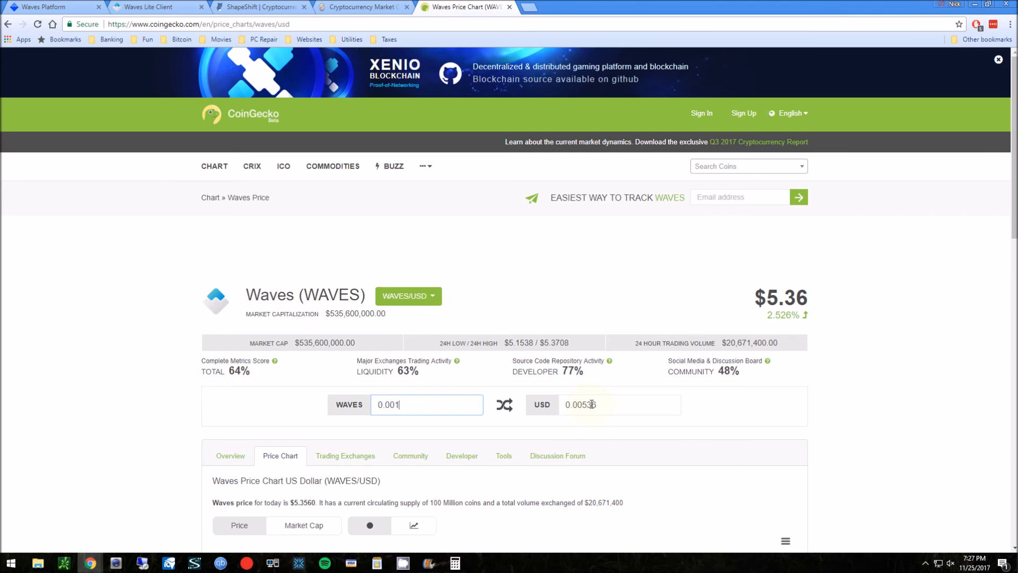
left_click(364, 8)
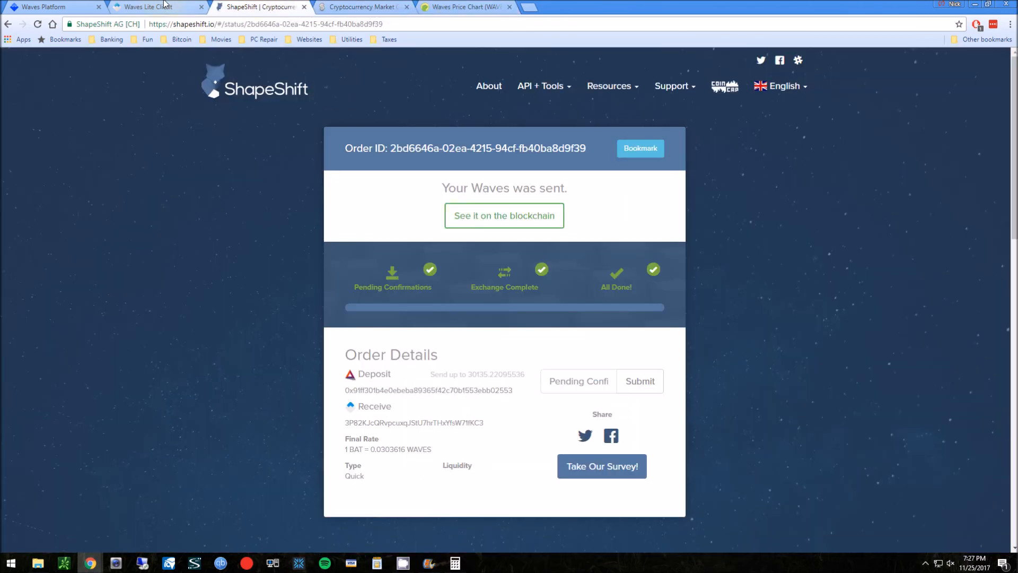
- Return to the Waves wallet and cancel the OutlawCoin transfer without sending
left_click(156, 6)
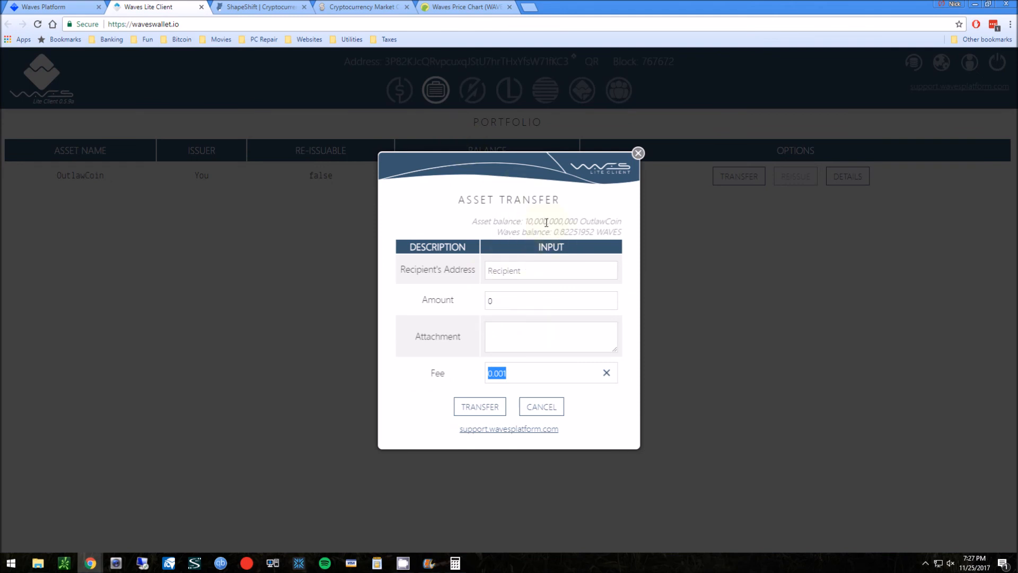
mouse_move(573, 324)
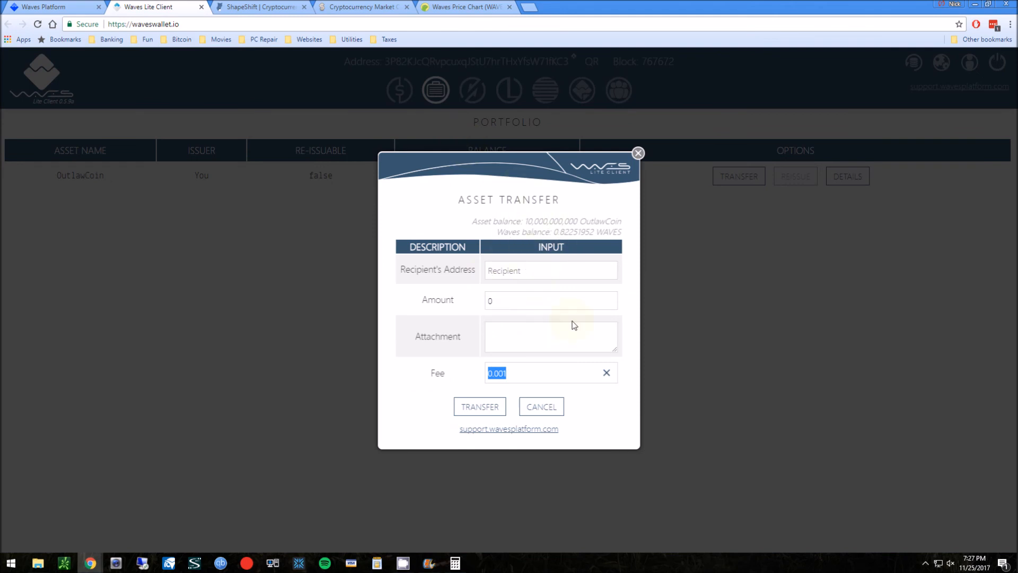
mouse_move(542, 406)
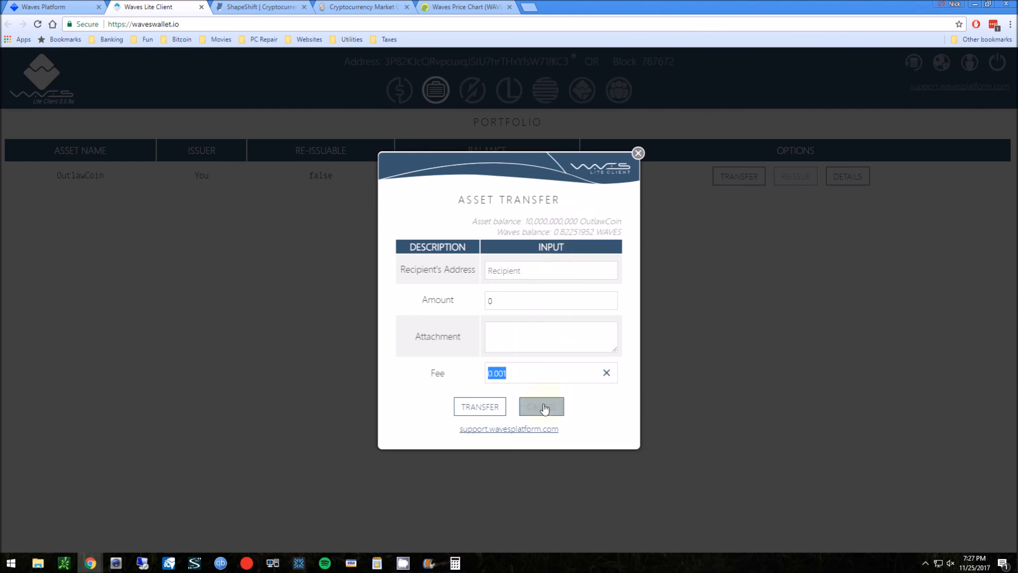
left_click(541, 406)
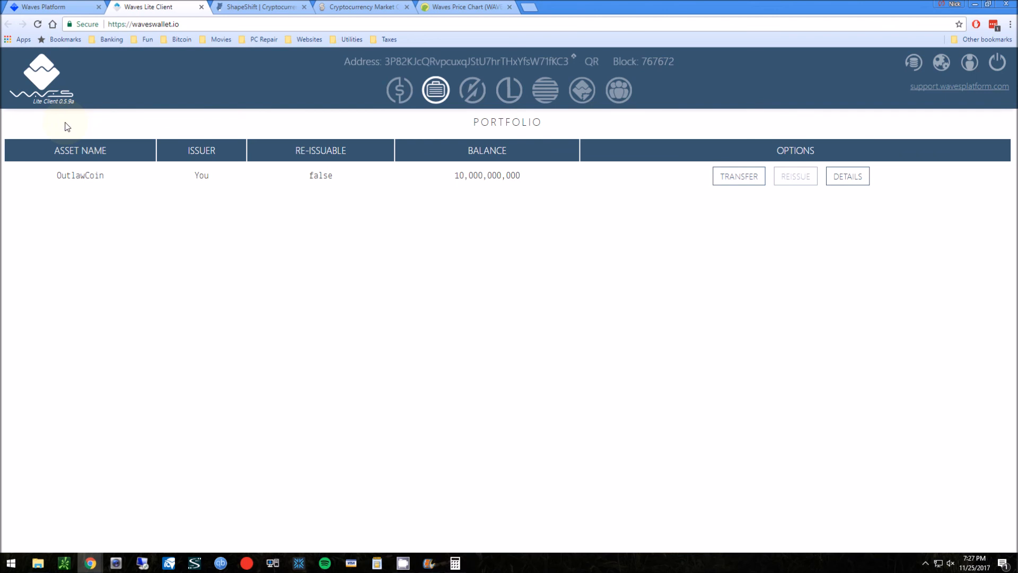
mouse_move(316, 186)
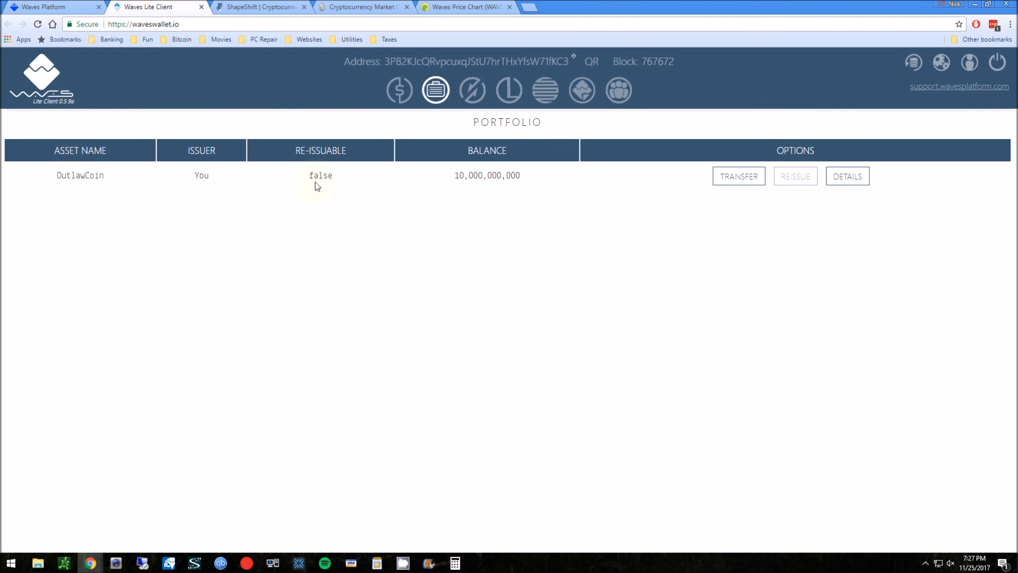
mouse_move(386, 145)
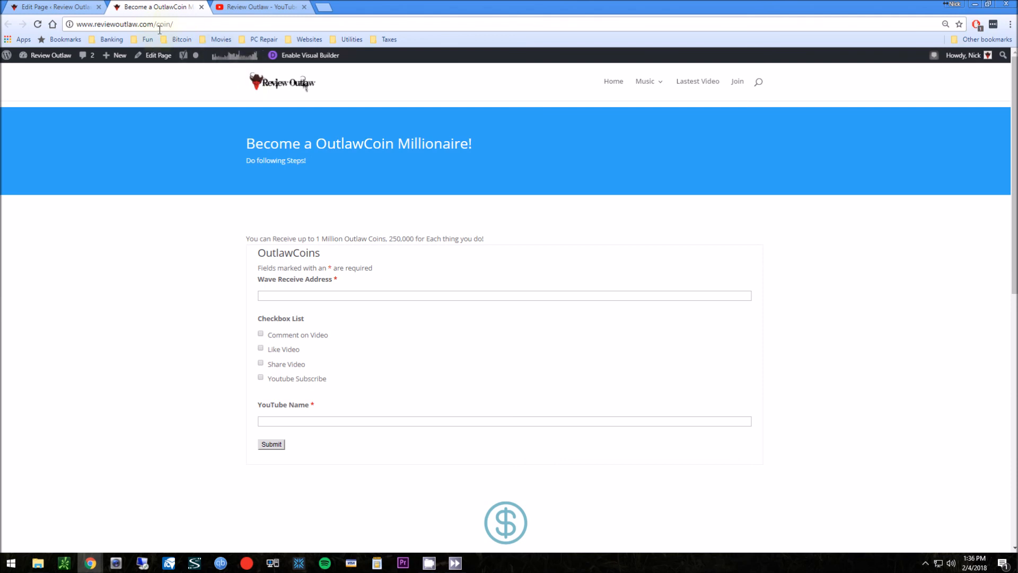
- Review the OutlawCoins claim form on the coin page, then switch to the YouTube video
scroll("down", 3)
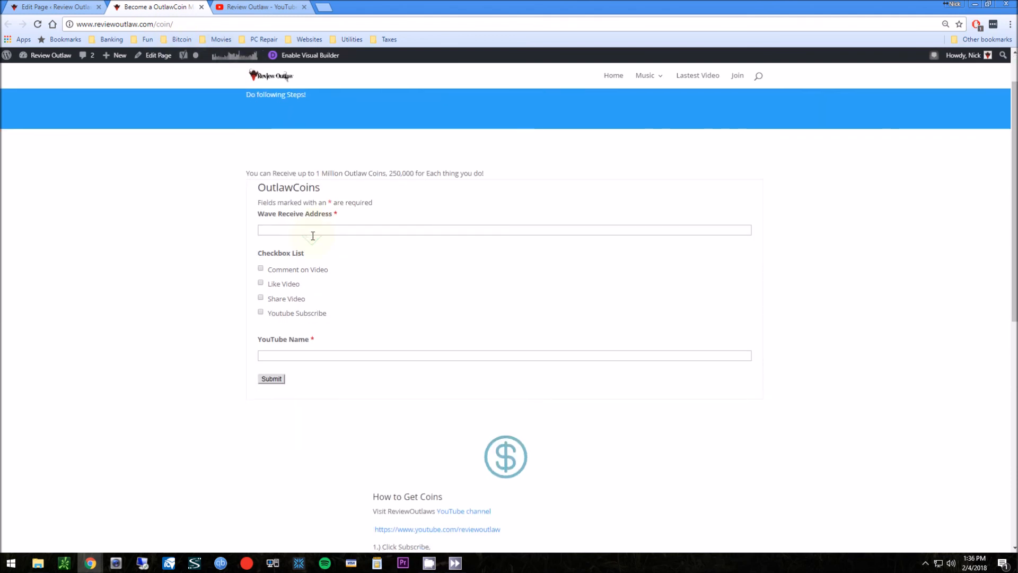
mouse_move(291, 260)
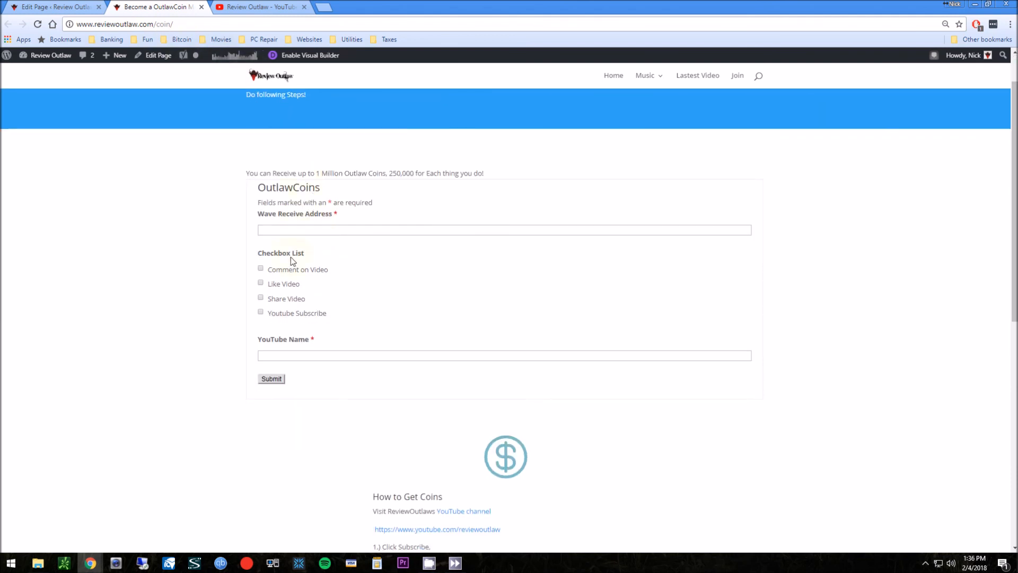
mouse_move(322, 276)
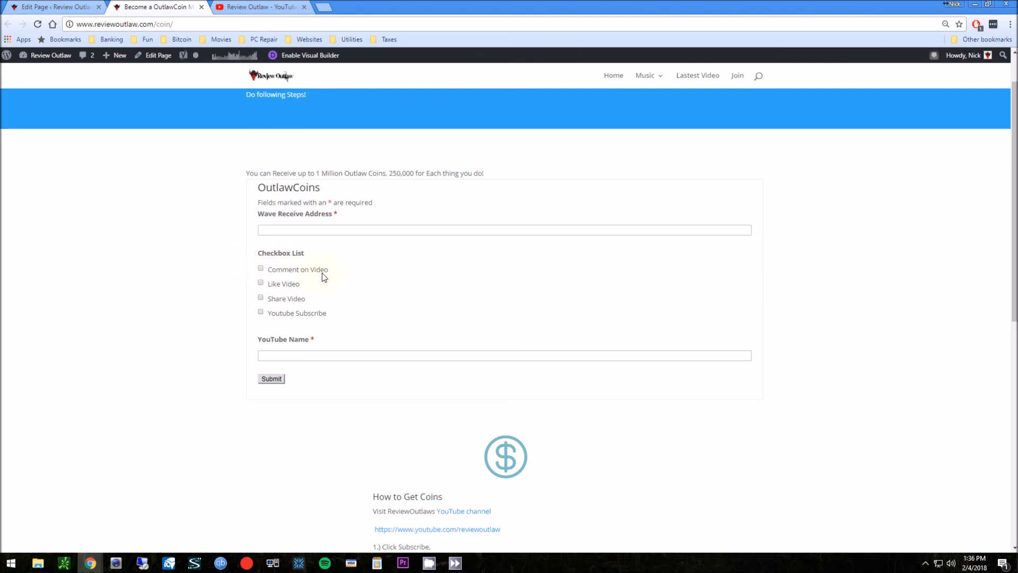
mouse_move(719, 224)
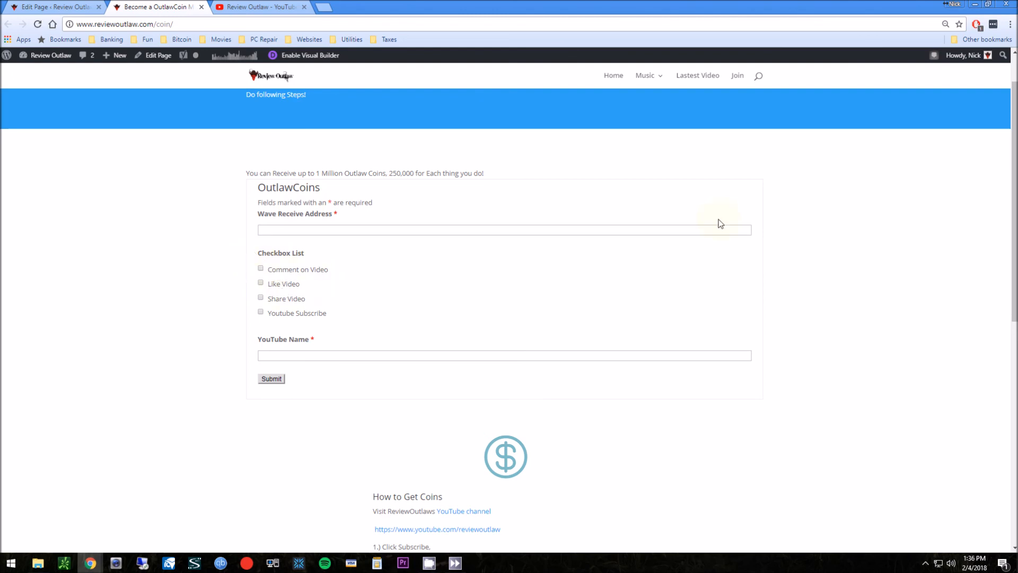
left_click(260, 6)
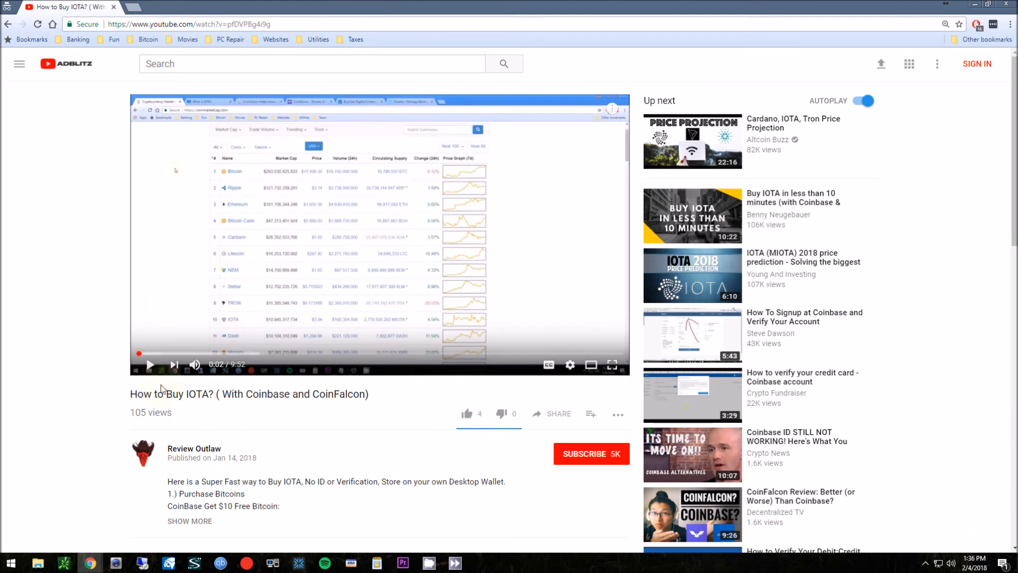
- Pause the How to Buy IOTA? video and bring up its share panel with the short link
left_click(976, 63)
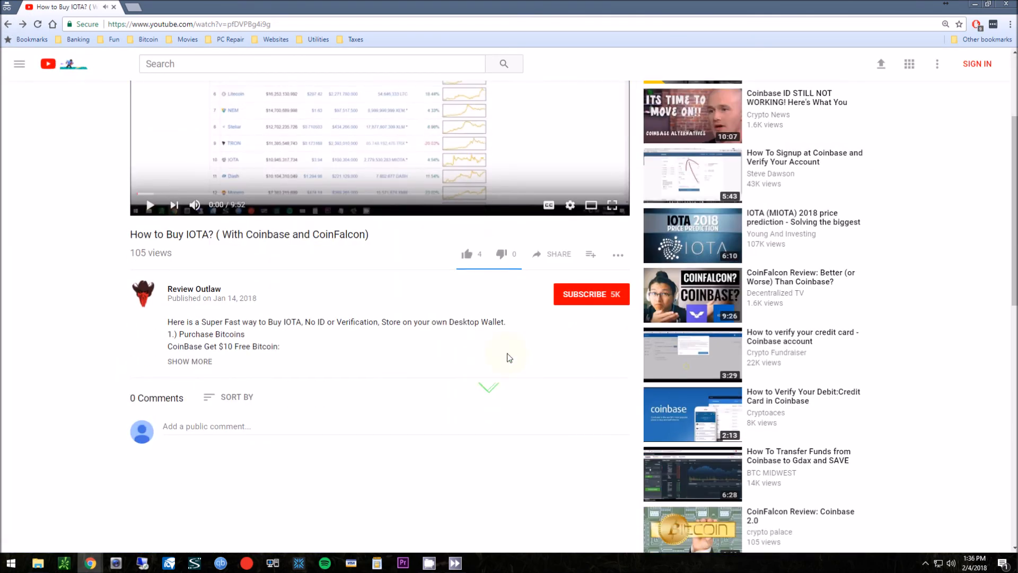
mouse_move(586, 299)
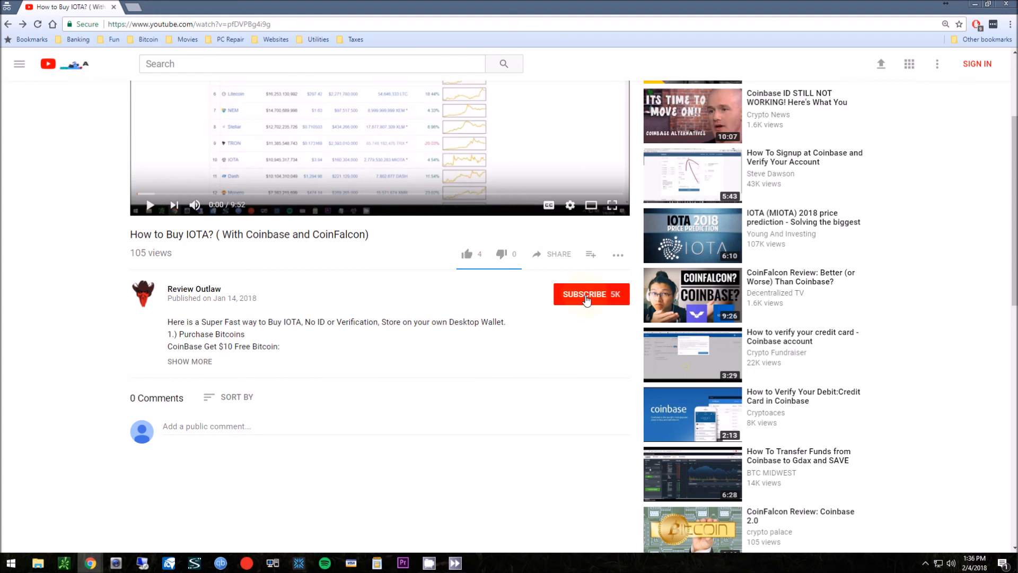
left_click(557, 254)
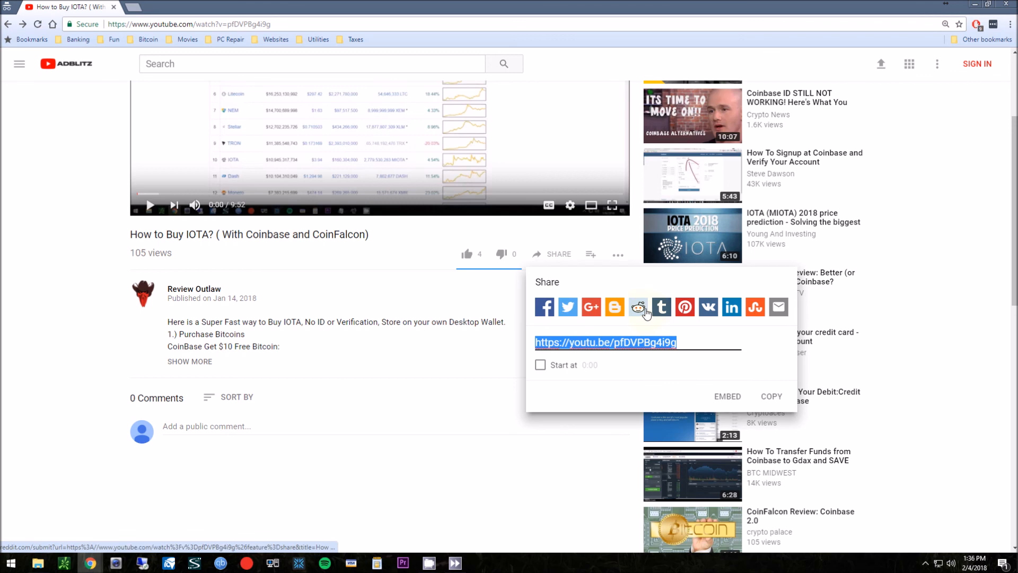
mouse_move(705, 316)
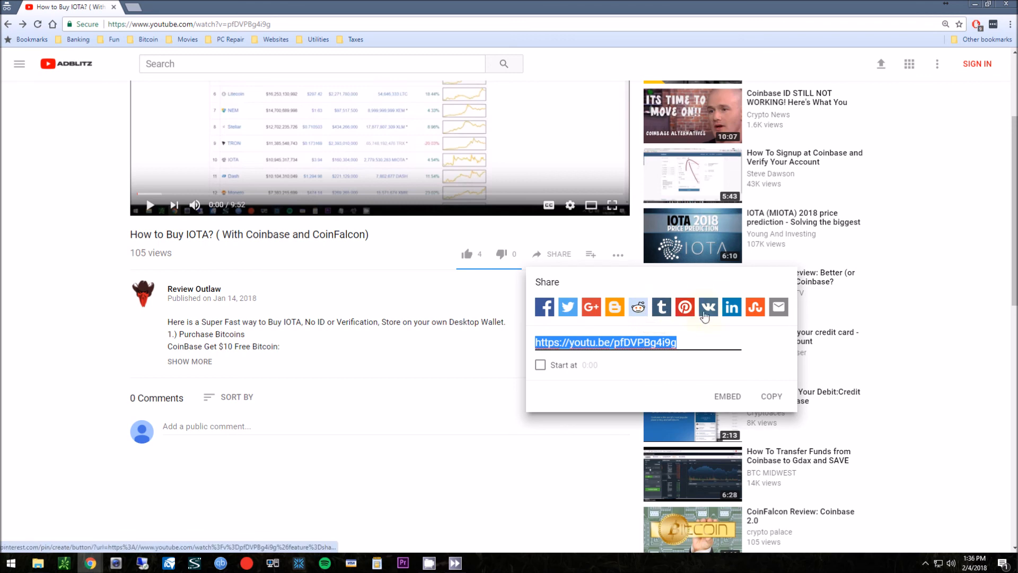
mouse_move(582, 316)
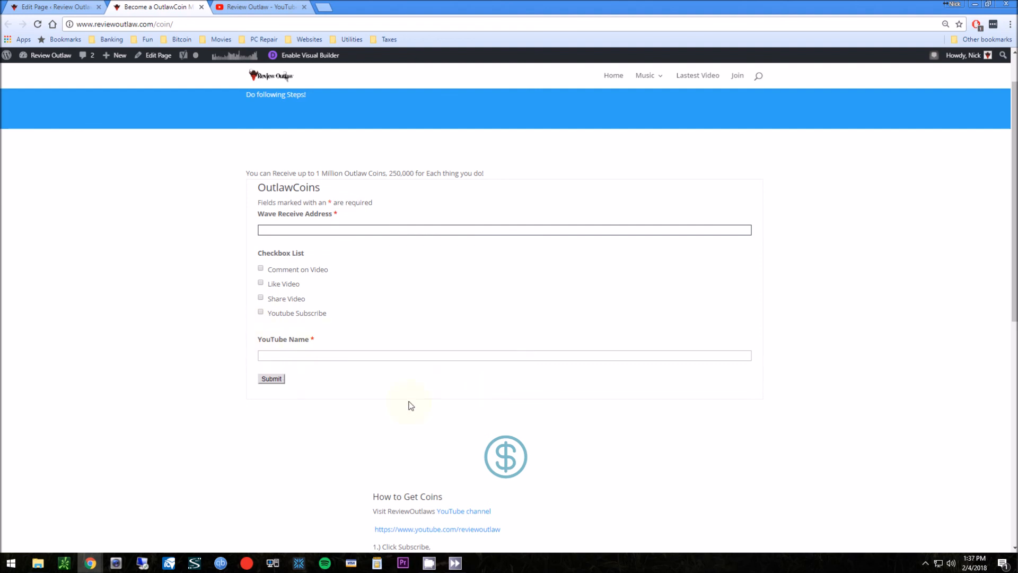
mouse_move(71, 287)
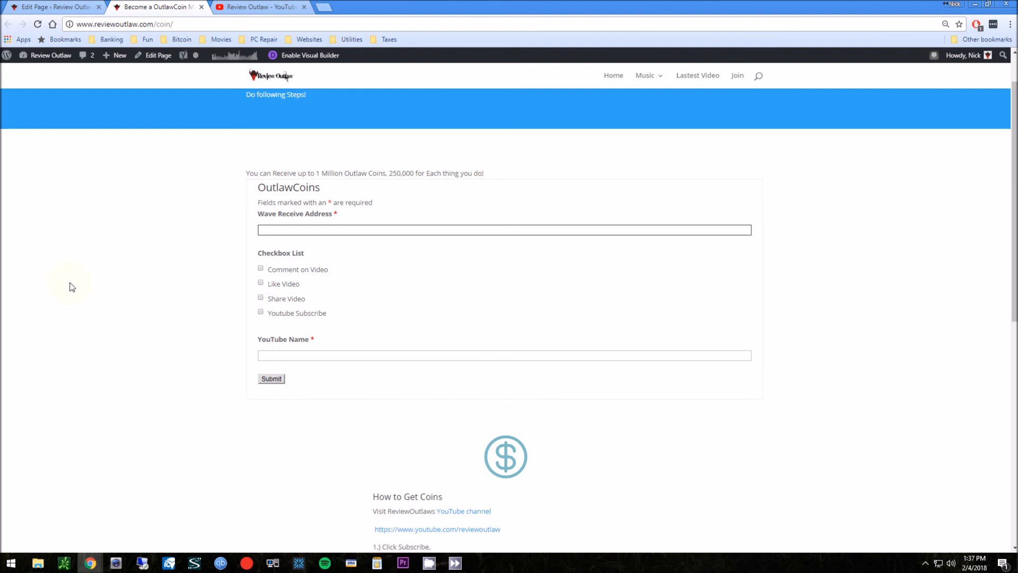